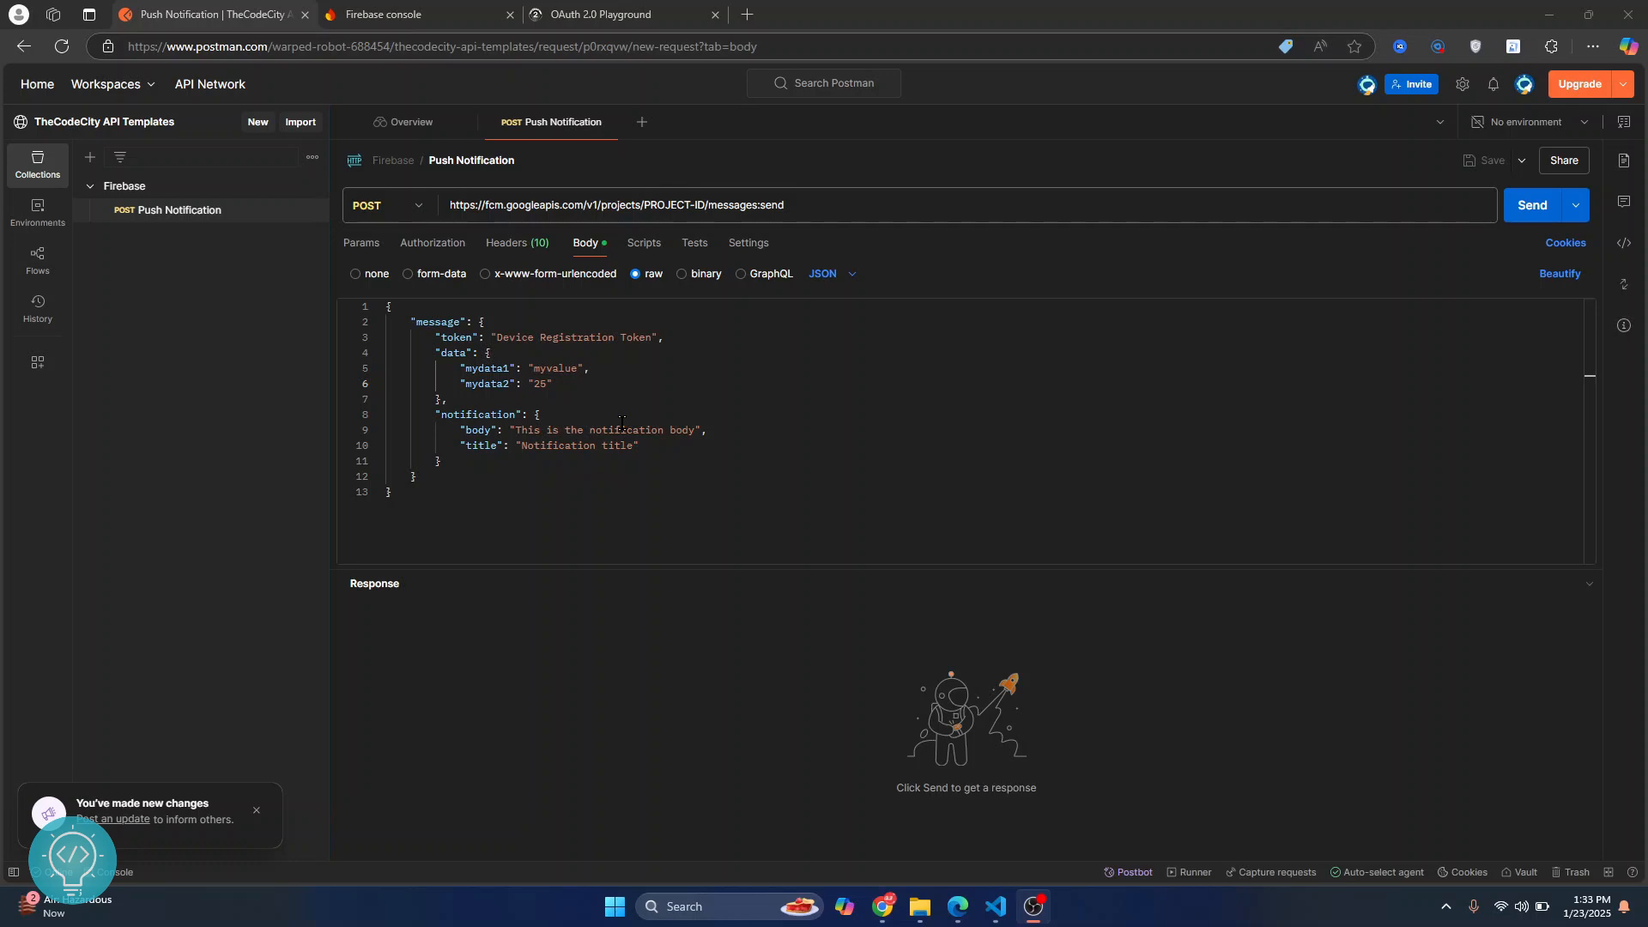
Step: Send the push request and get a 401 Unauthenticated response about invalid credentials
{"action": "key", "text": "ctrl+a"}
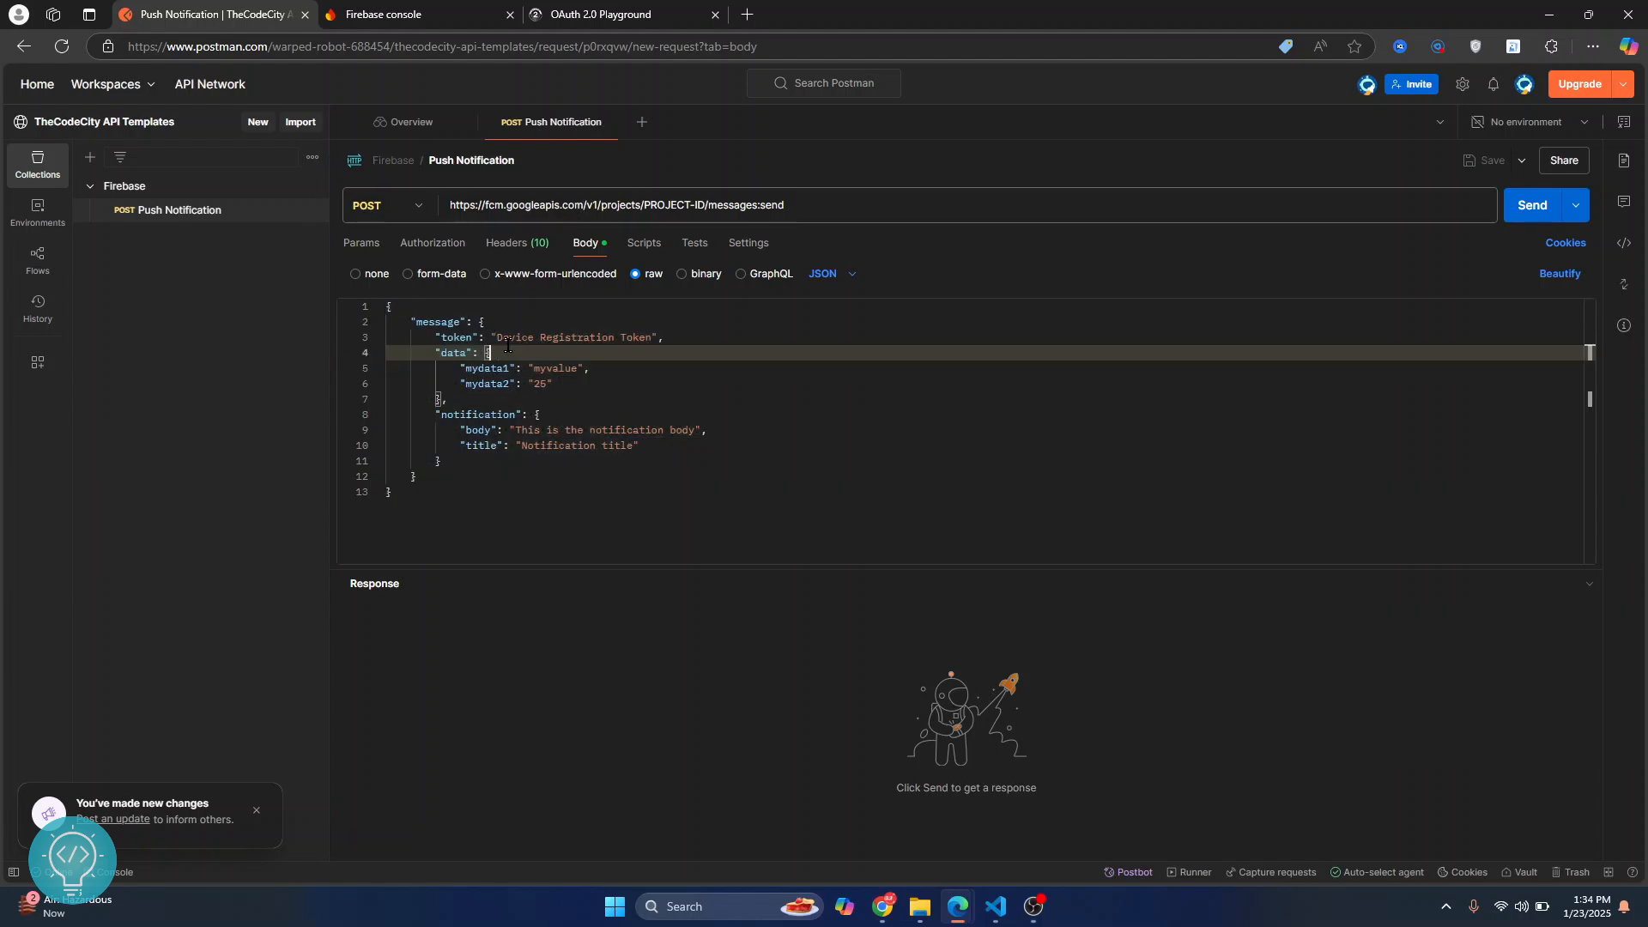
{"action": "left_click", "coordinate": [1531, 205]}
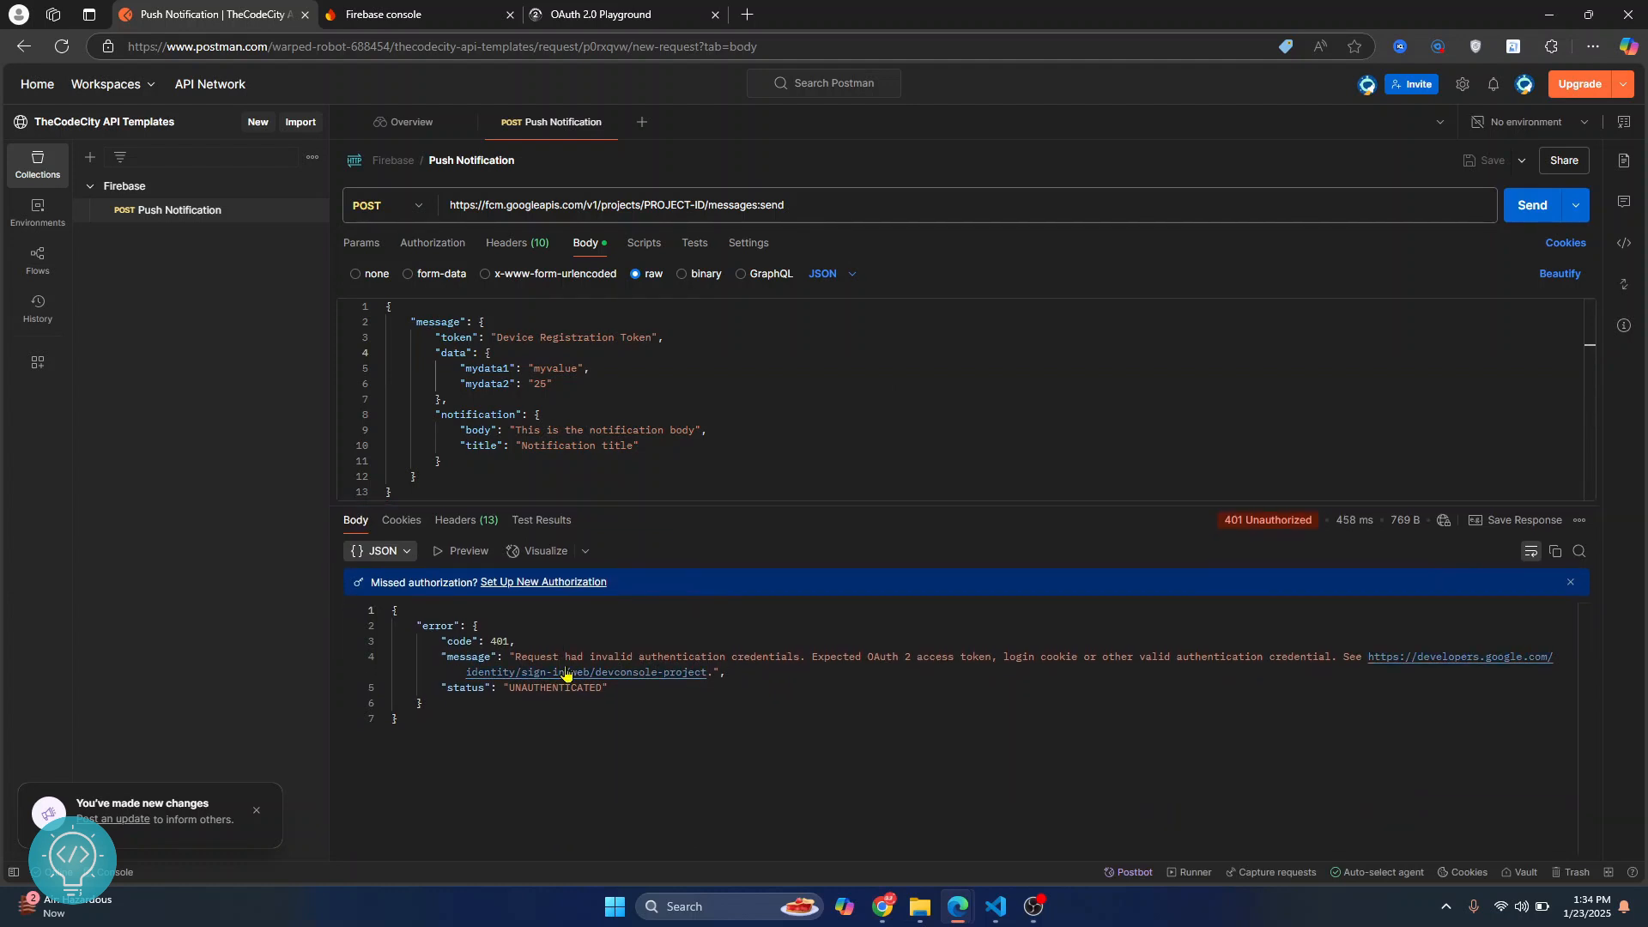
{"action": "mouse_move", "coordinate": [819, 666]}
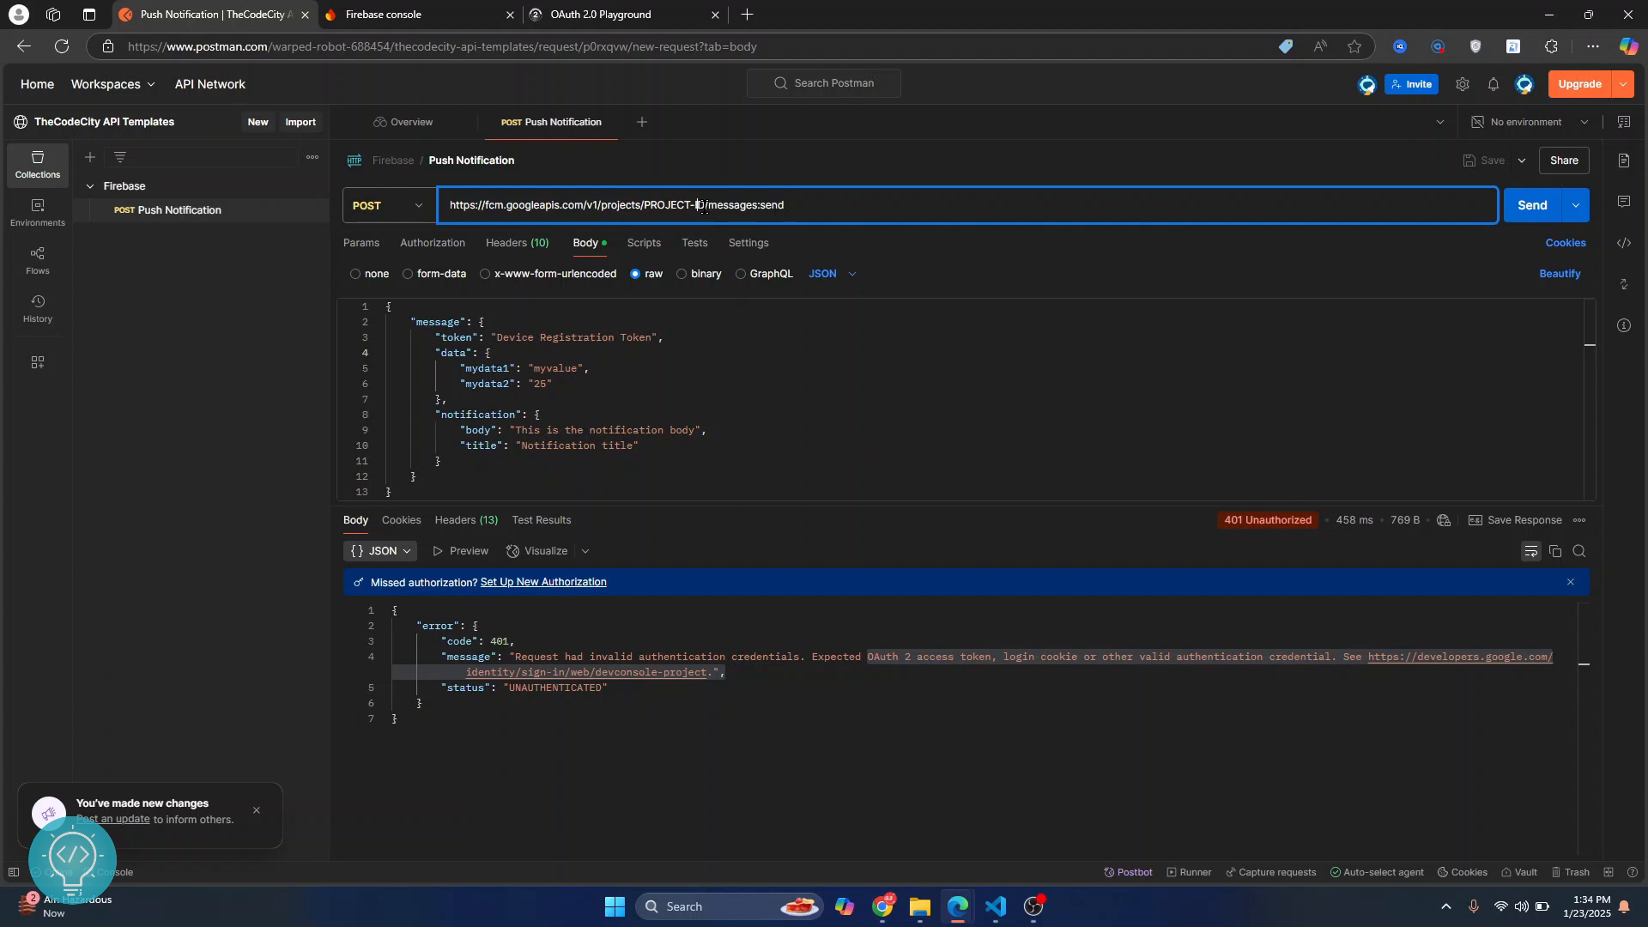
{"action": "mouse_move", "coordinate": [429, 73]}
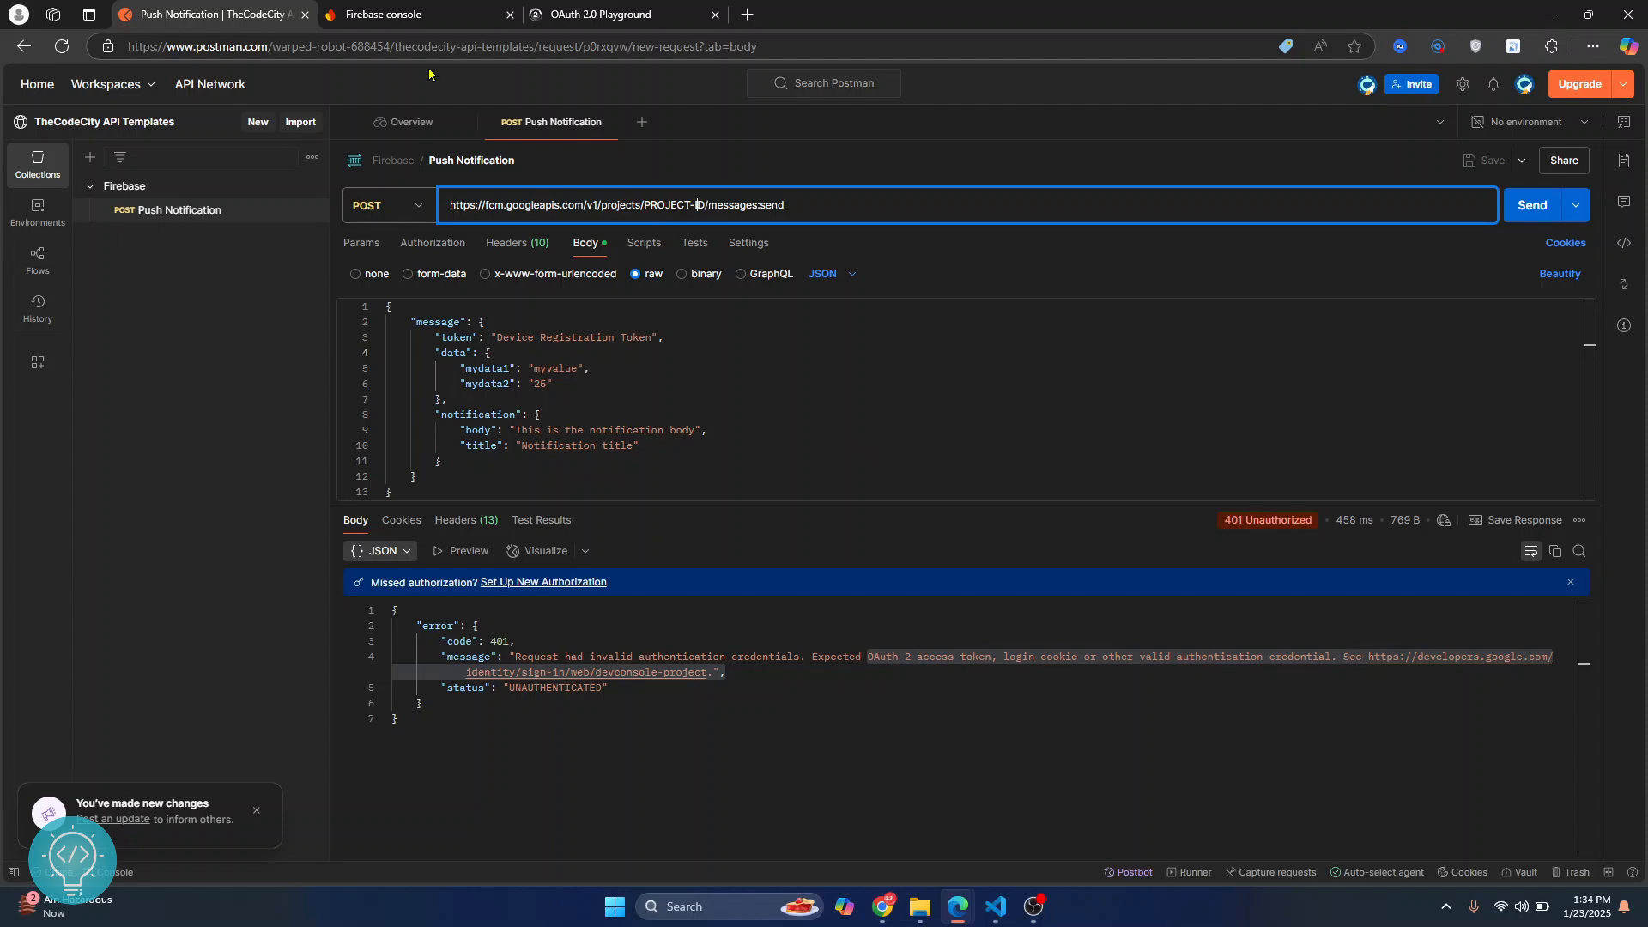
Step: Open TestProject's project settings in the Firebase console and select its project number
{"action": "left_click", "coordinate": [381, 14]}
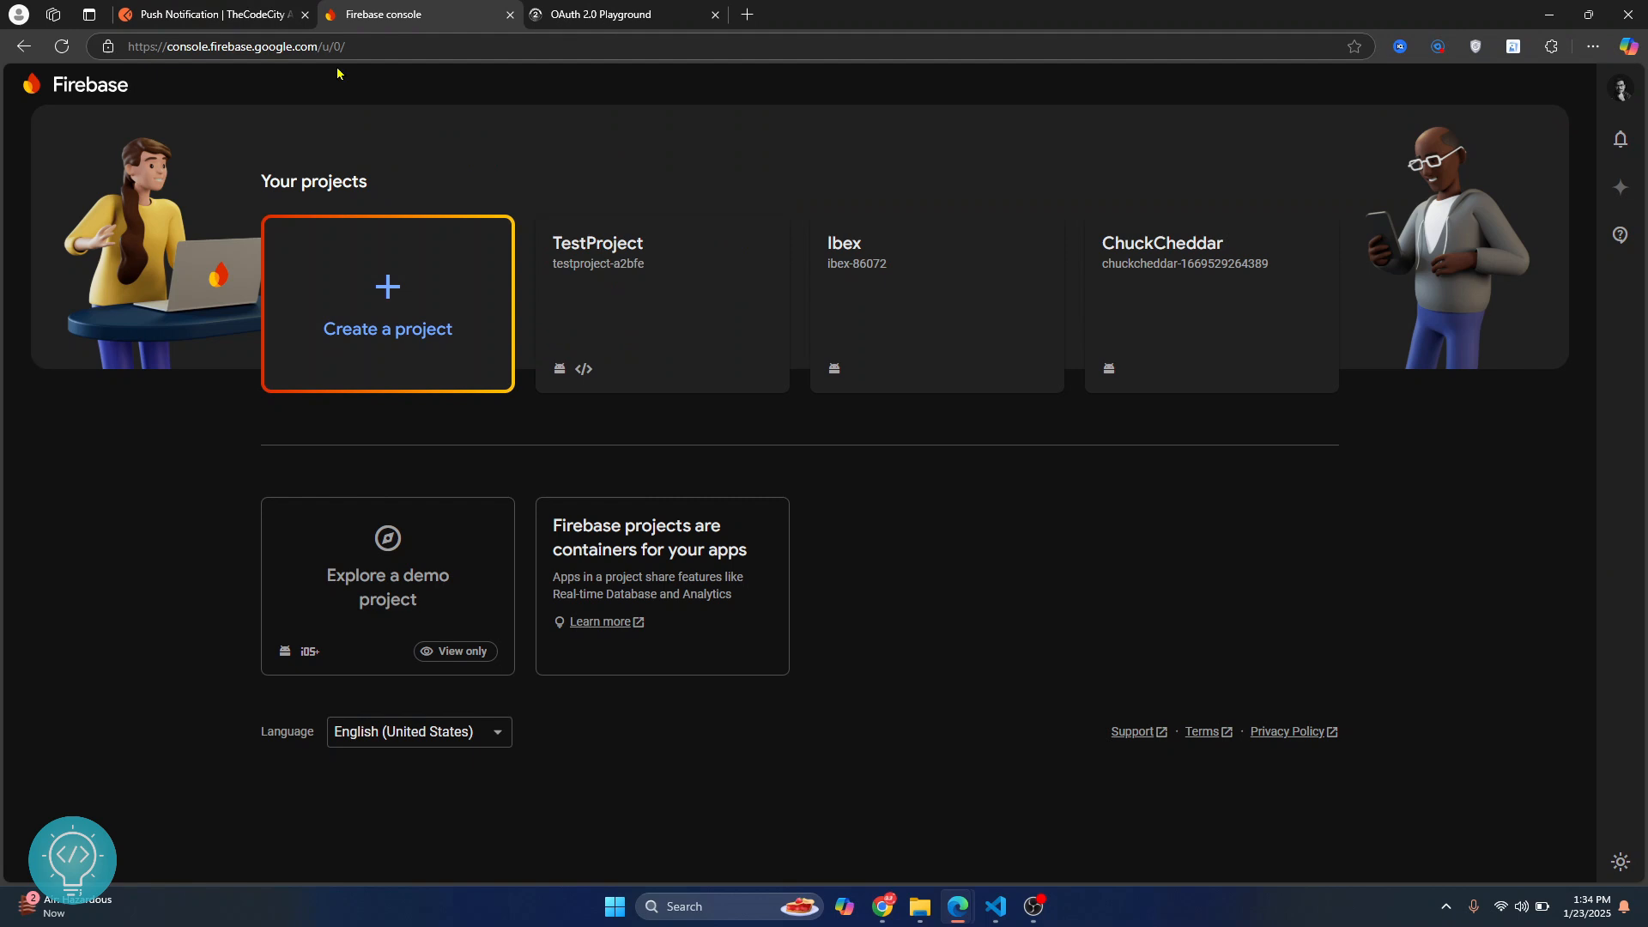
{"action": "mouse_move", "coordinate": [632, 284]}
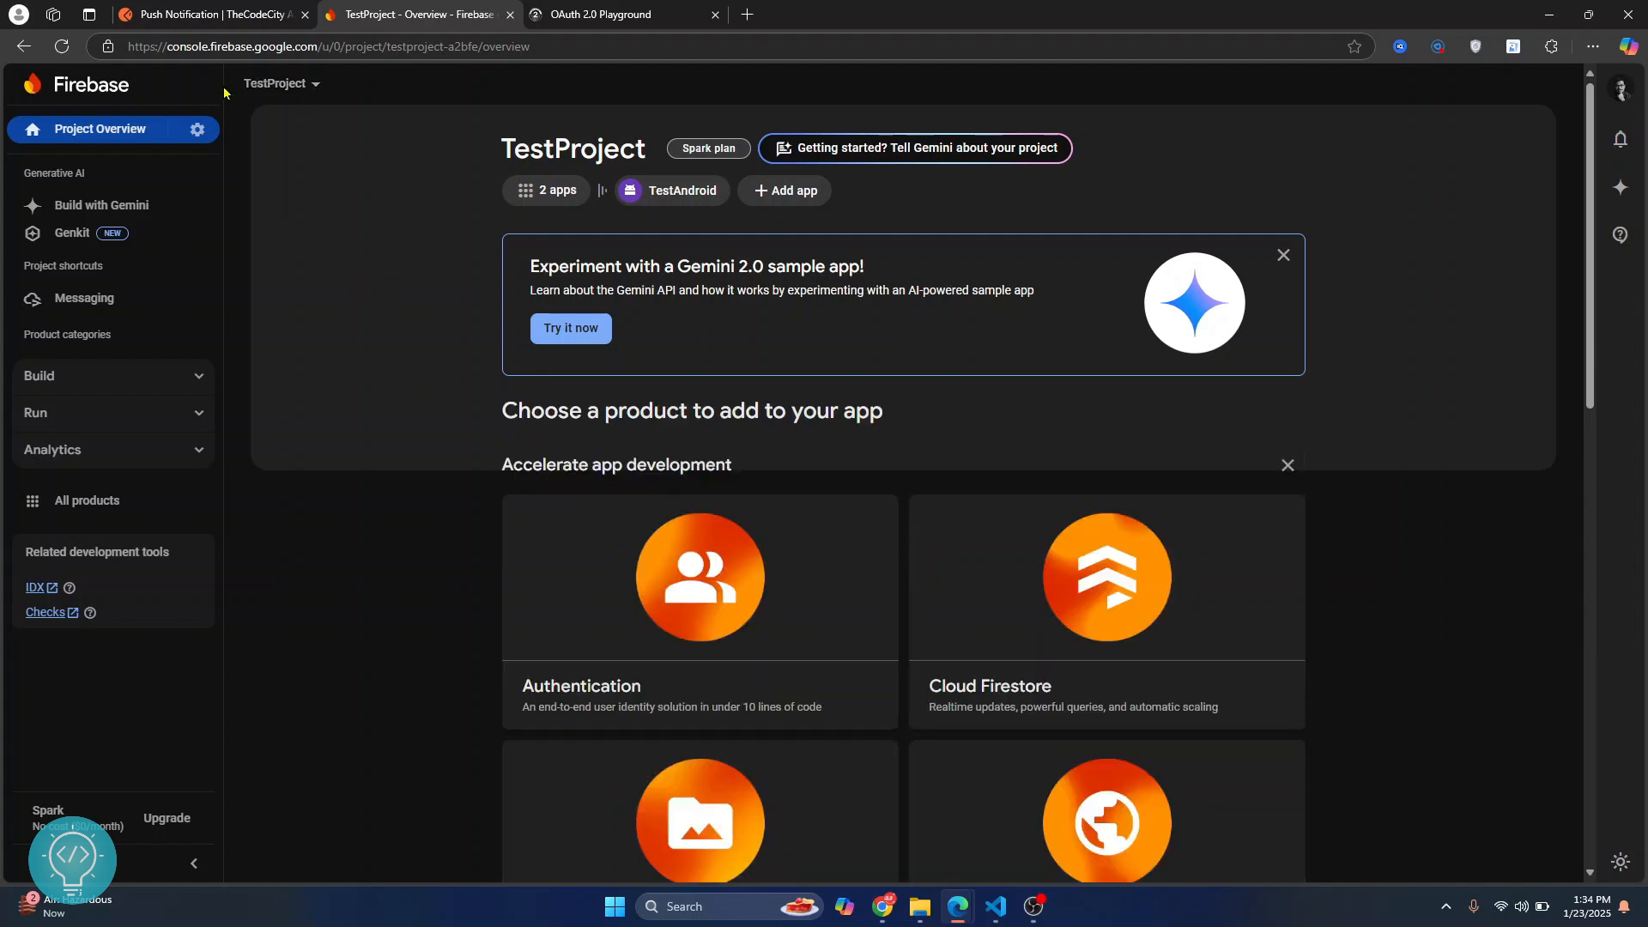
{"action": "left_click", "coordinate": [196, 130]}
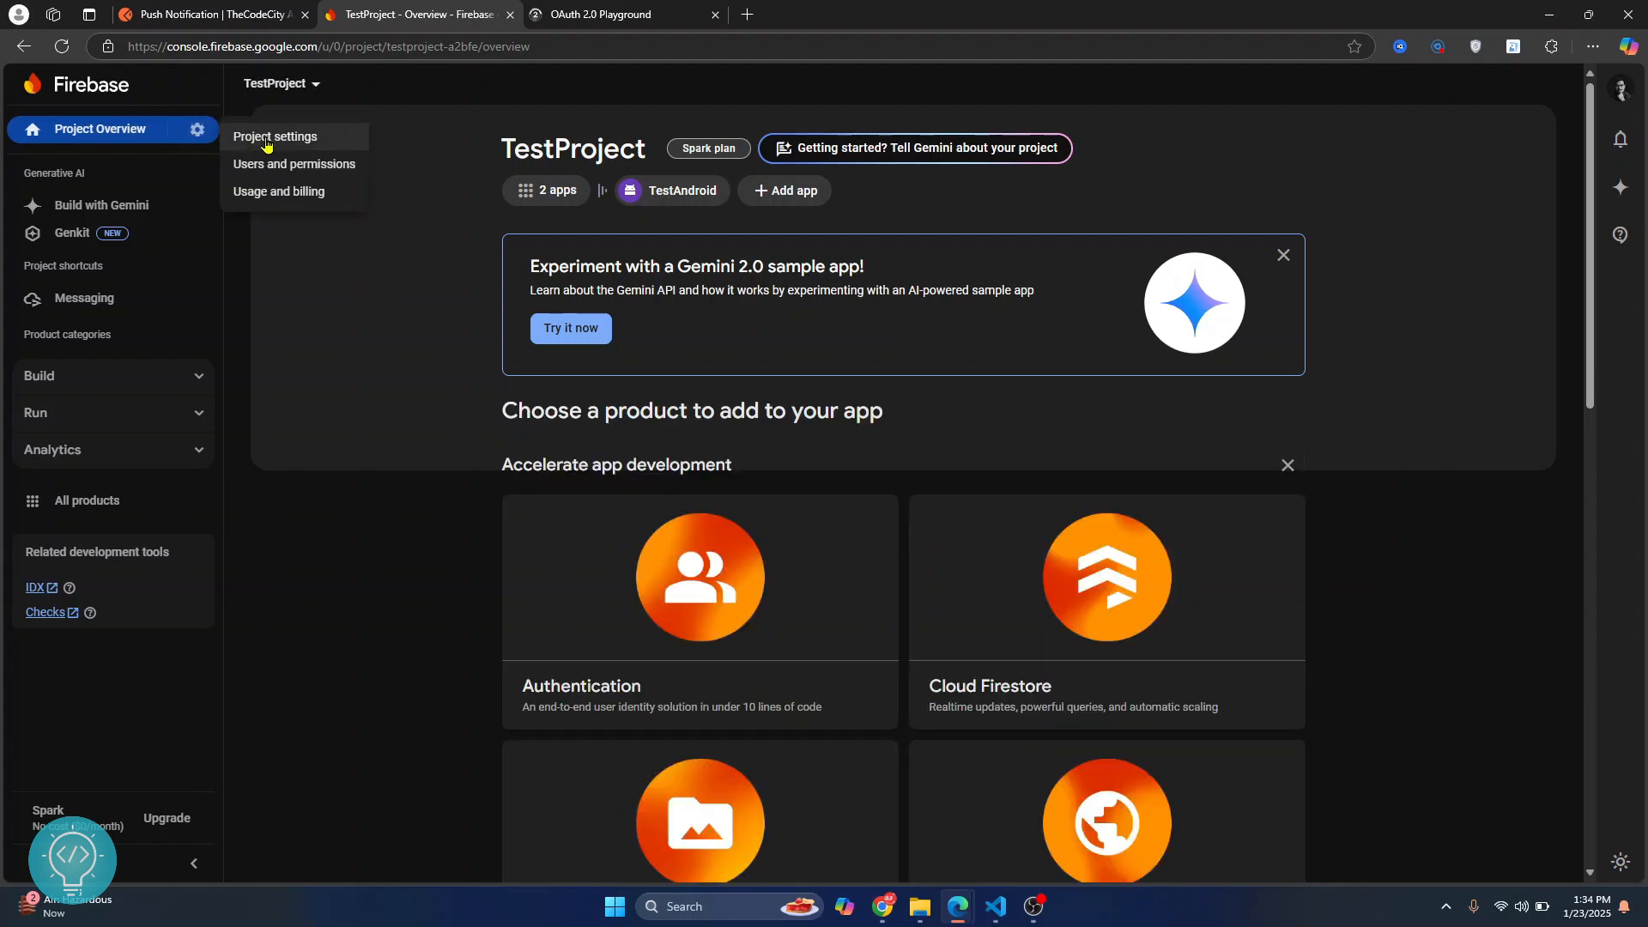
{"action": "left_click", "coordinate": [275, 136]}
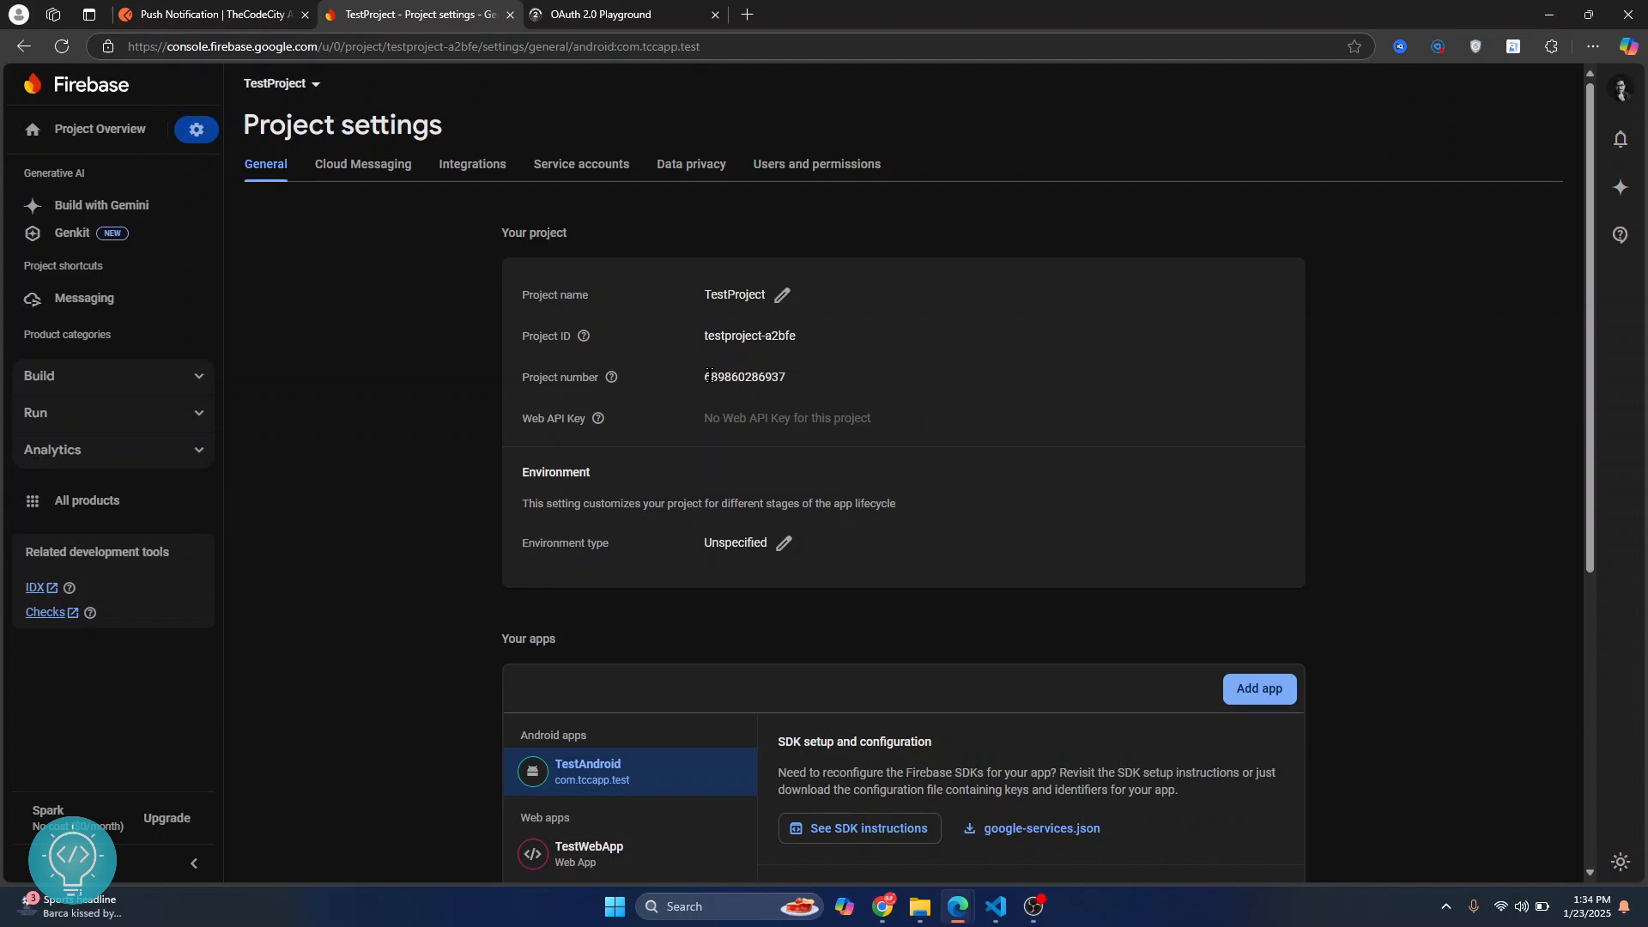
{"action": "double_click", "coordinate": [744, 376]}
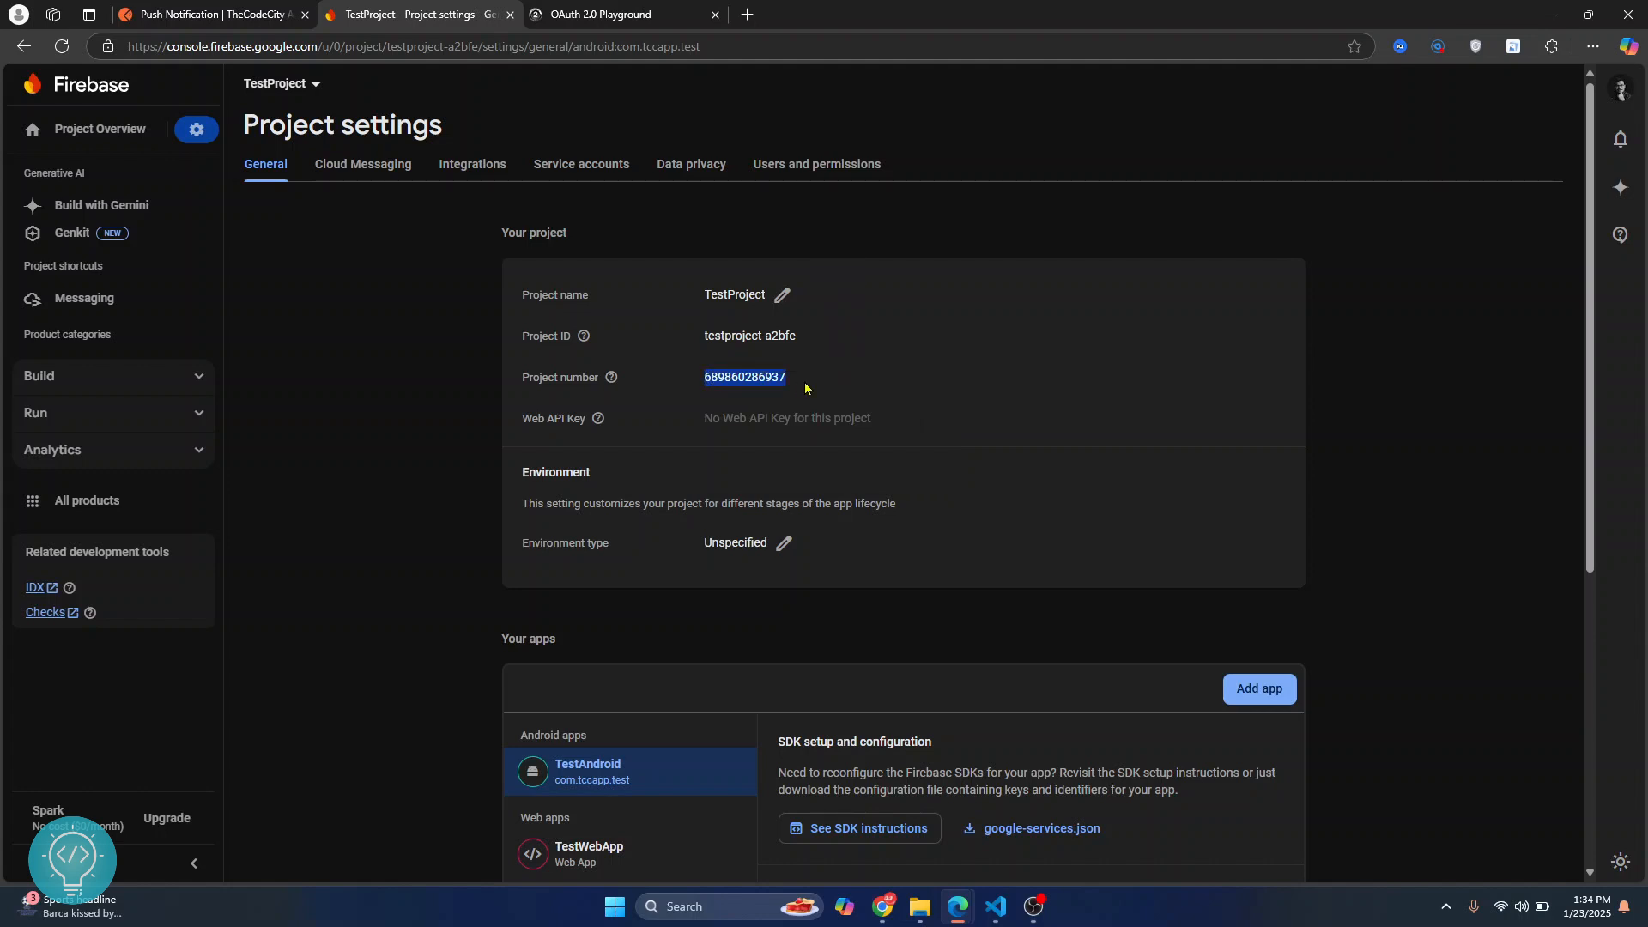
{"action": "left_click", "coordinate": [210, 14]}
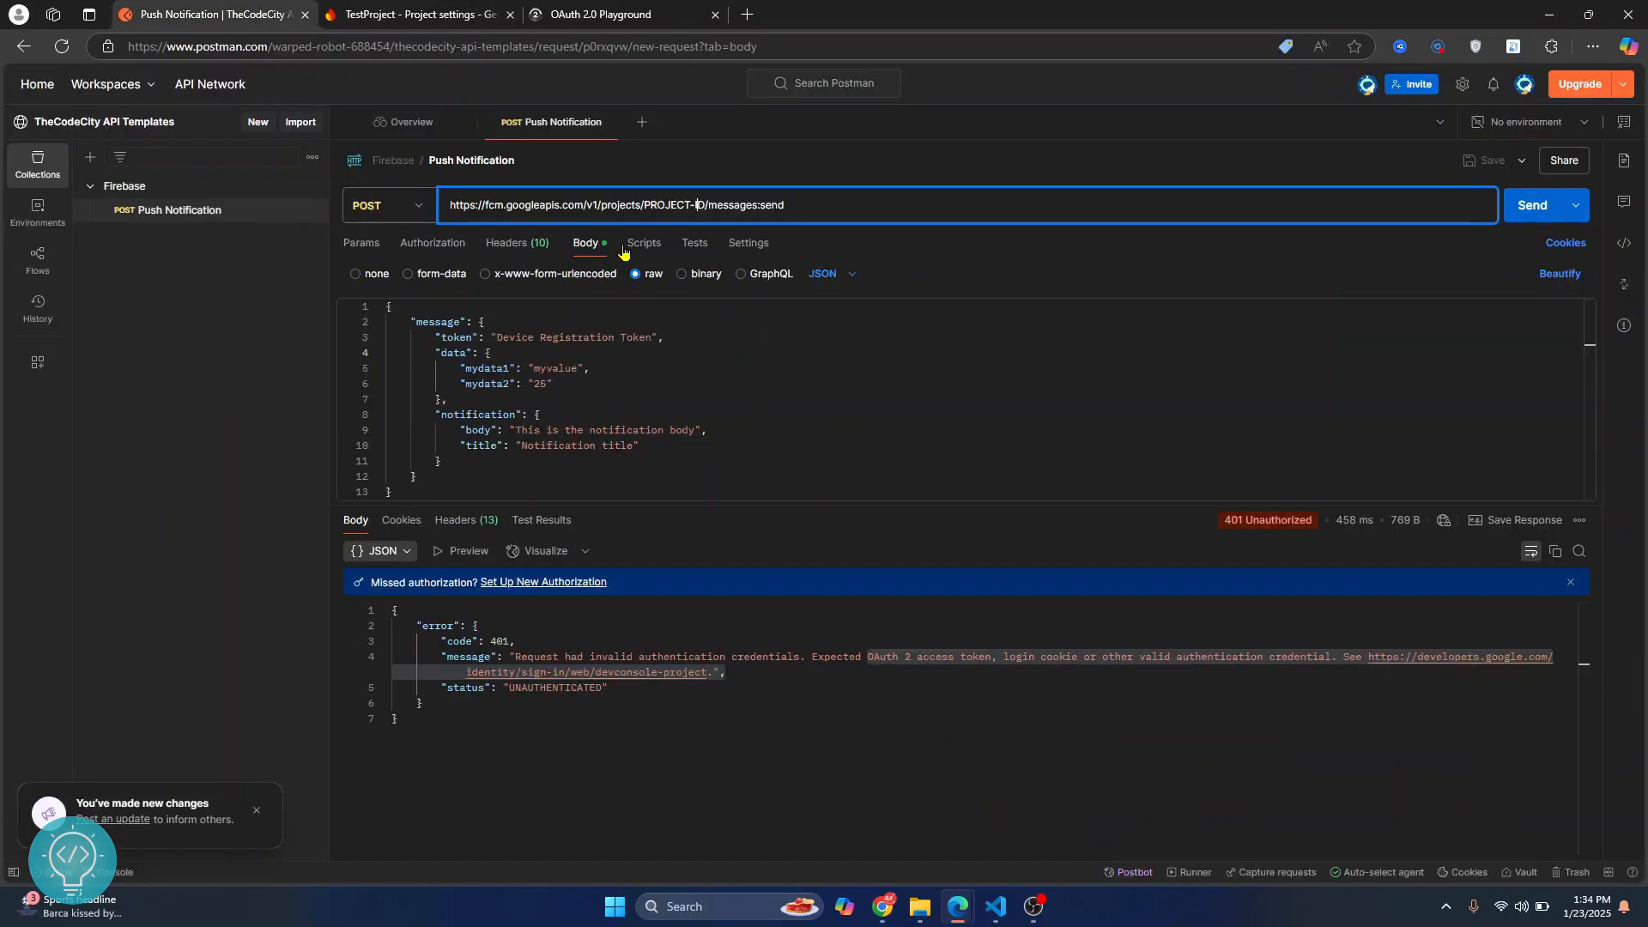
{"action": "double_click", "coordinate": [673, 205]}
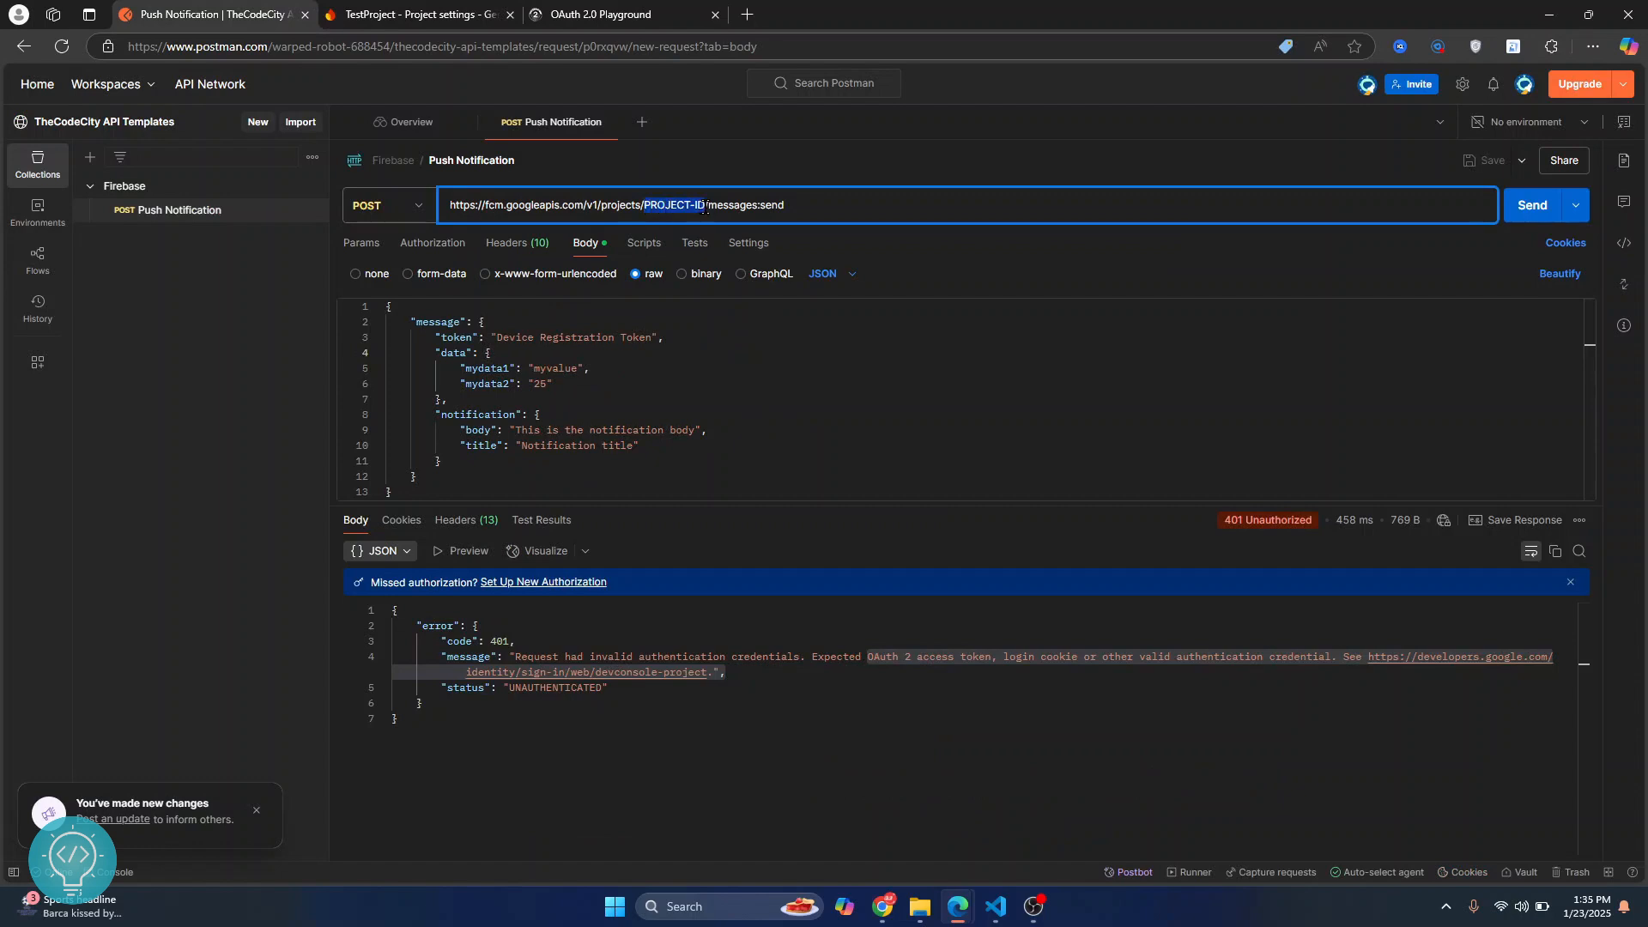
{"action": "type", "text": "6898602866137"}
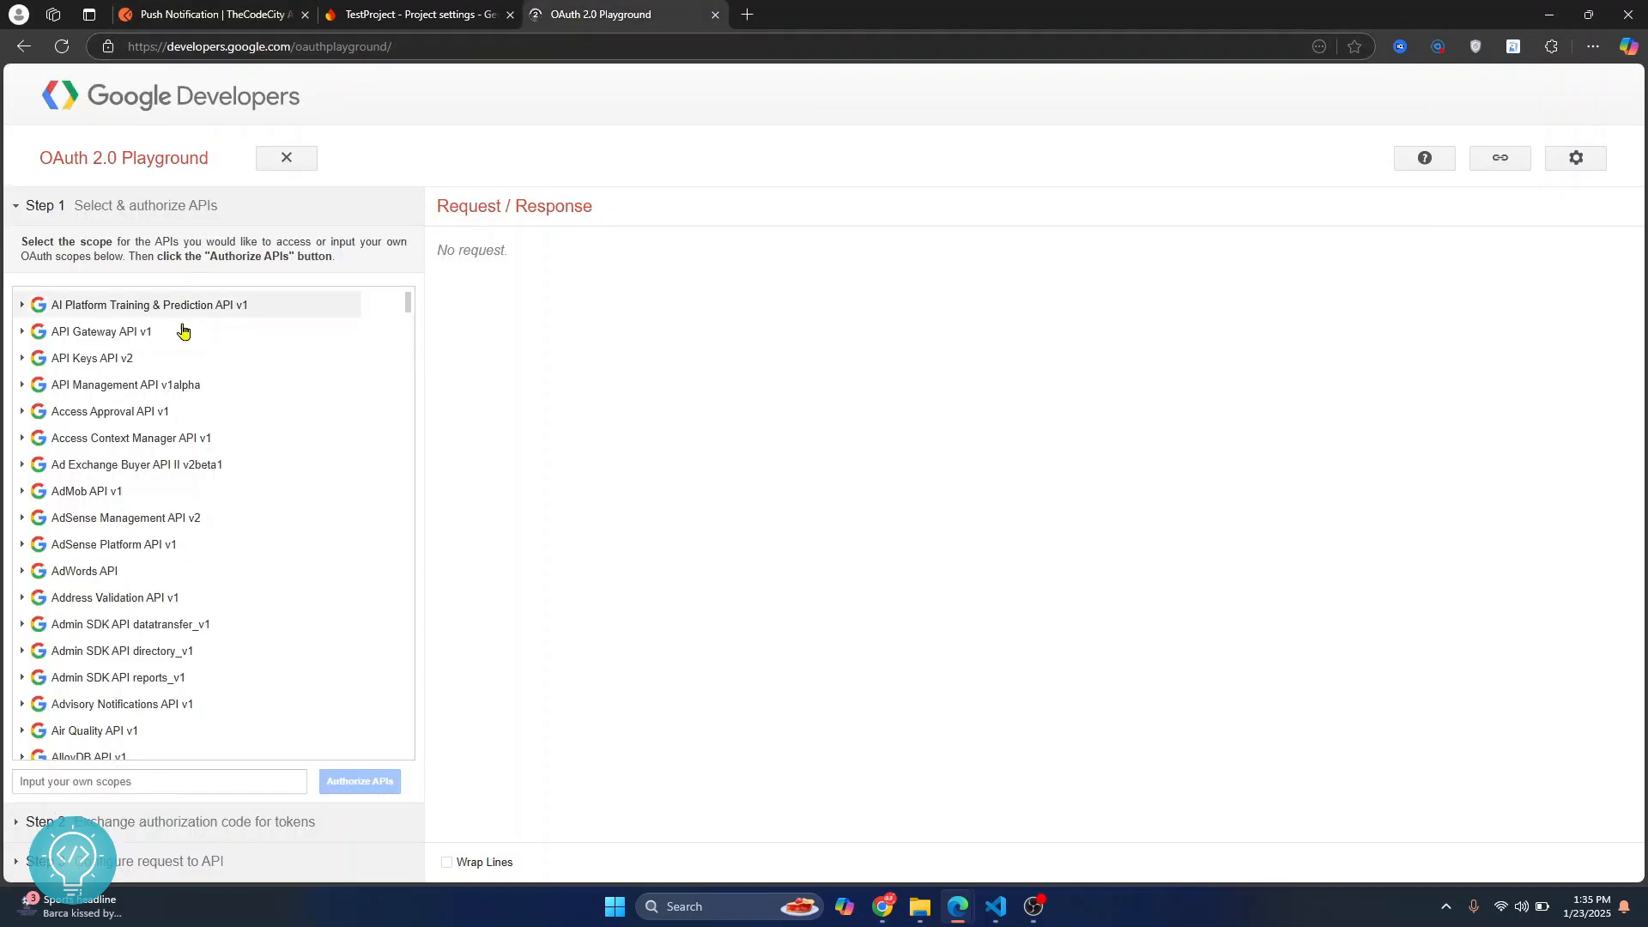
Step: Select the Firebase Cloud Messaging API v1 messaging scope and authorize the APIs
{"action": "scroll", "scroll_direction": "down", "scroll_amount": 3}
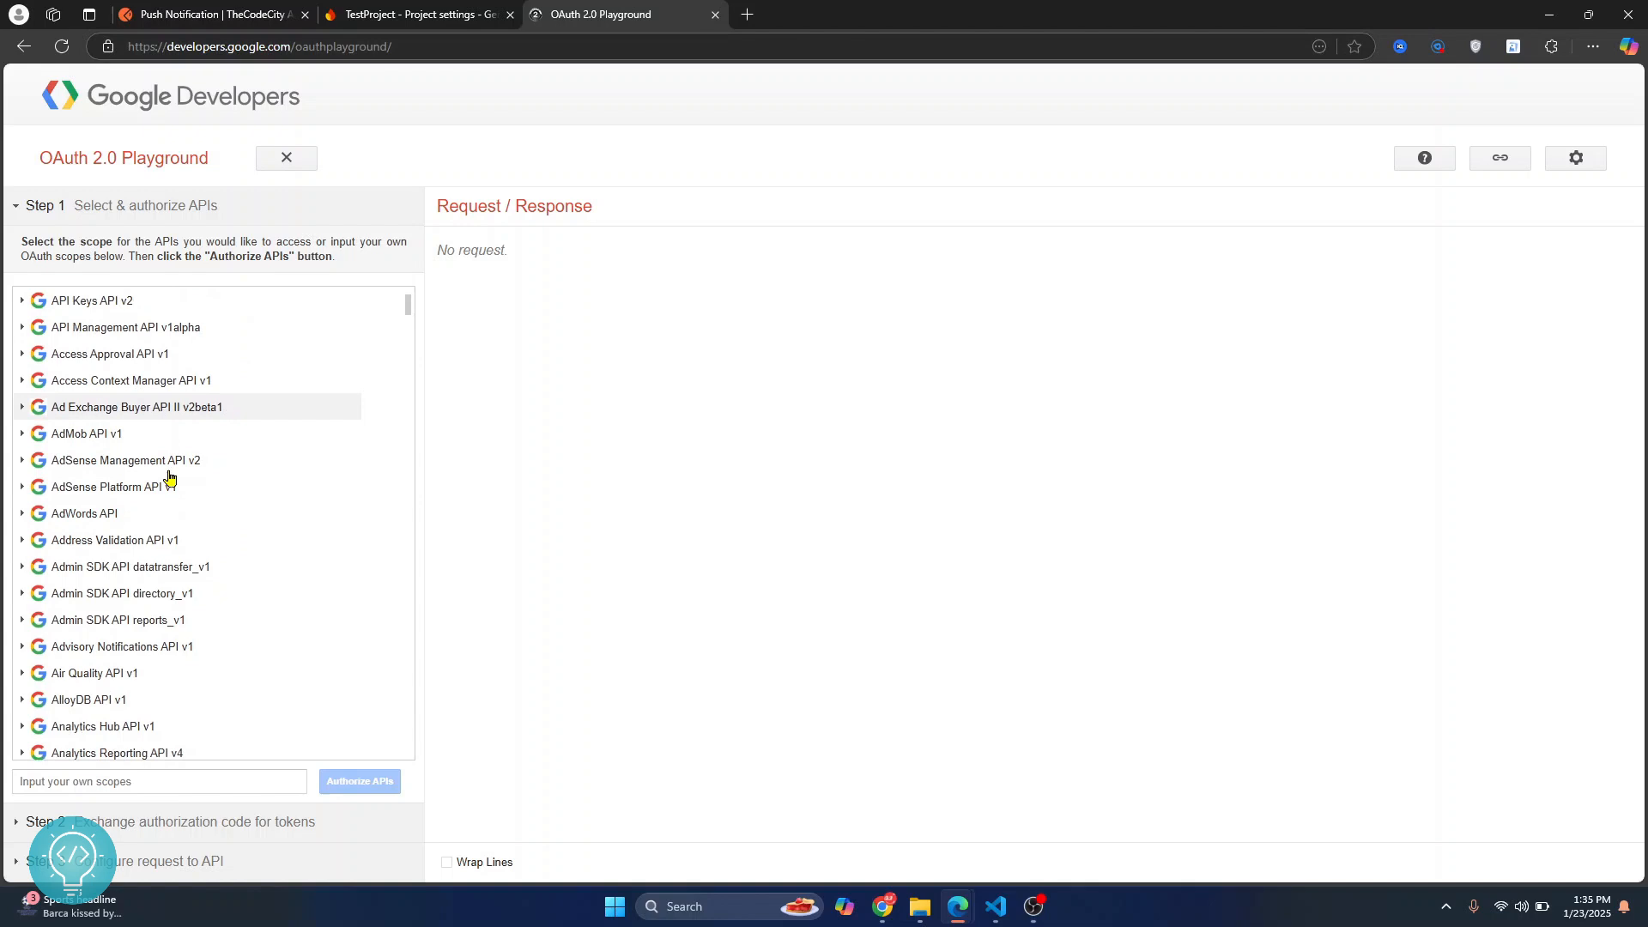
{"action": "scroll", "scroll_direction": "down", "scroll_amount": 3}
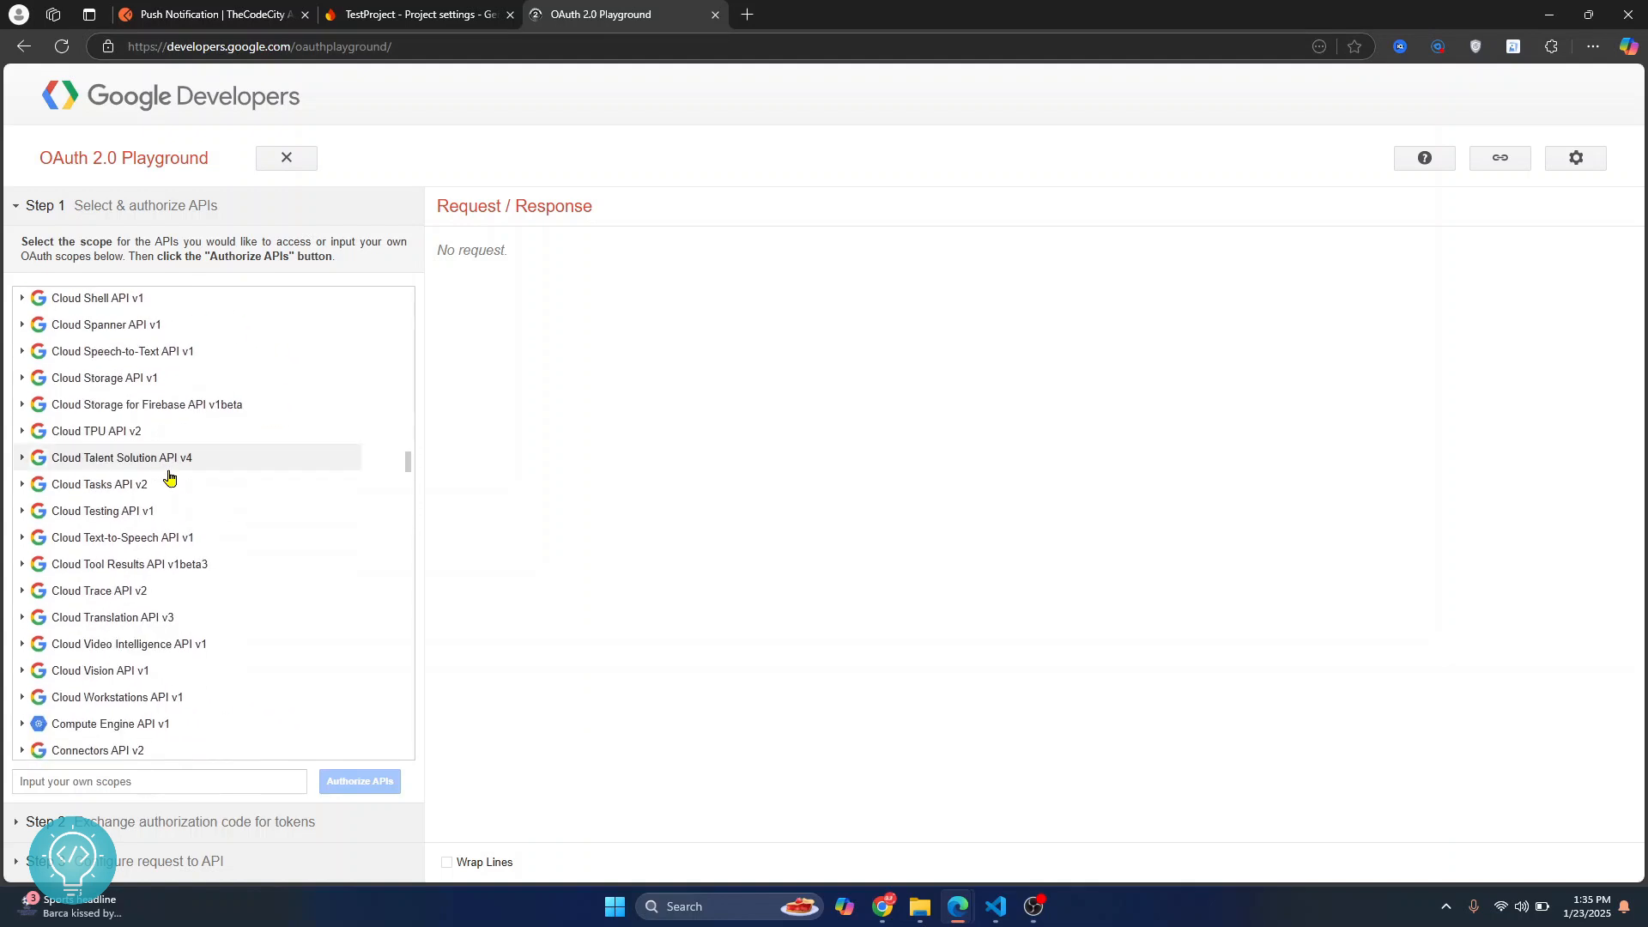
{"action": "scroll", "scroll_direction": "down", "scroll_amount": 3}
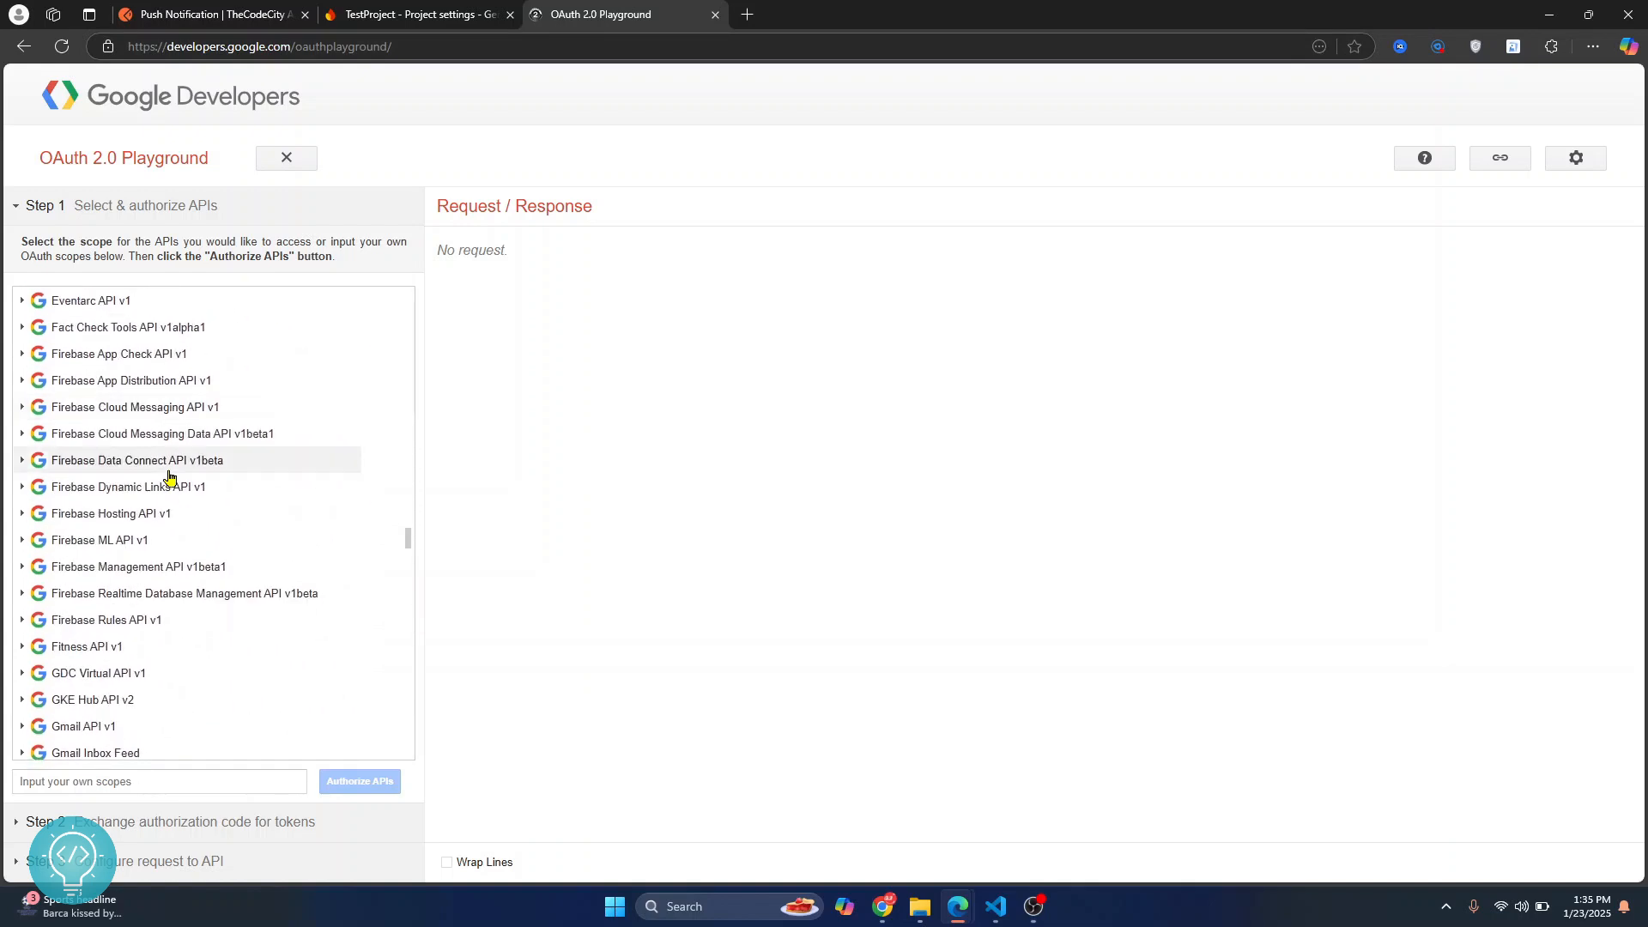
{"action": "mouse_move", "coordinate": [147, 376]}
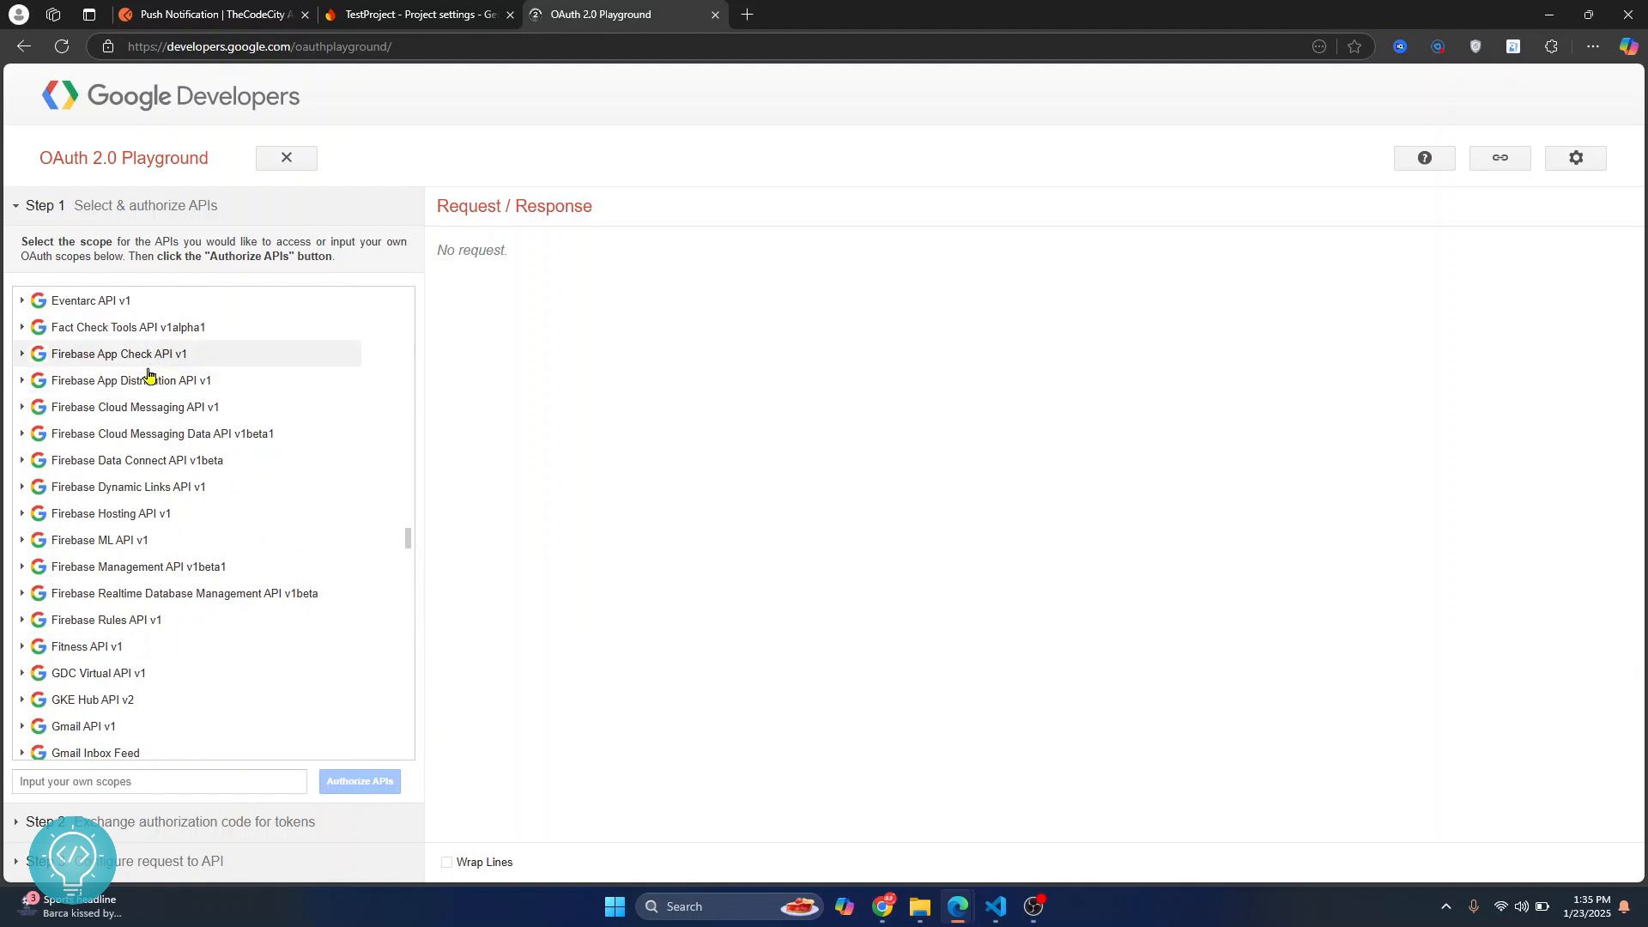
{"action": "mouse_move", "coordinate": [195, 413]}
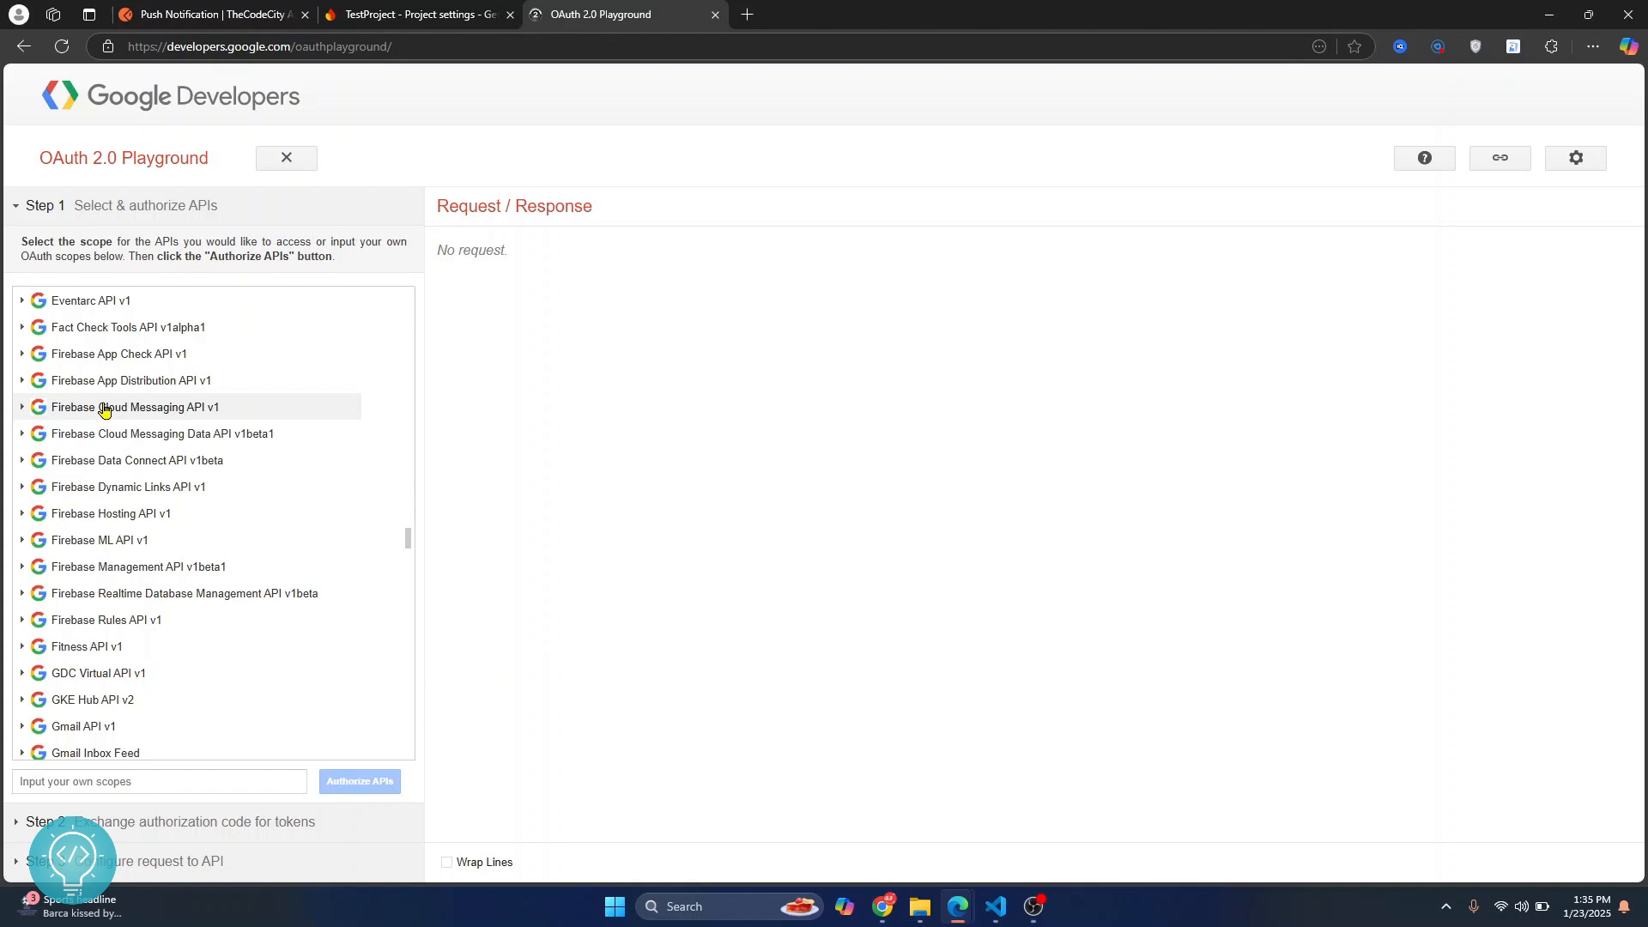
{"action": "left_click", "coordinate": [134, 407]}
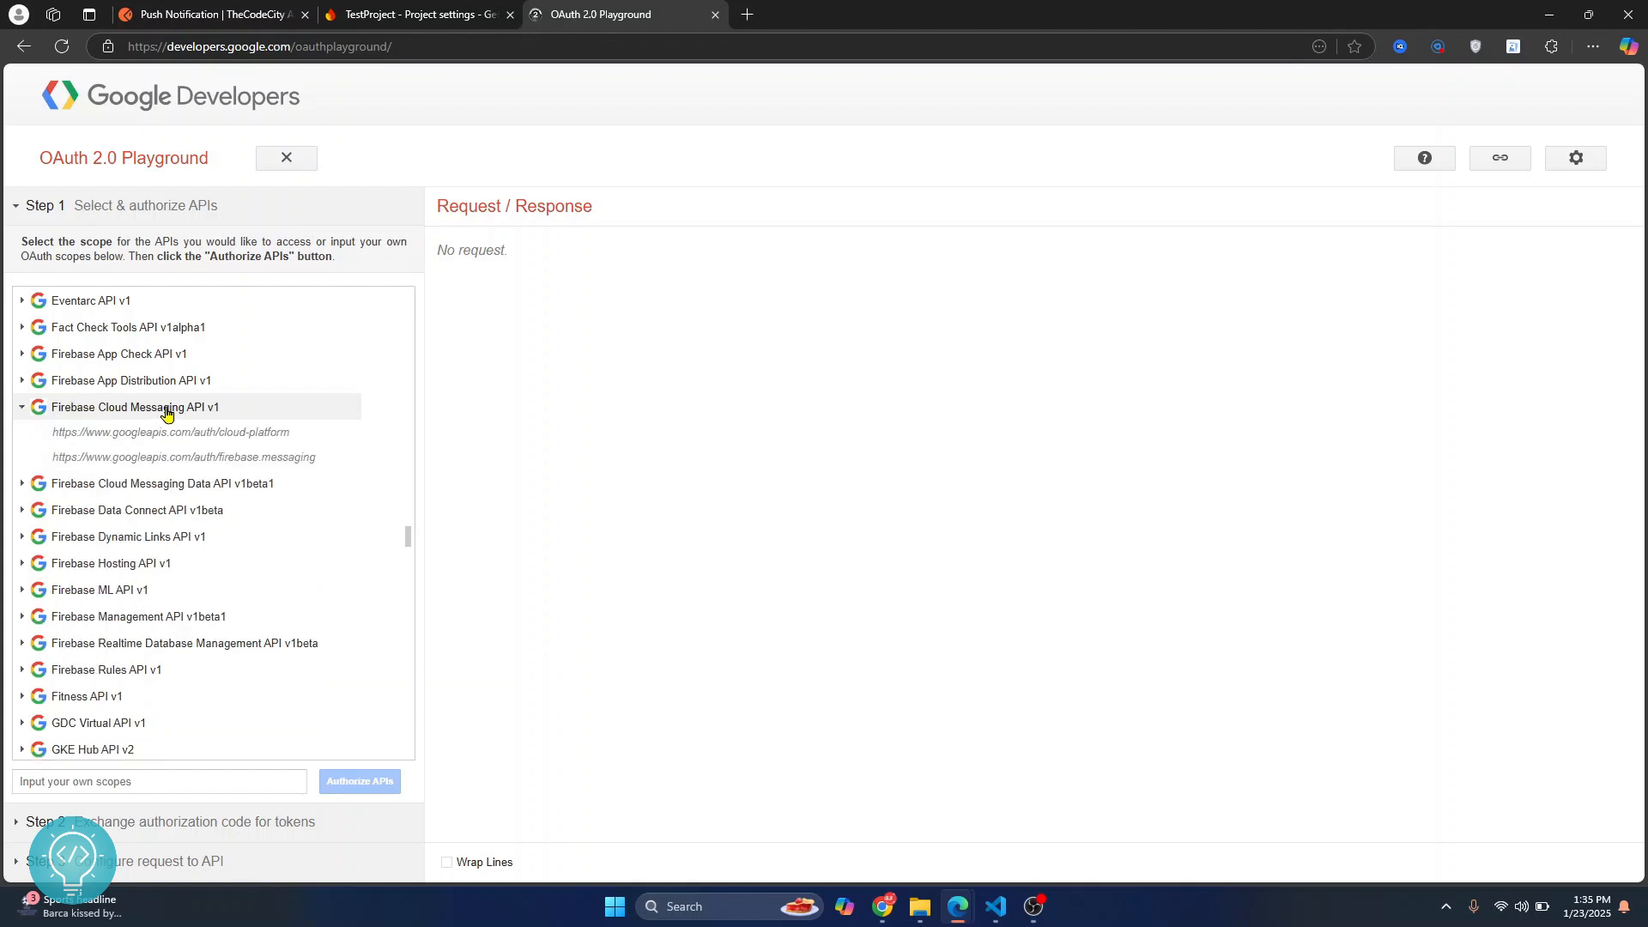
{"action": "mouse_move", "coordinate": [231, 455]}
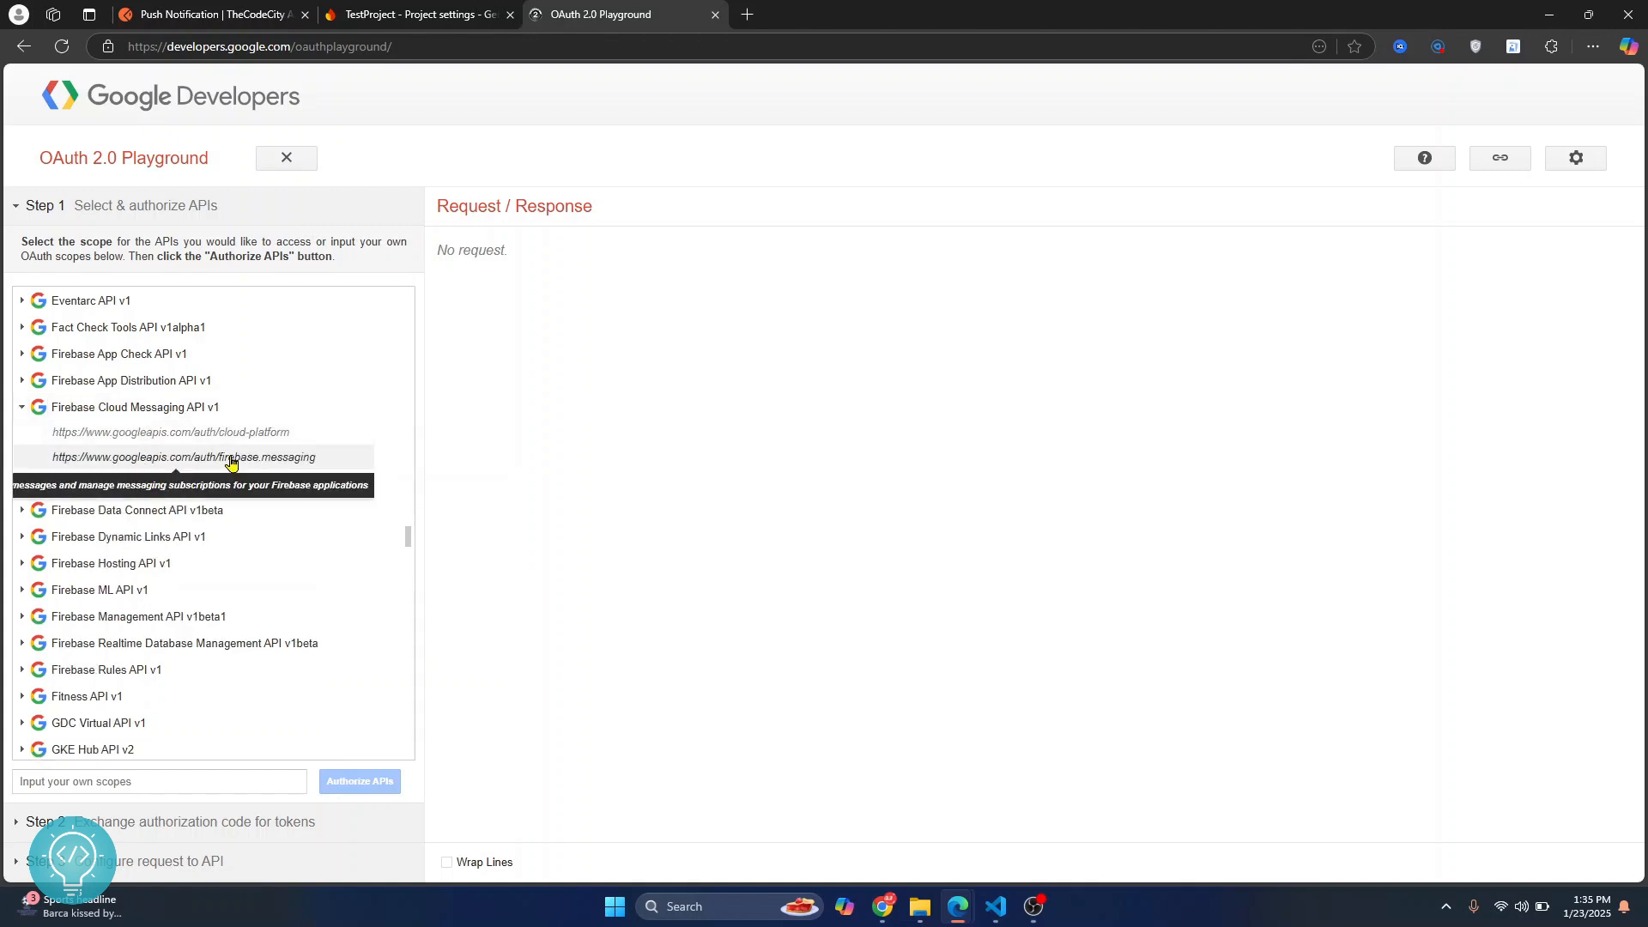
{"action": "scroll", "scroll_direction": "down", "scroll_amount": 3}
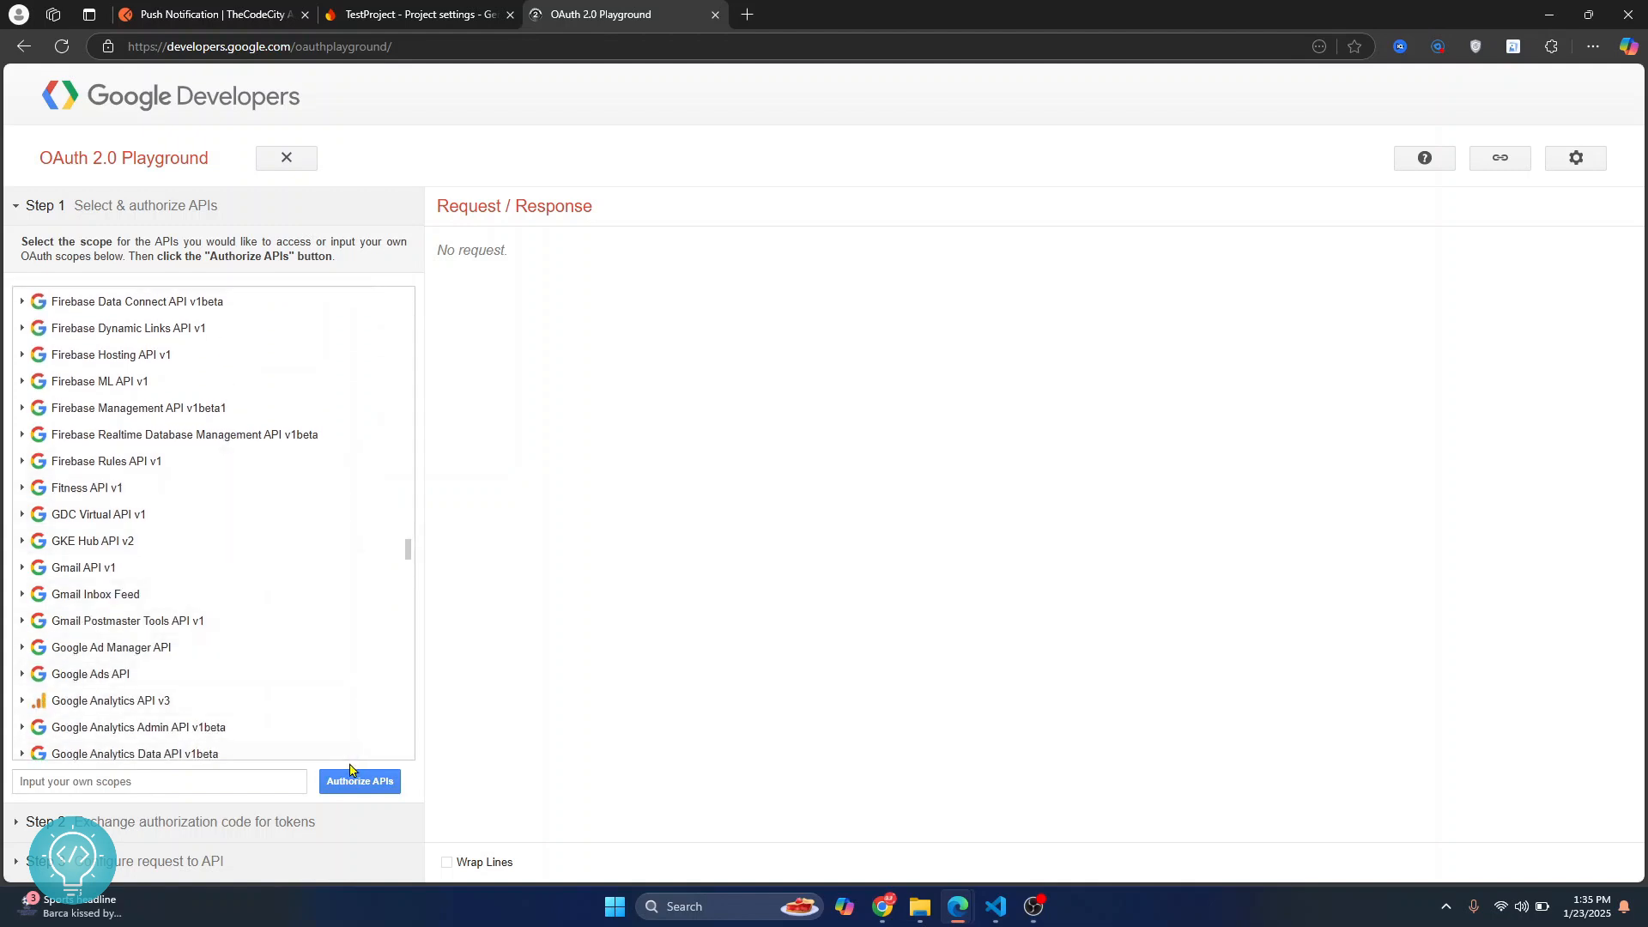
{"action": "left_click", "coordinate": [359, 781]}
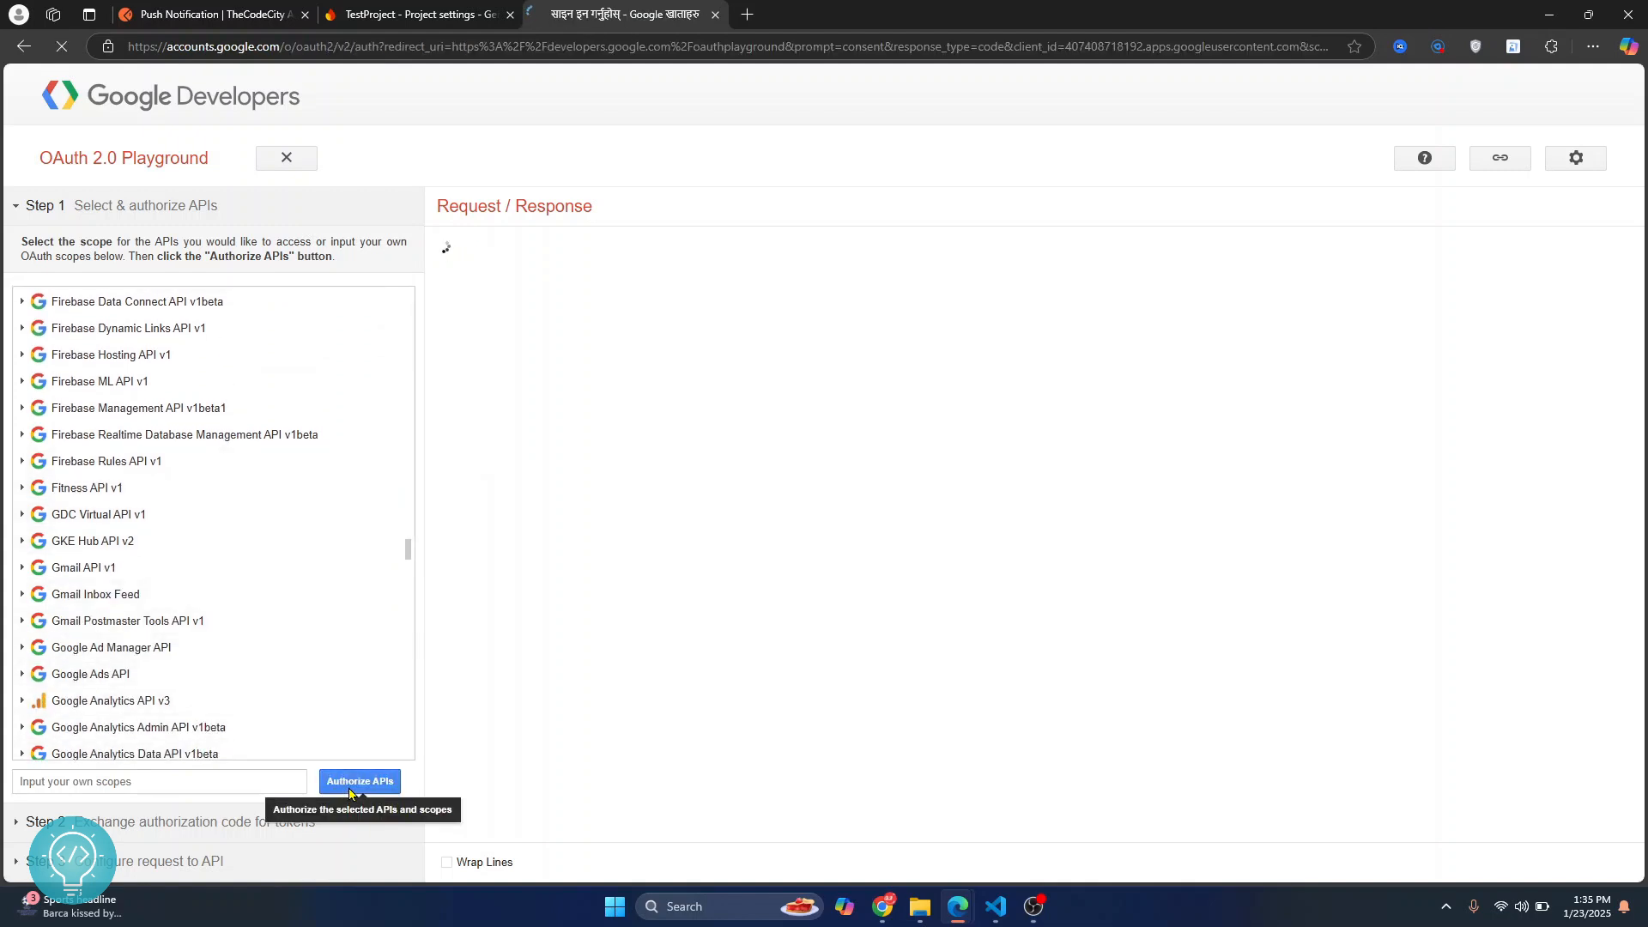
{"action": "left_click", "coordinate": [359, 780]}
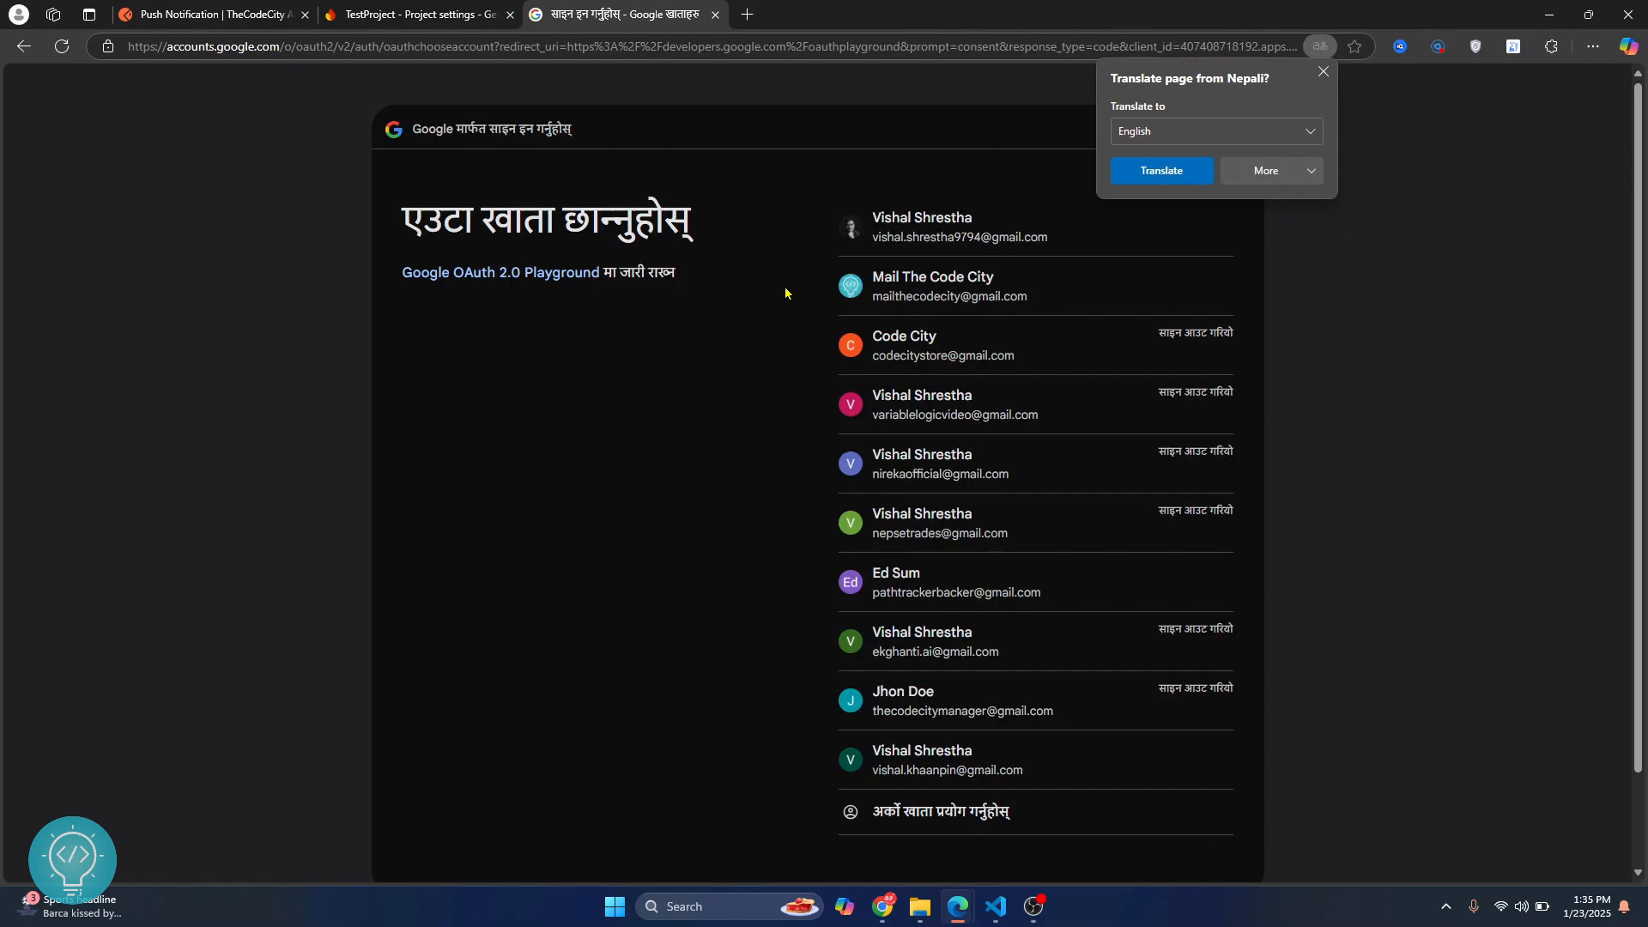
Step: Check the signed-in Google account in Firebase, then return to the account chooser
{"action": "left_click", "coordinate": [418, 14]}
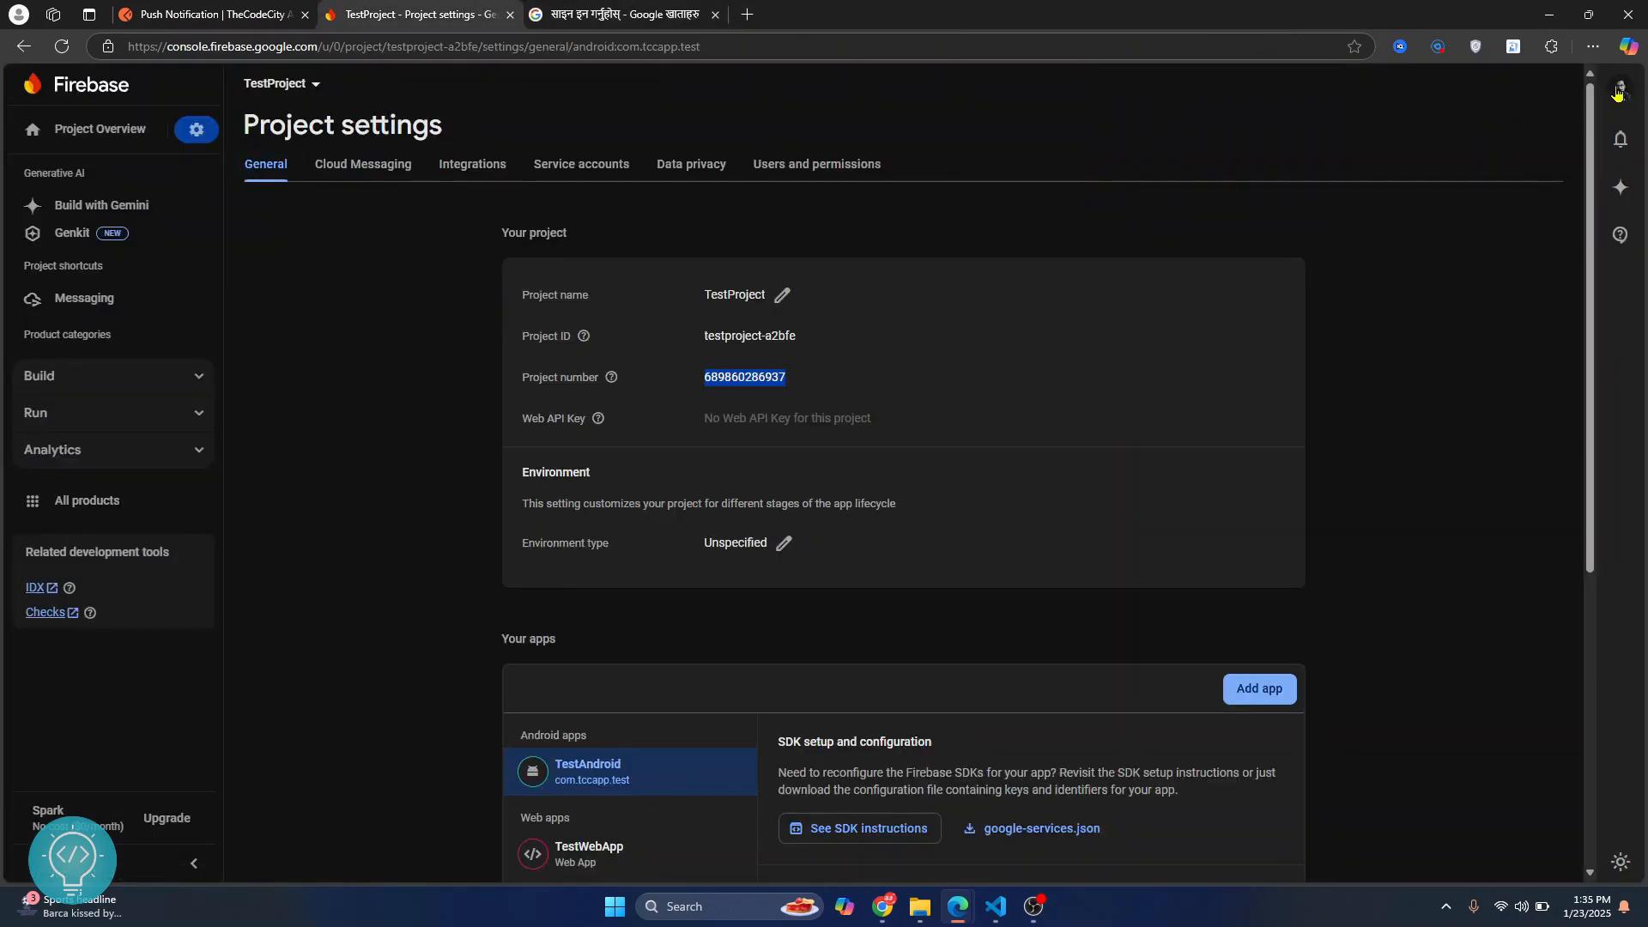
{"action": "left_click", "coordinate": [1619, 86]}
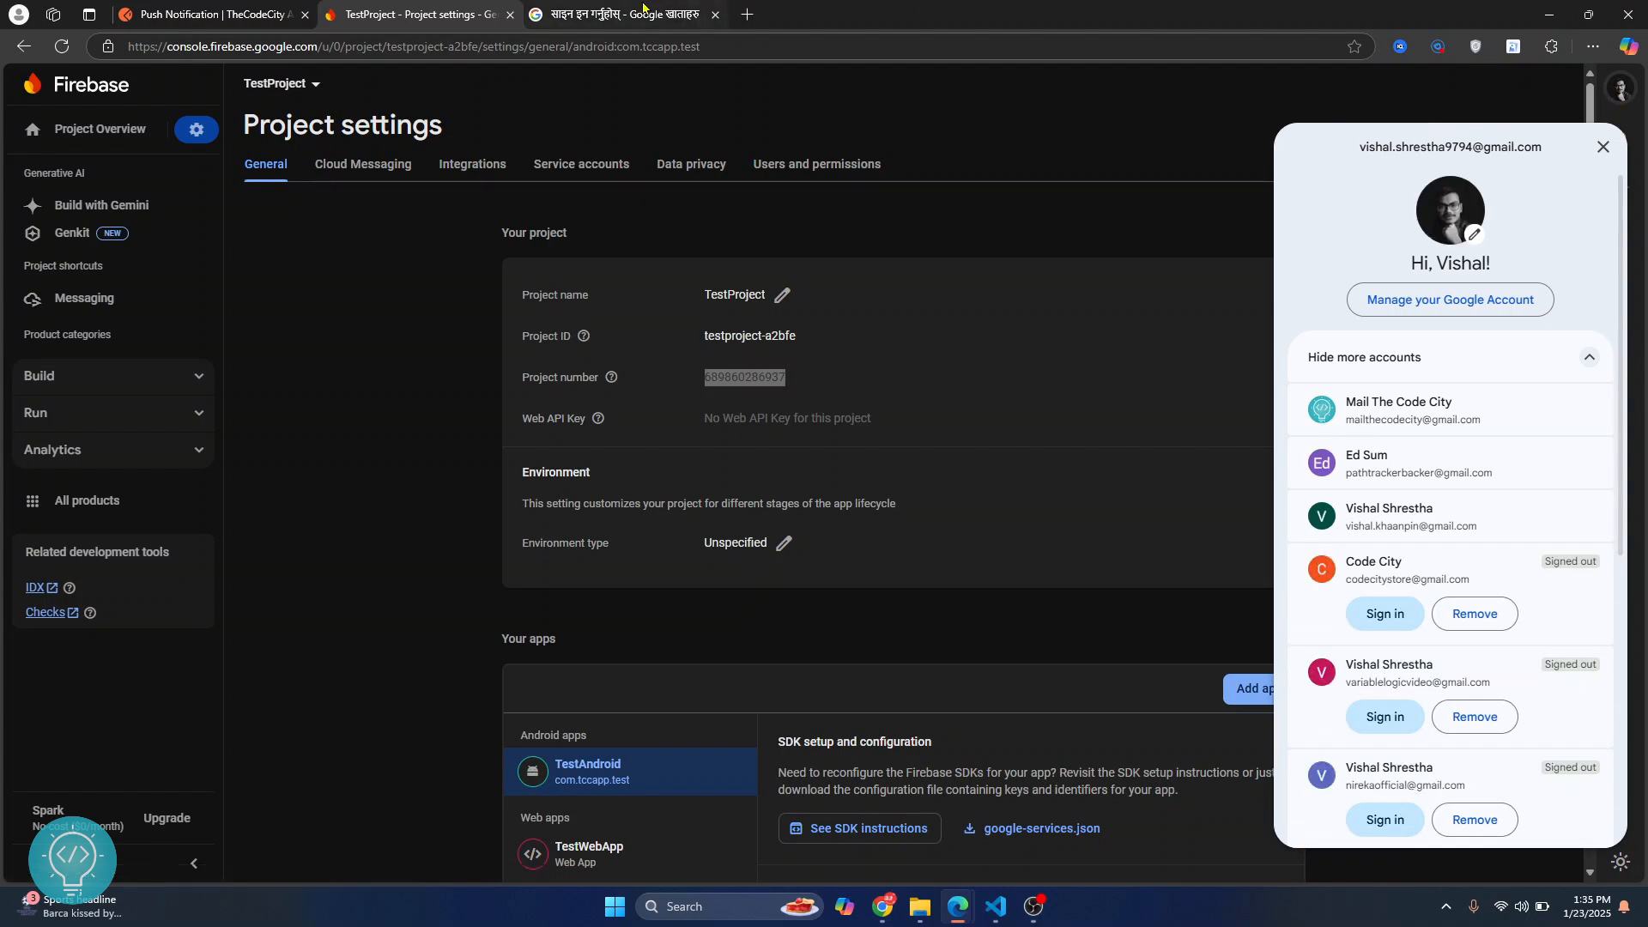
{"action": "left_click", "coordinate": [626, 14]}
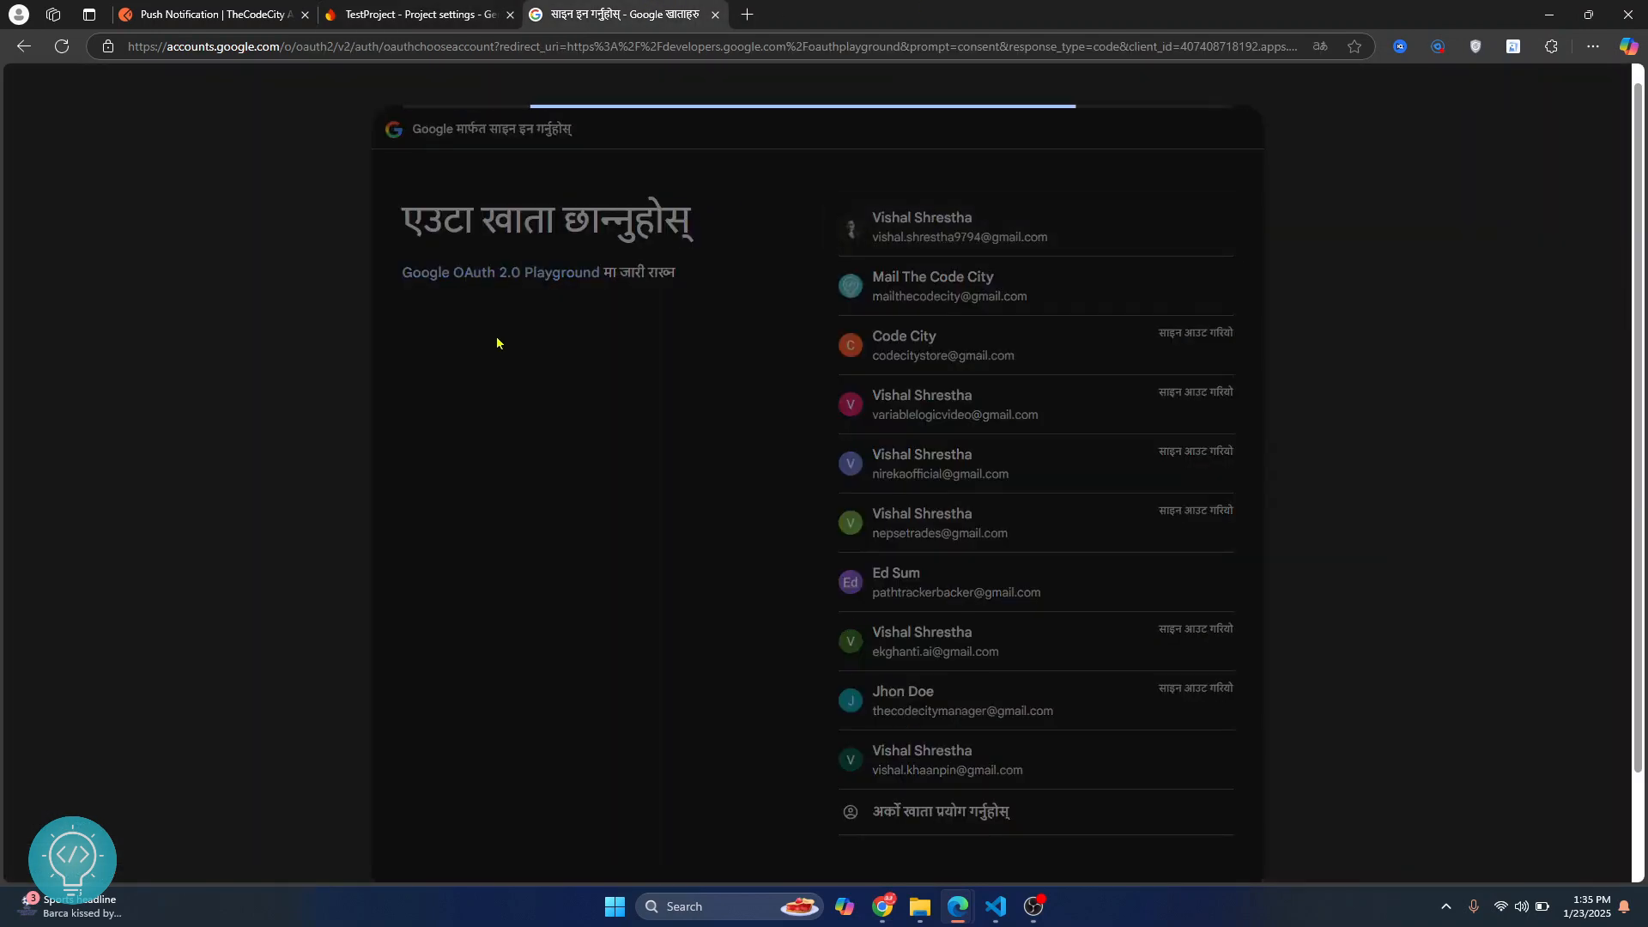
Step: Allow access, exchange the authorization code for tokens, and select the access token
{"action": "left_click", "coordinate": [958, 227]}
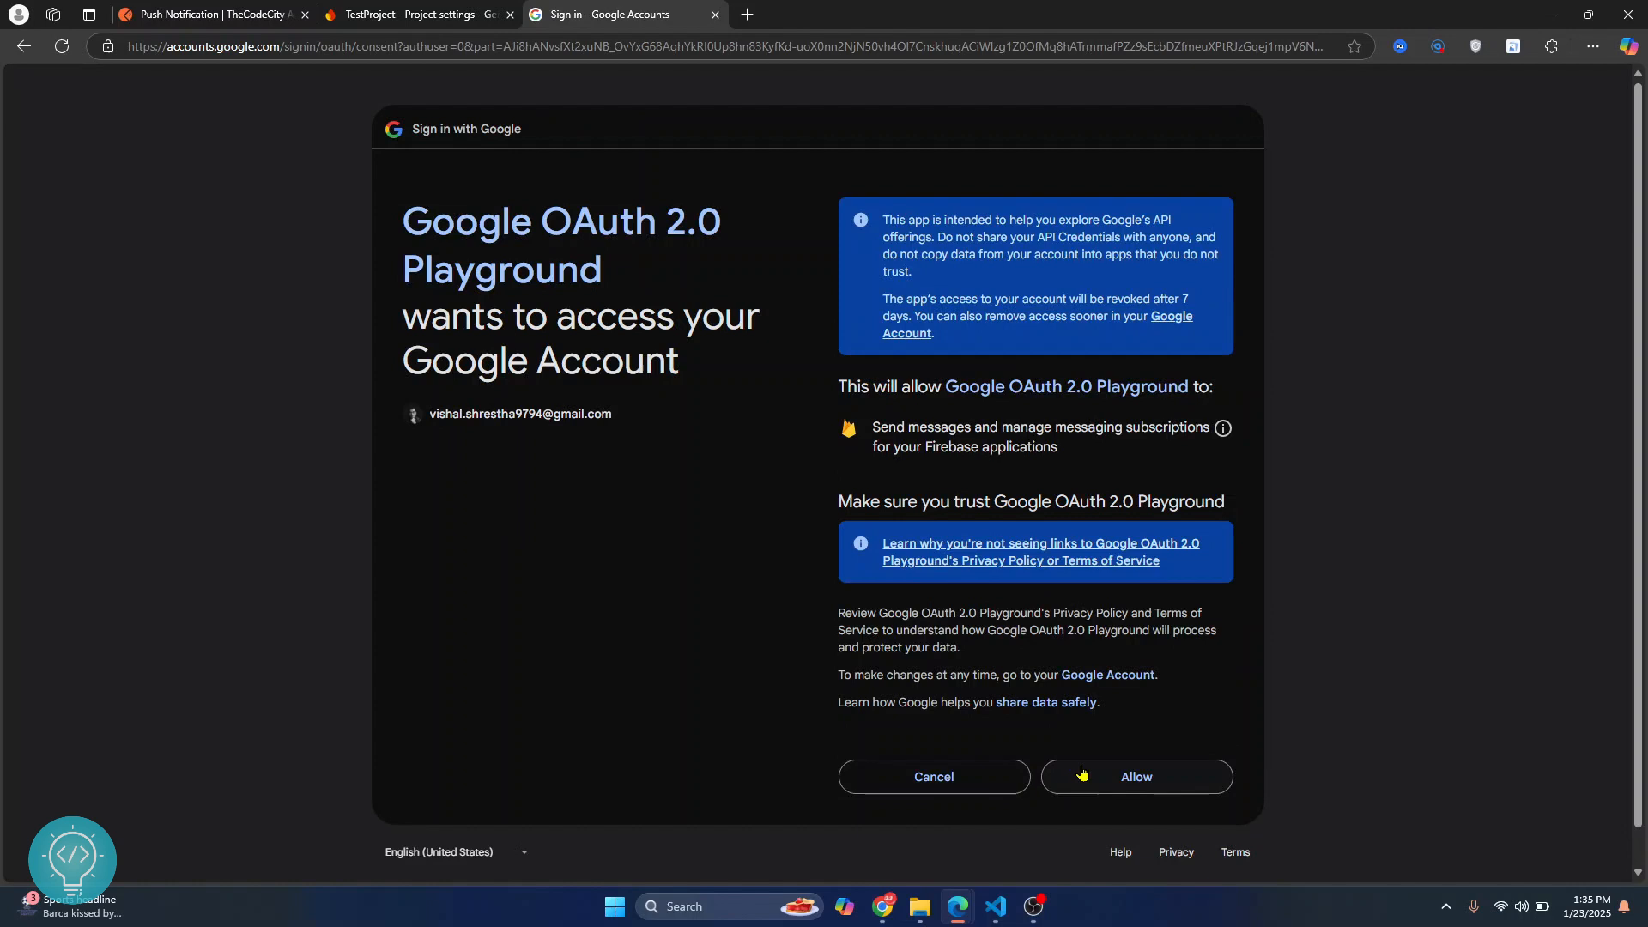
{"action": "left_click", "coordinate": [1134, 777]}
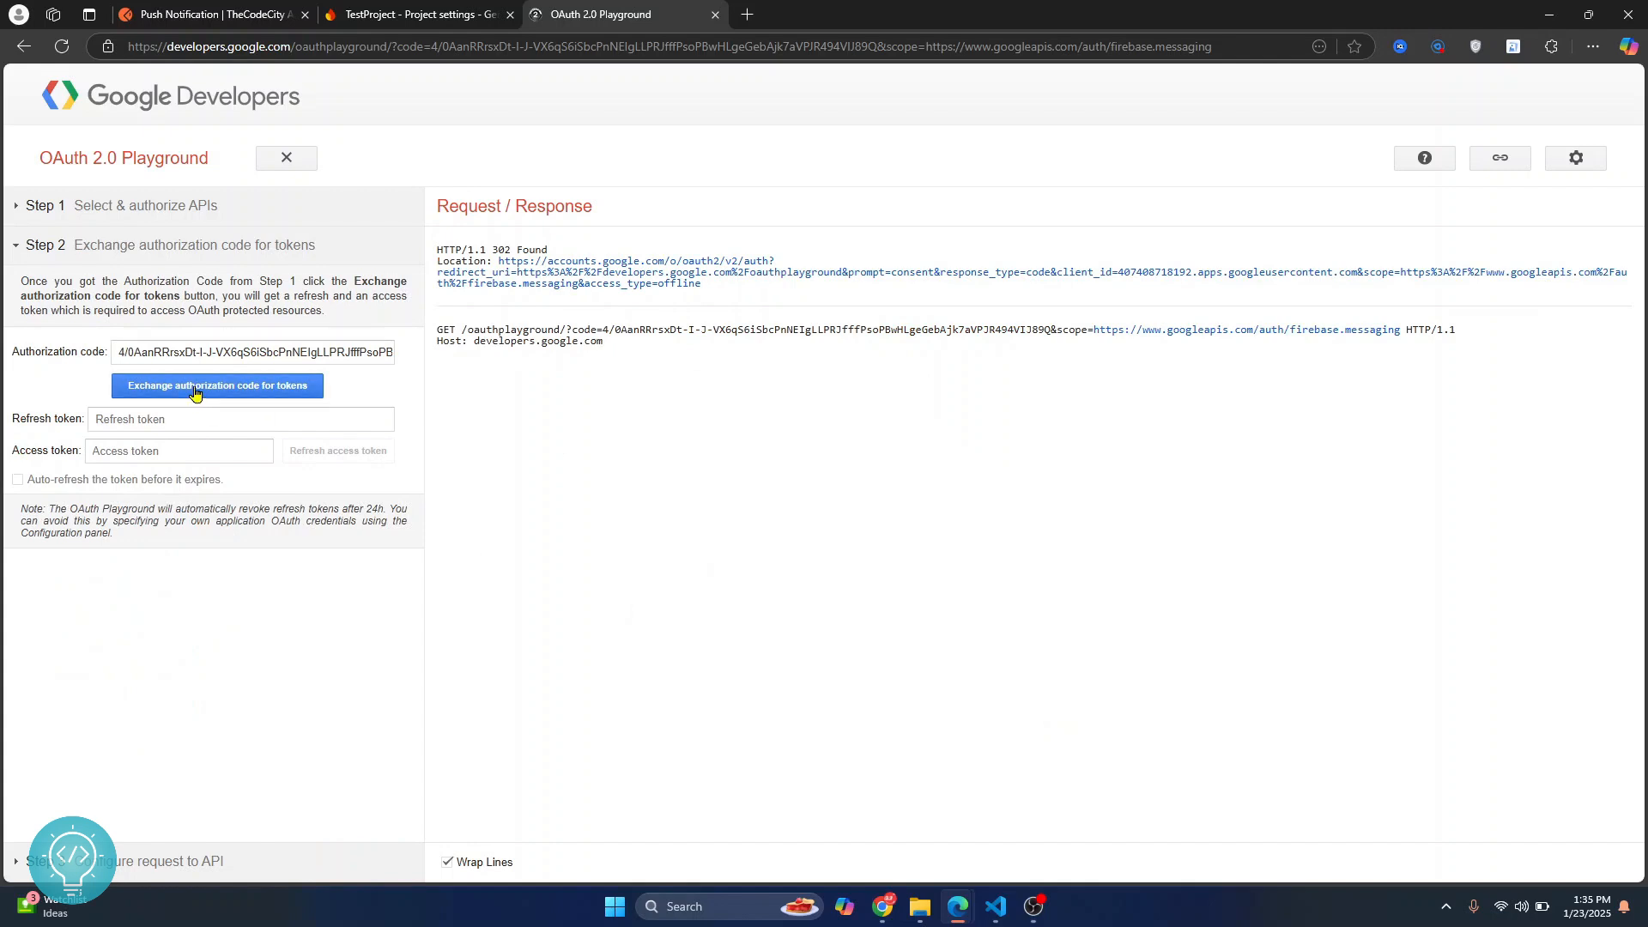
{"action": "left_click", "coordinate": [216, 385]}
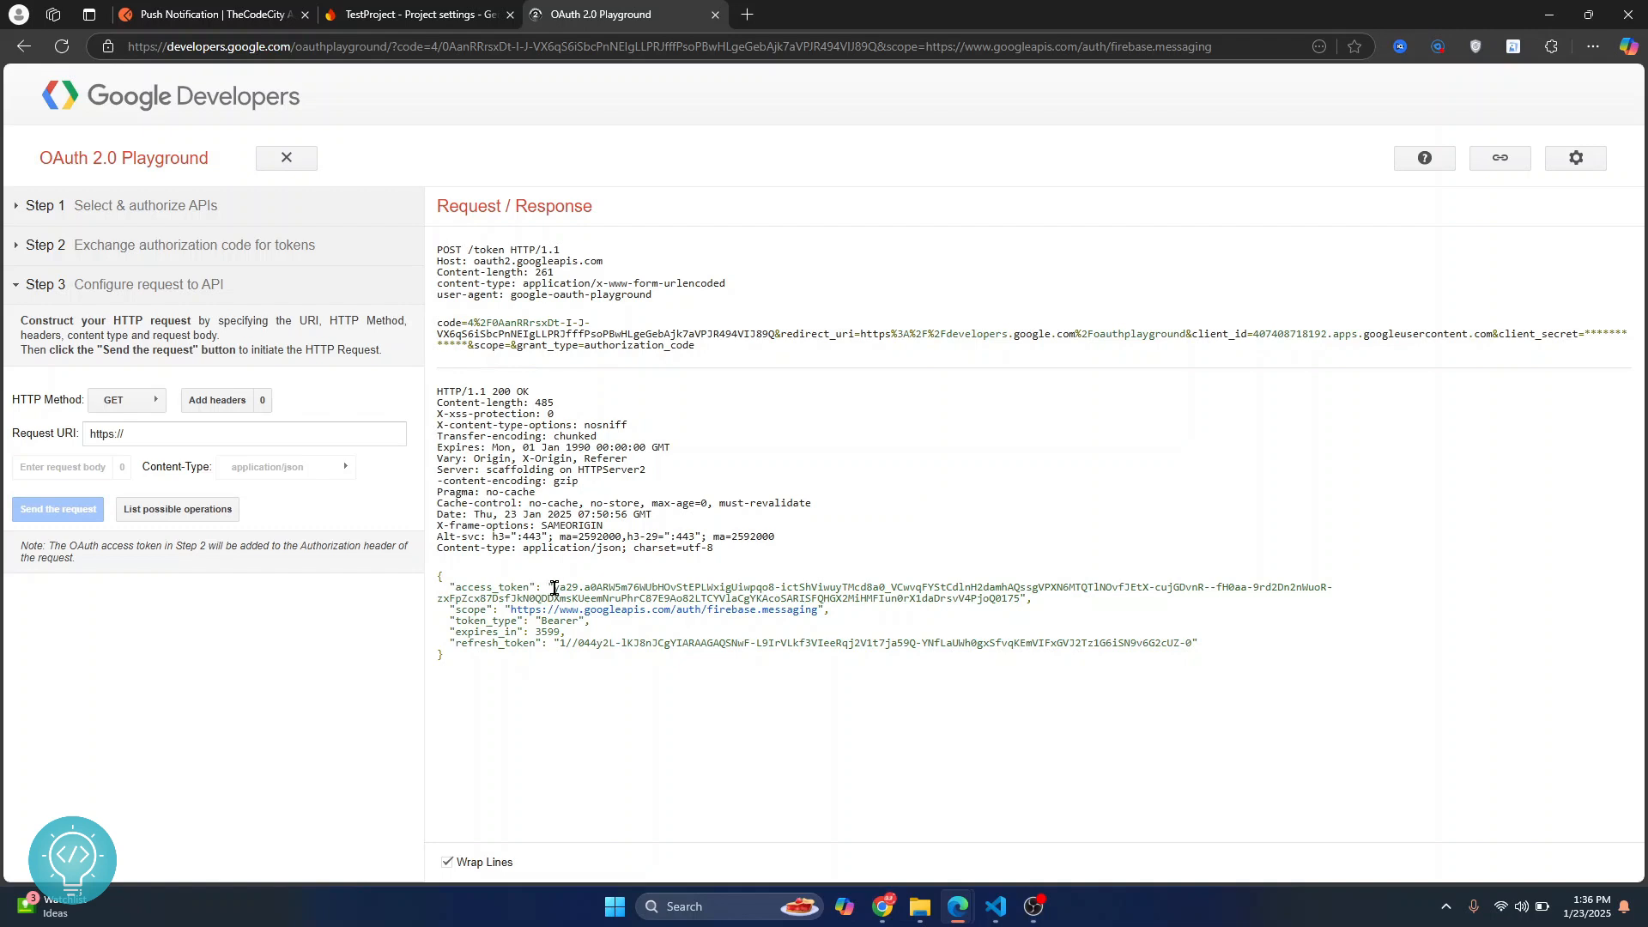
{"action": "left_click_drag", "start_coordinate": [552, 585], "coordinate": [1019, 599]}
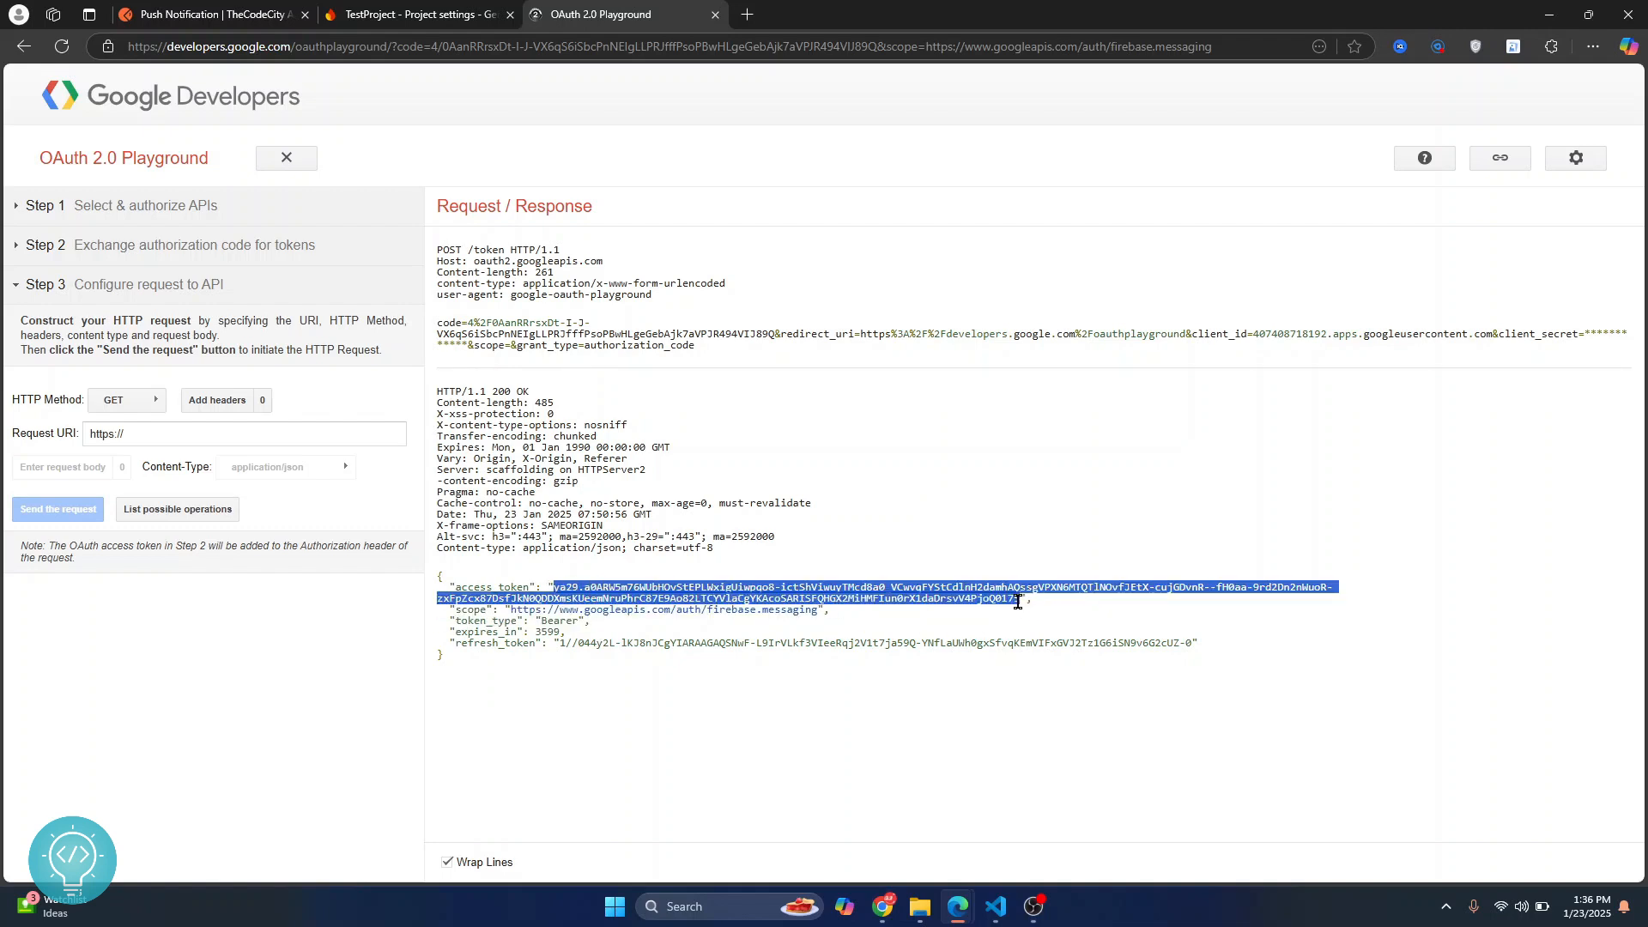
Step: Add an Authorization header whose value is 'Bearer' plus the copied access token
{"action": "left_click", "coordinate": [211, 14]}
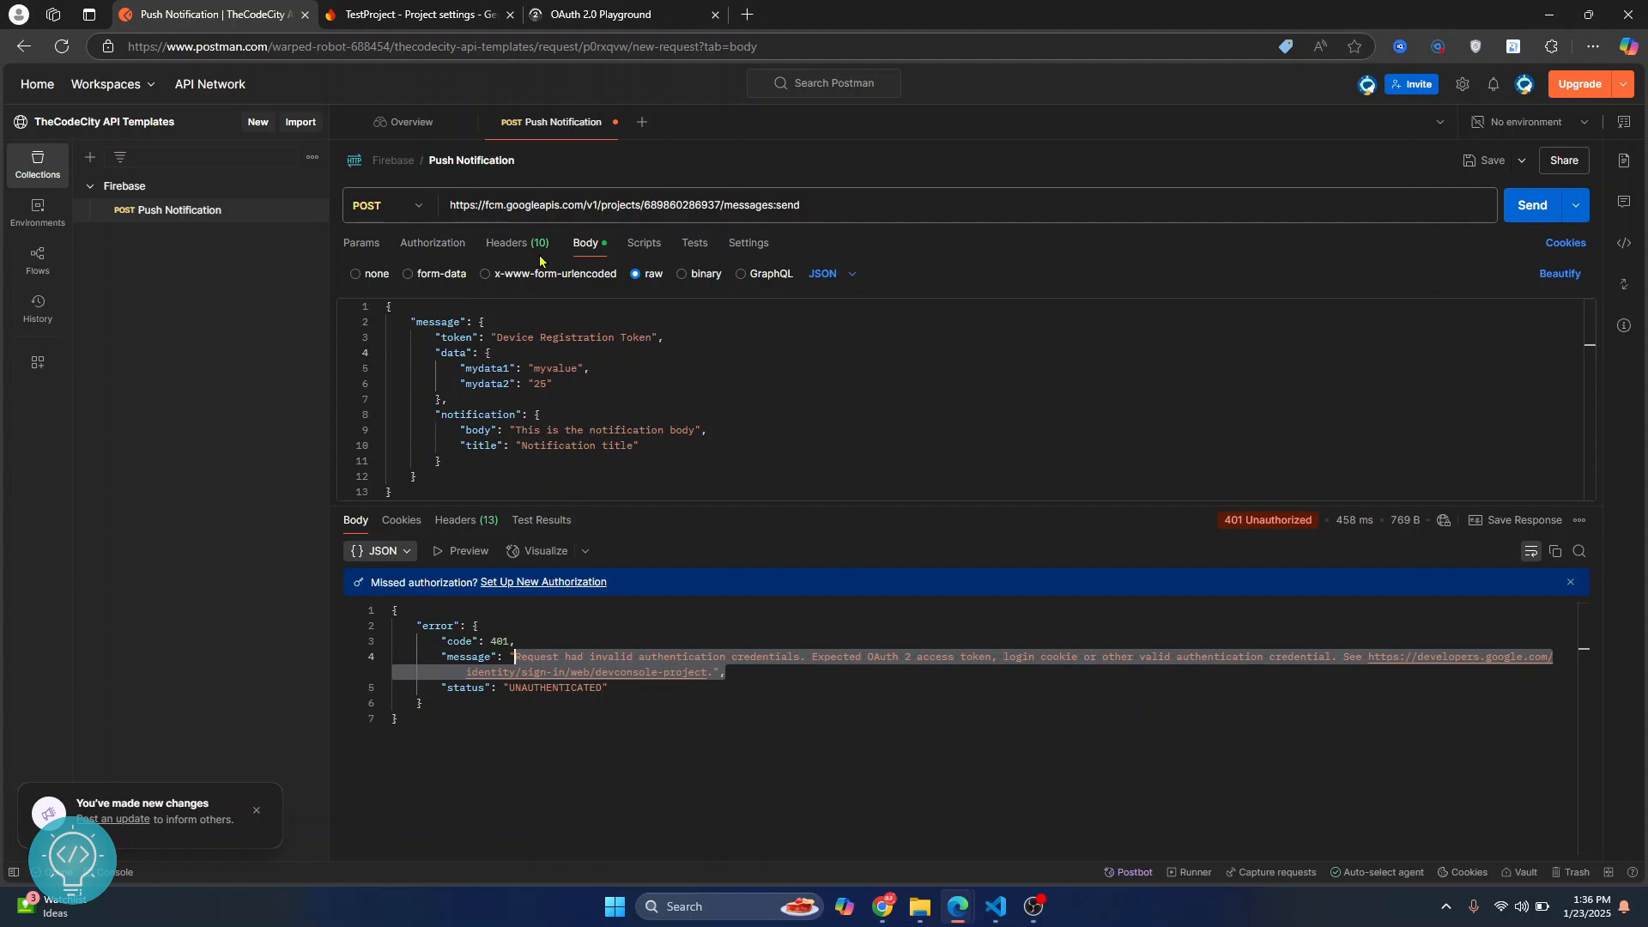
{"action": "left_click", "coordinate": [505, 242]}
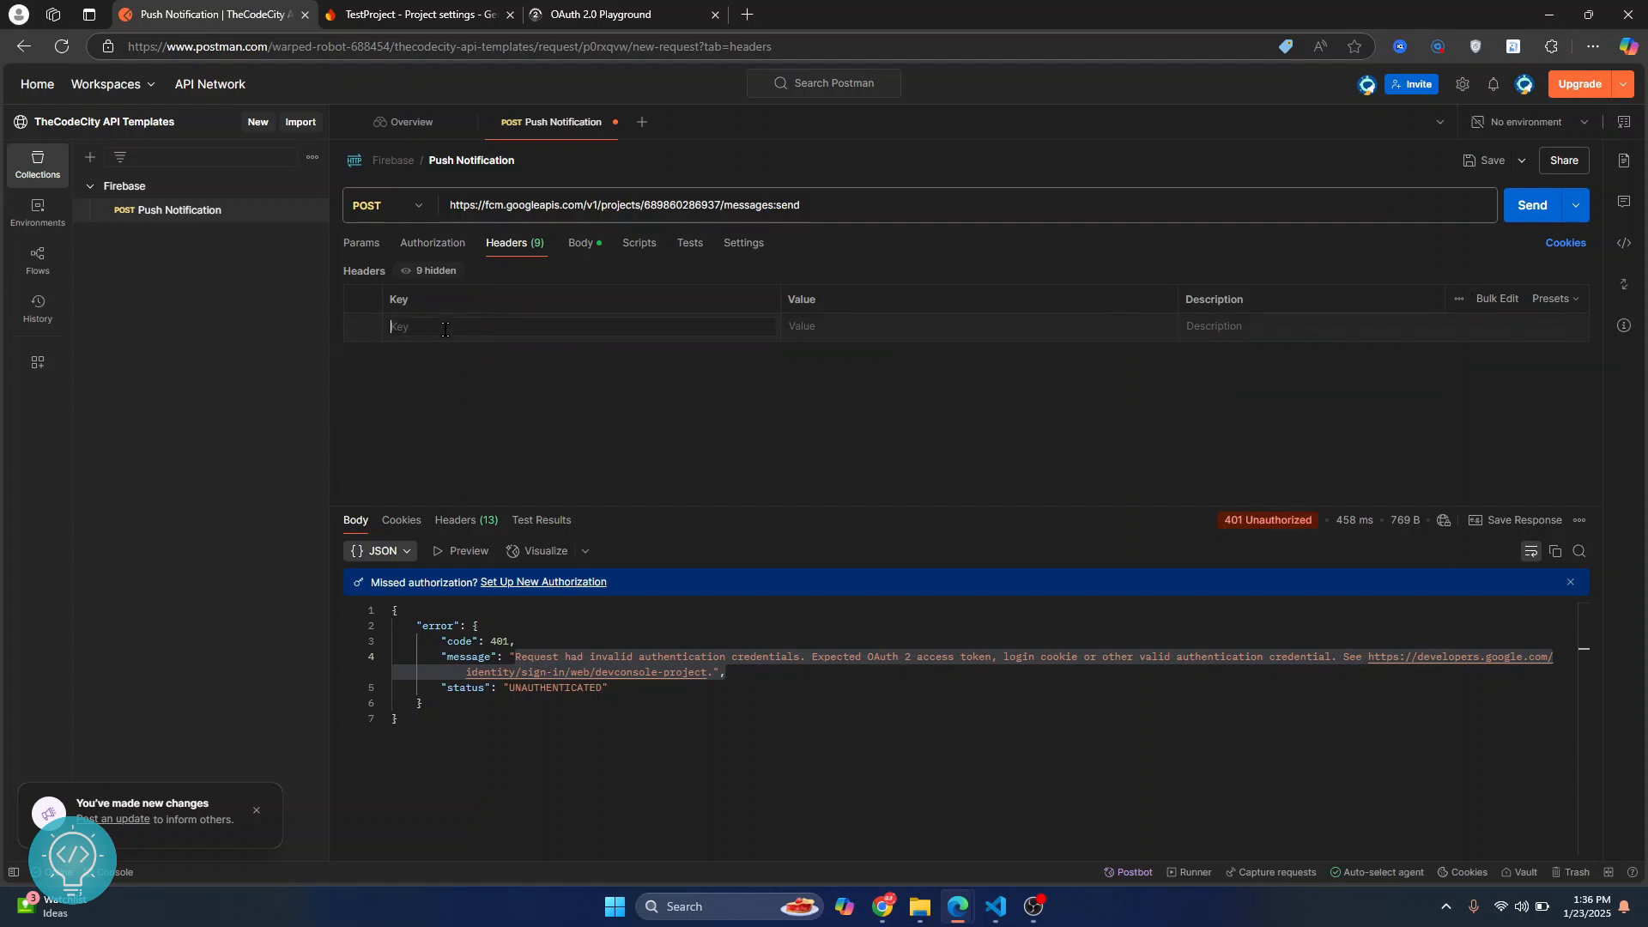
{"action": "type", "text": "Author"}
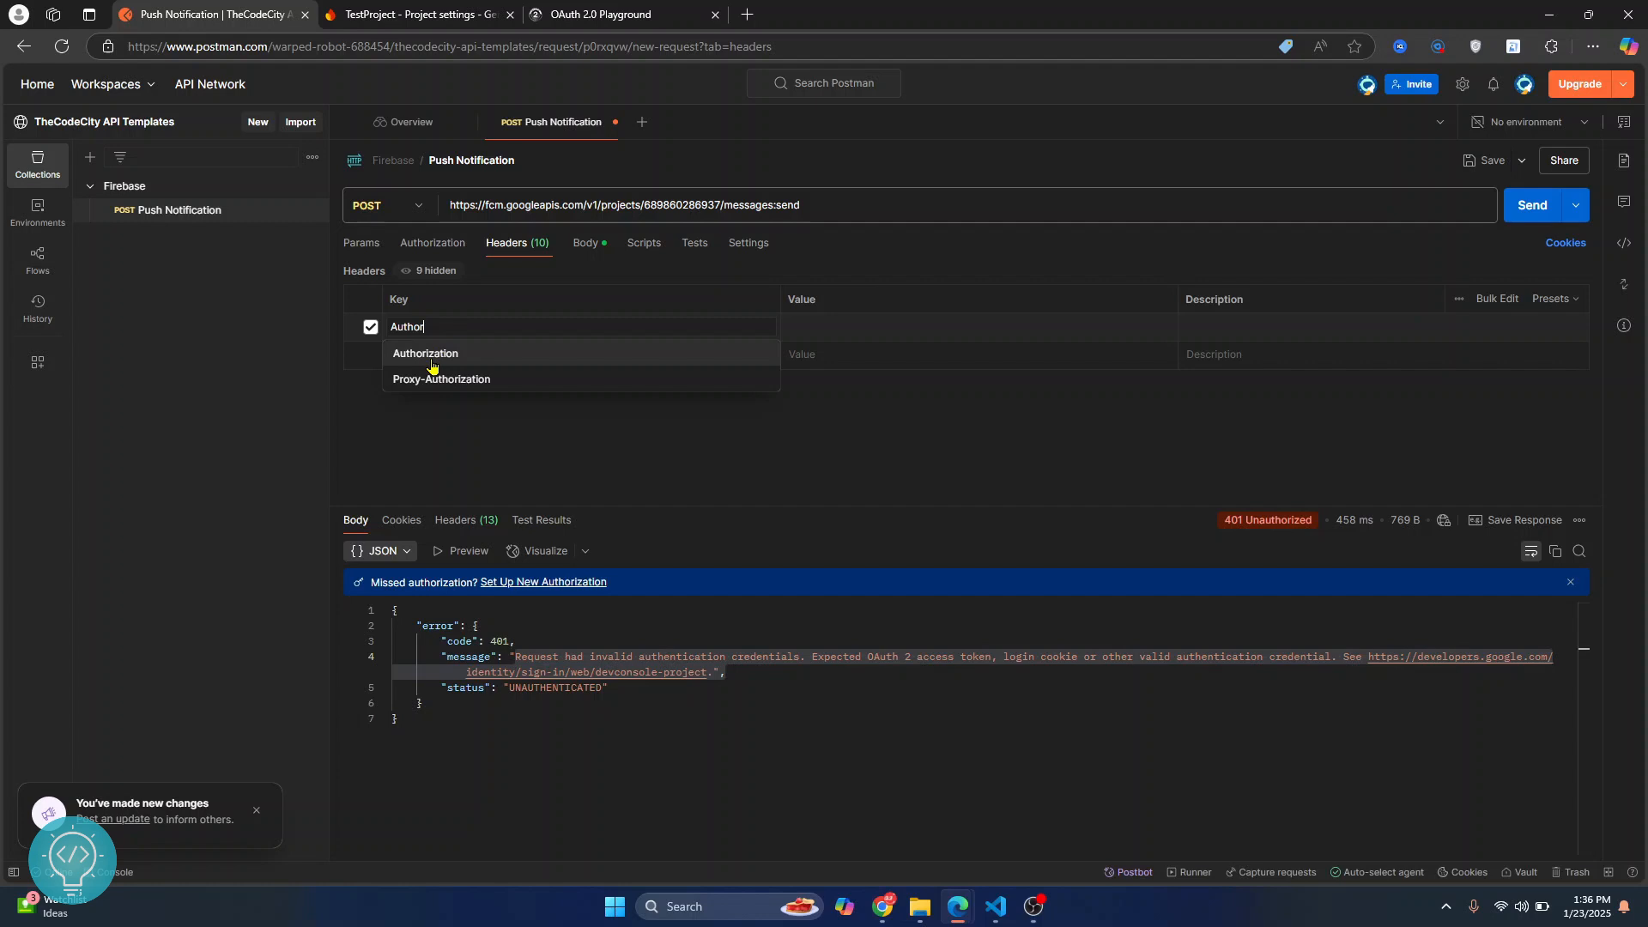
{"action": "left_click", "coordinate": [426, 353]}
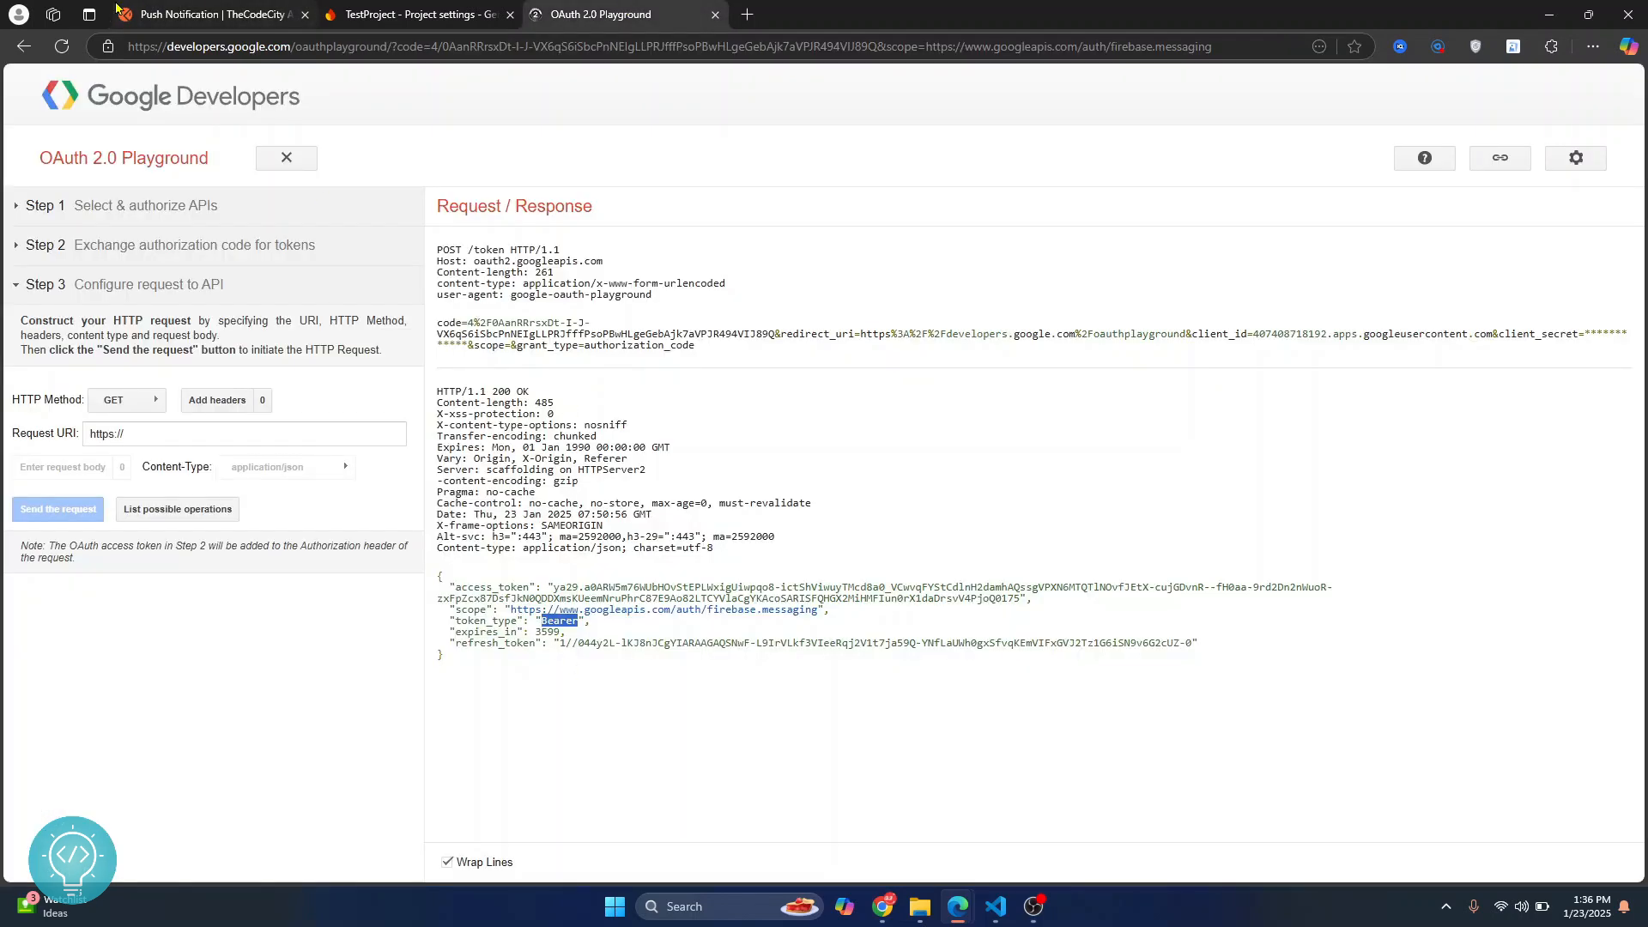
{"action": "left_click", "coordinate": [211, 14]}
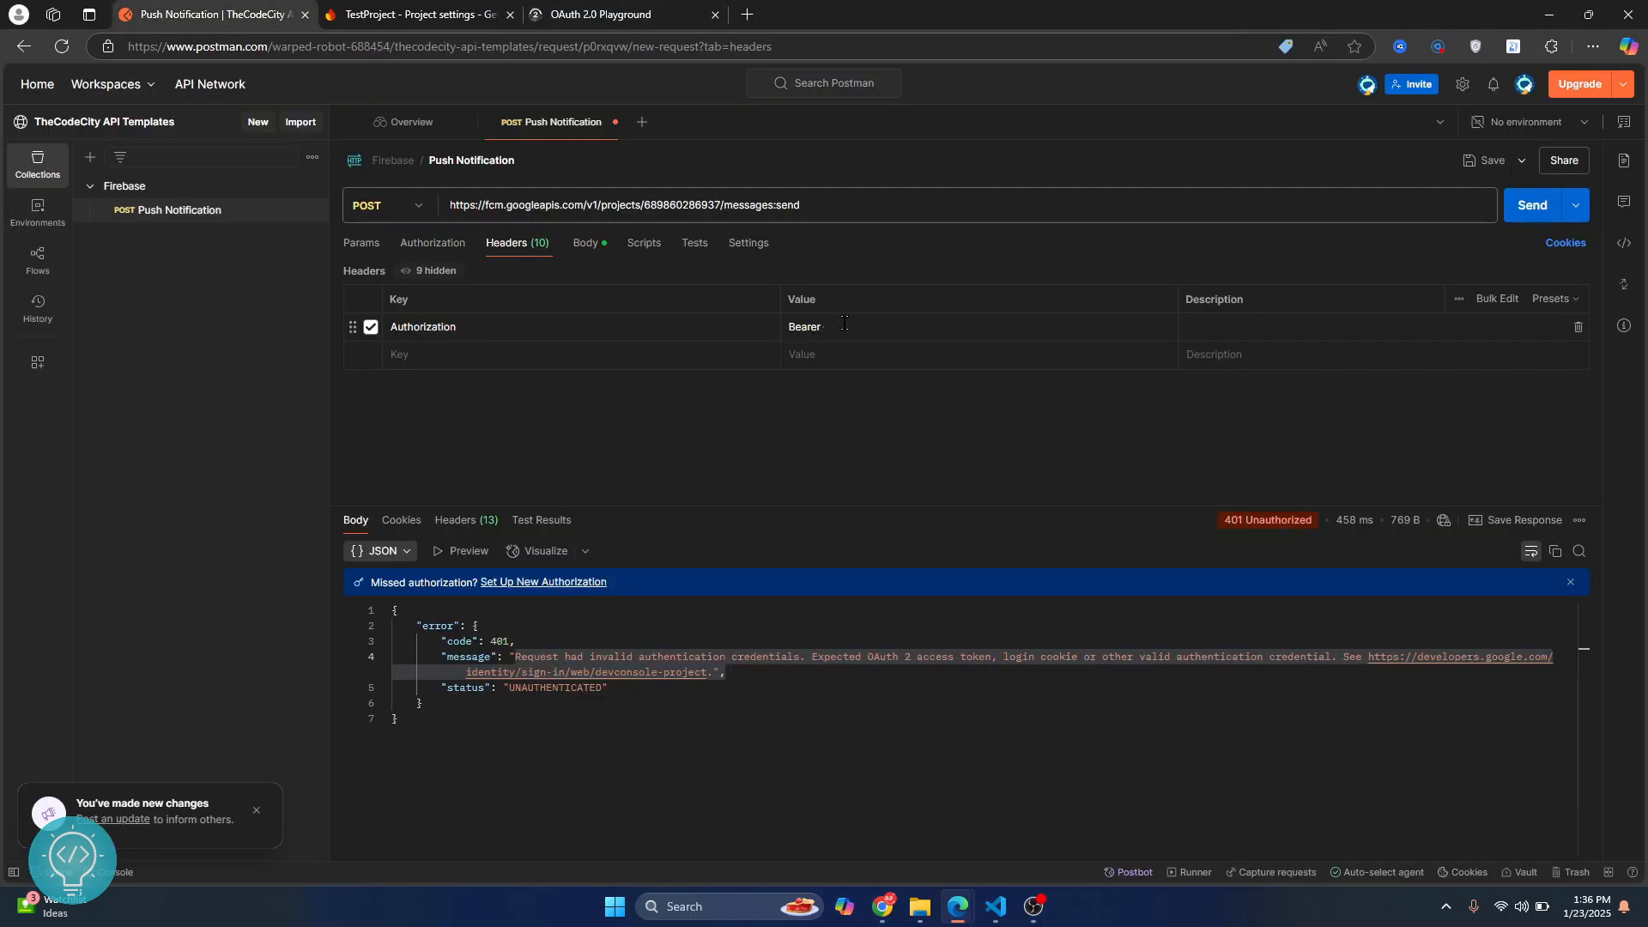
{"action": "left_click", "coordinate": [619, 14]}
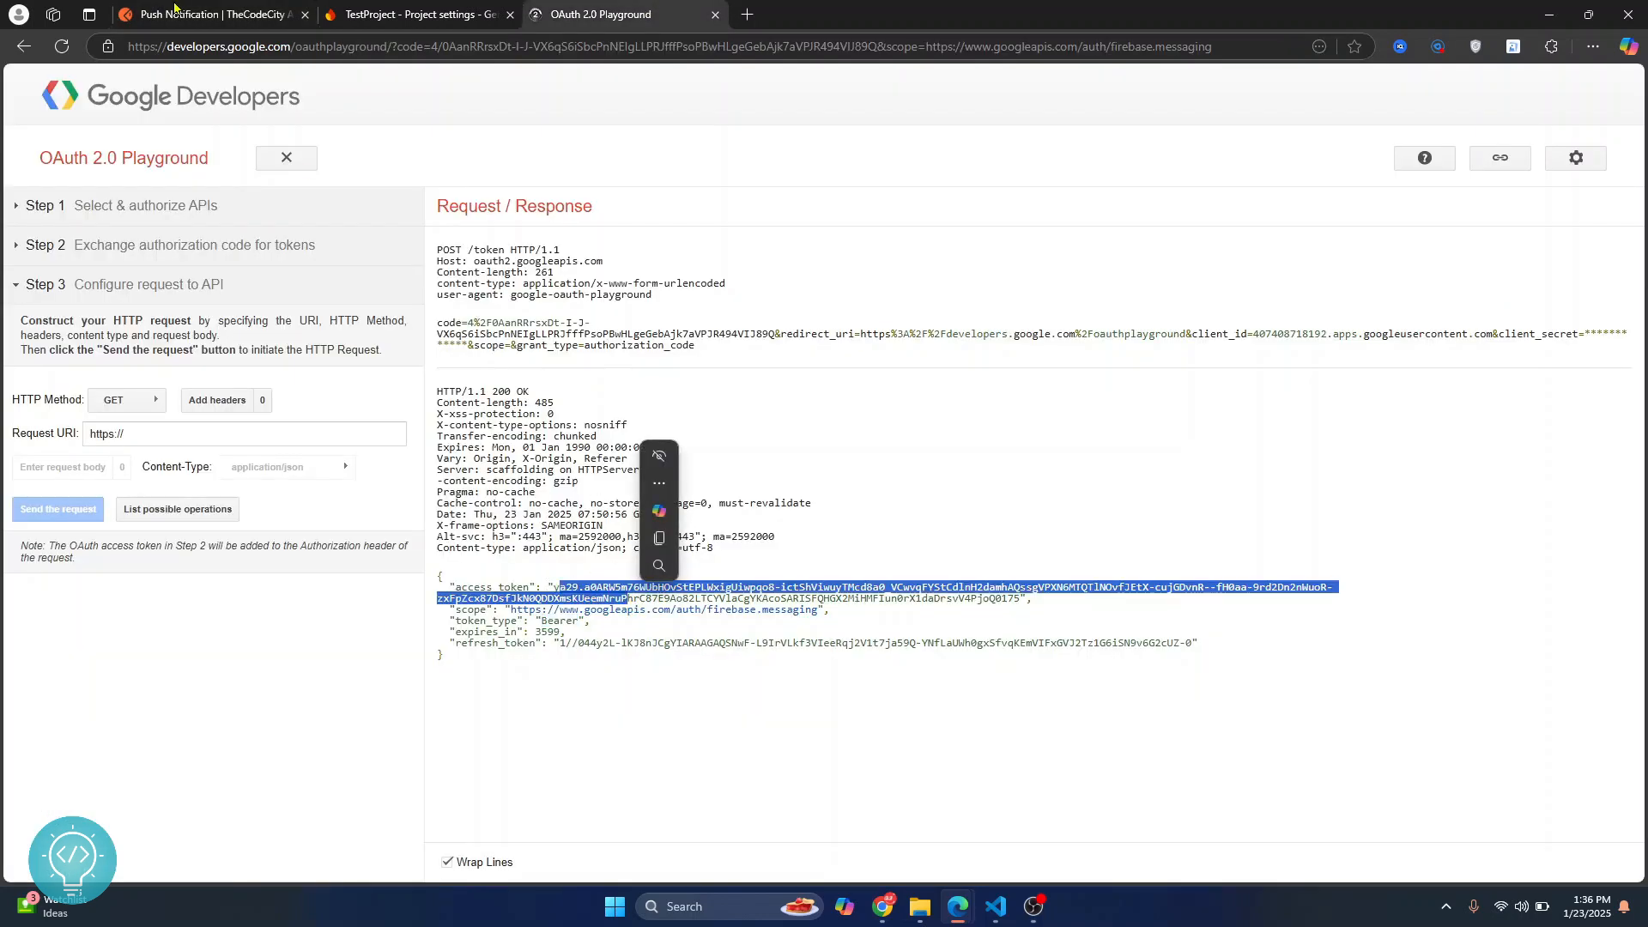
{"action": "left_click", "coordinate": [210, 13]}
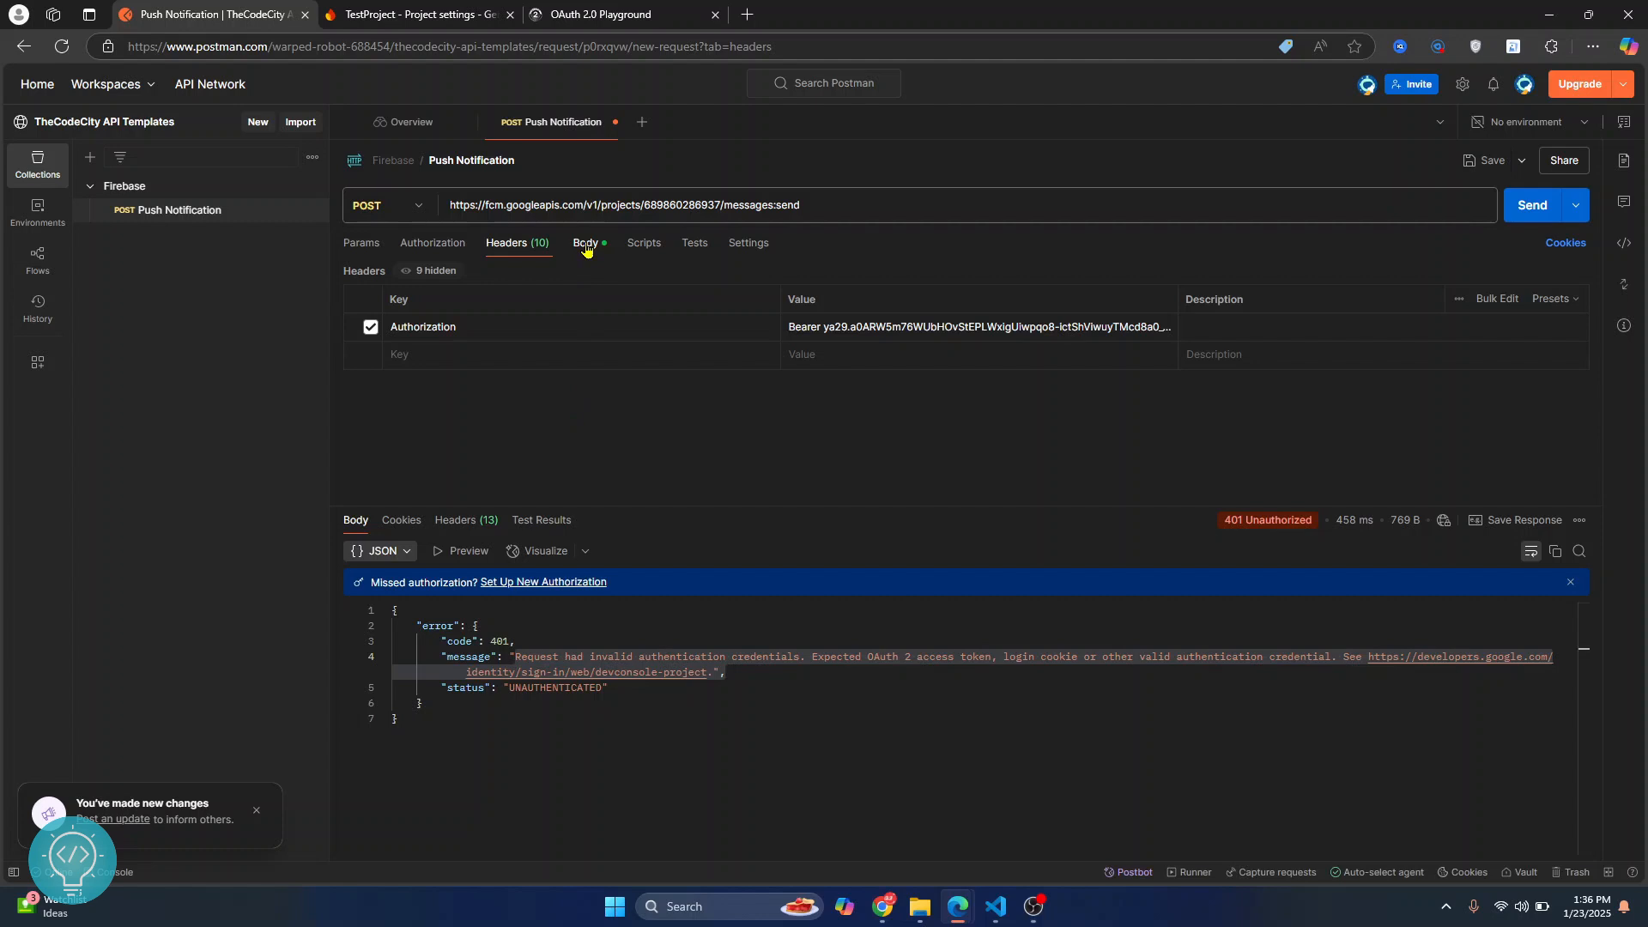
{"action": "left_click", "coordinate": [586, 243]}
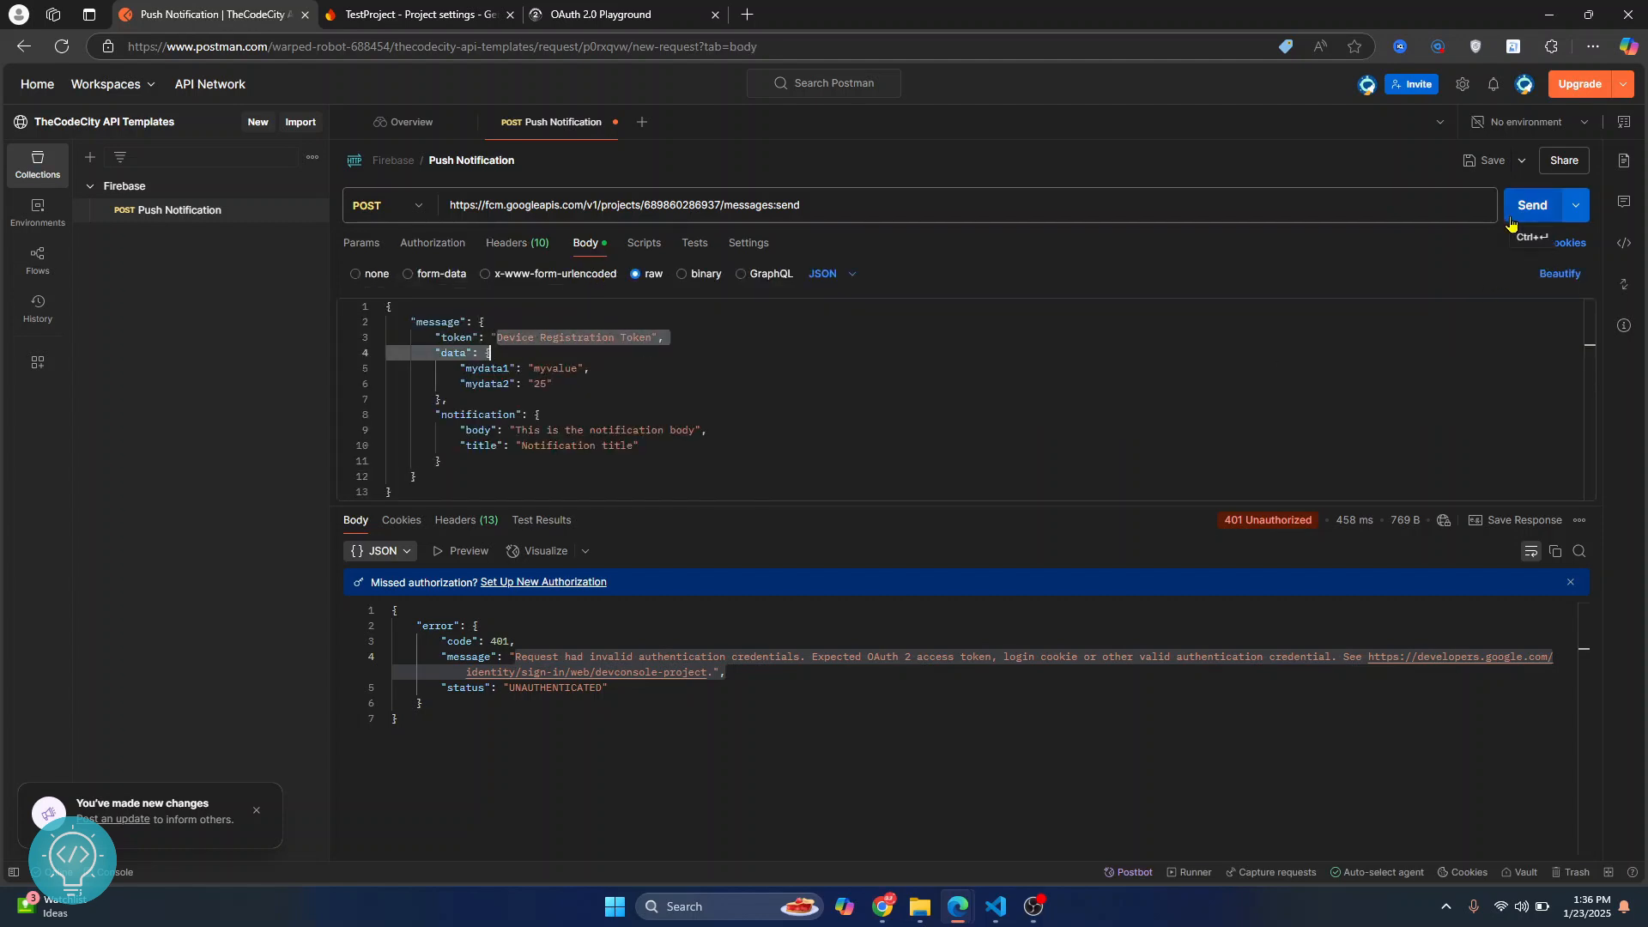
Step: Resend the request and select the 400 invalid FCM registration token error message
{"action": "left_click", "coordinate": [1531, 205]}
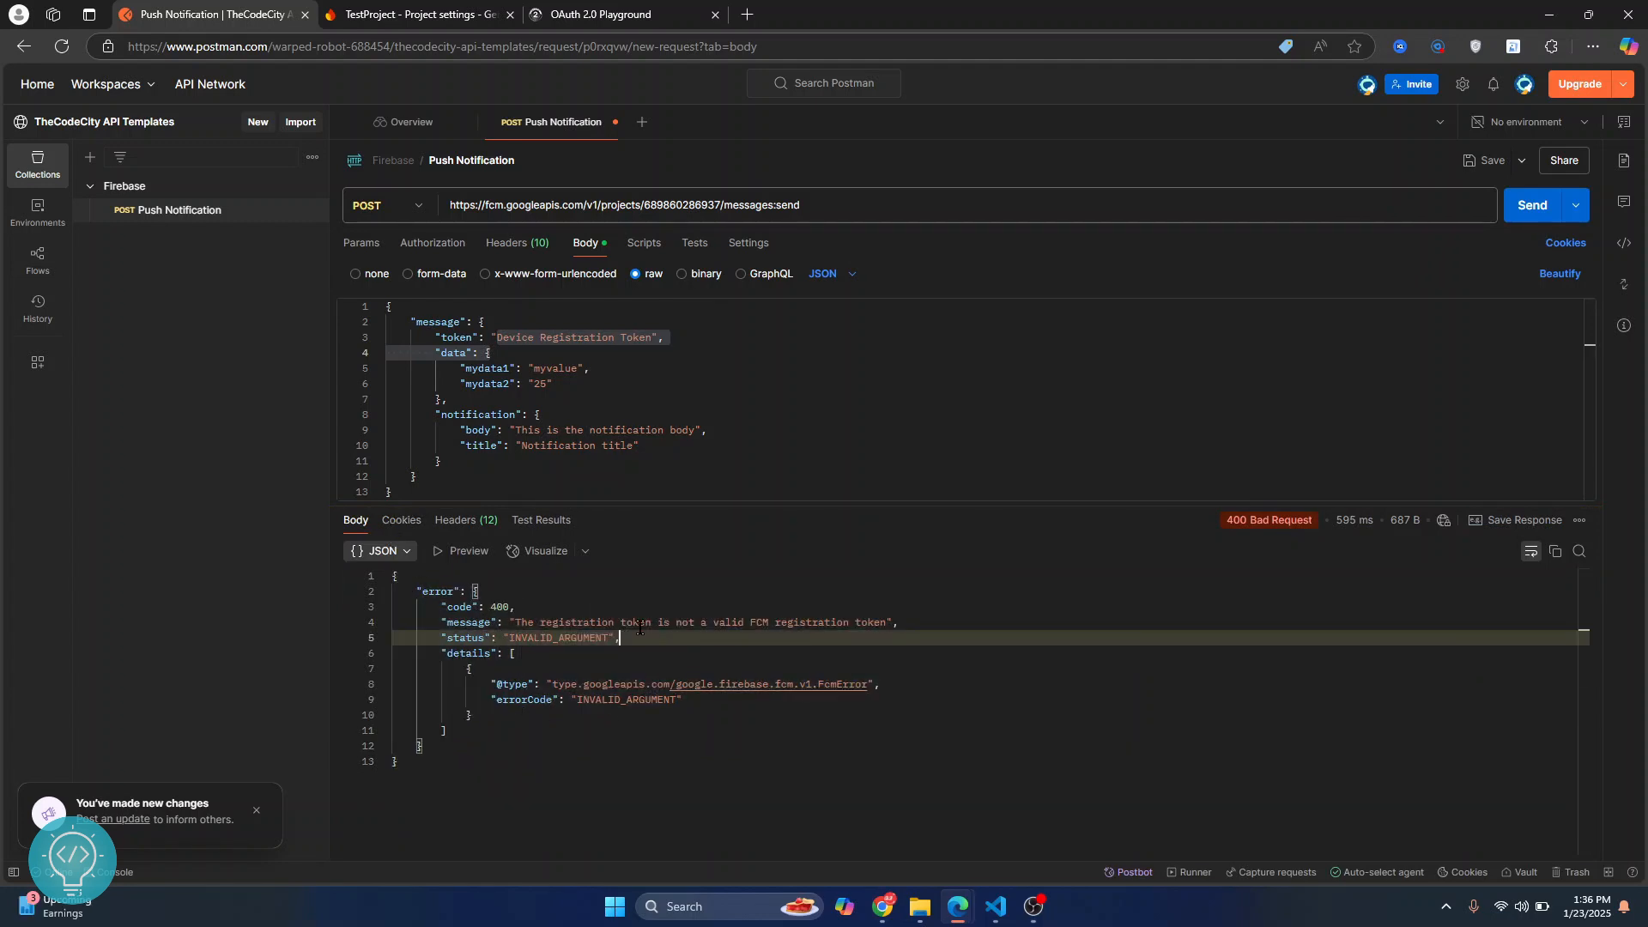
{"action": "left_click_drag", "start_coordinate": [717, 621], "coordinate": [891, 621]}
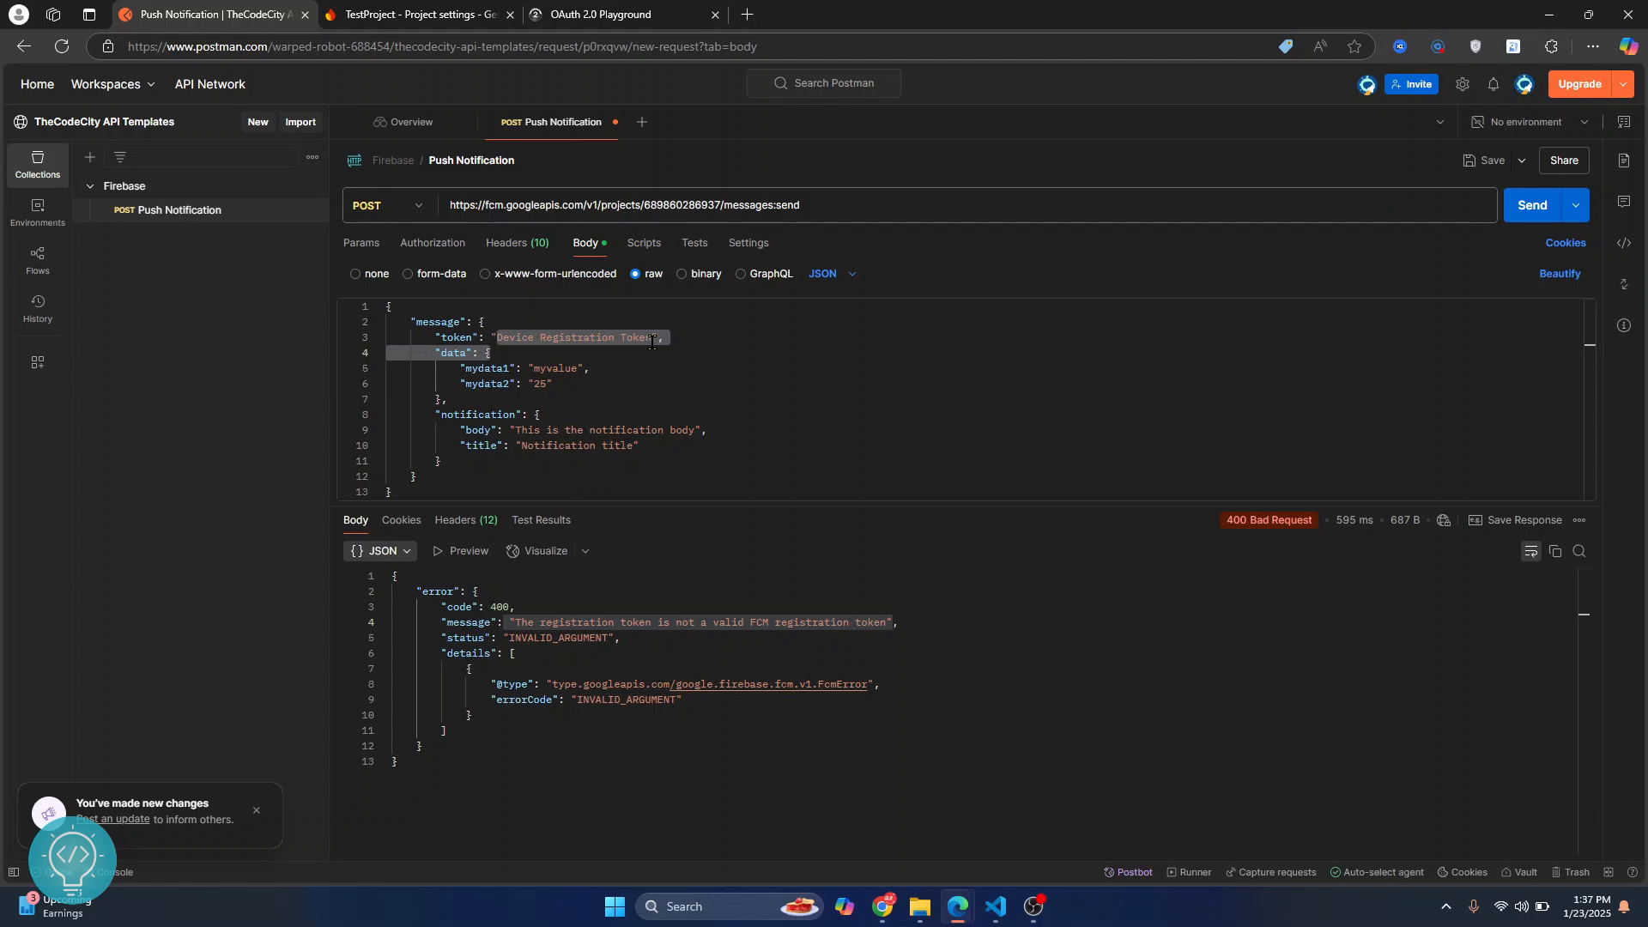
{"action": "left_click", "coordinate": [415, 14]}
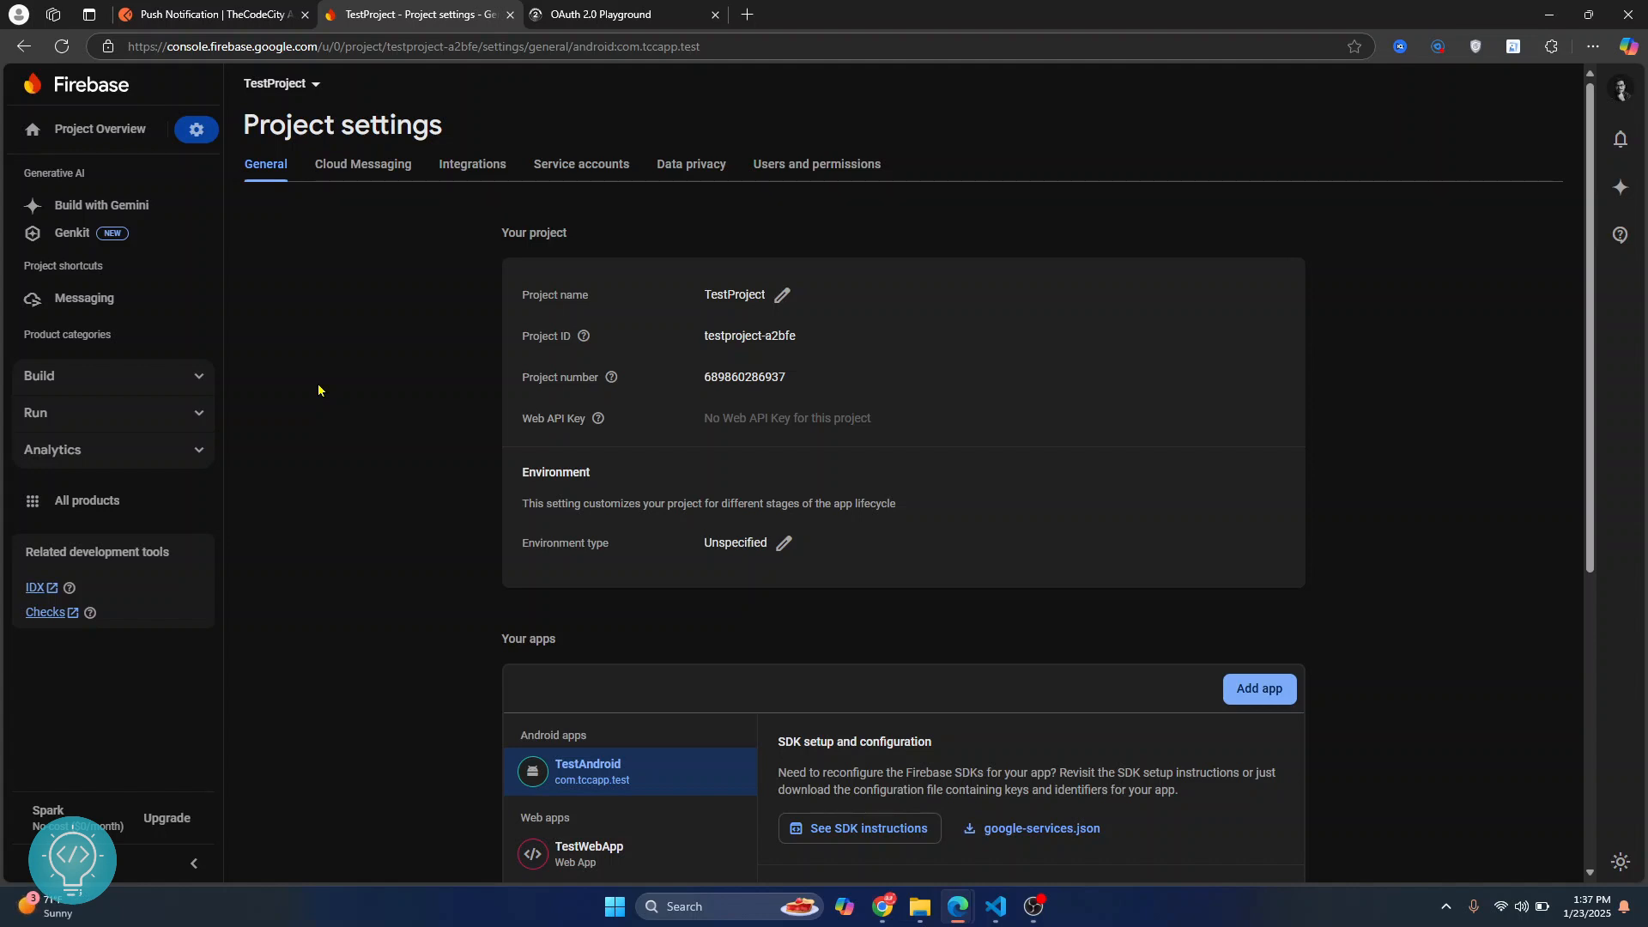
Step: Step through and close the Android SDK setup guide, then show TestWebApp's details
{"action": "scroll", "scroll_direction": "down", "scroll_amount": 3}
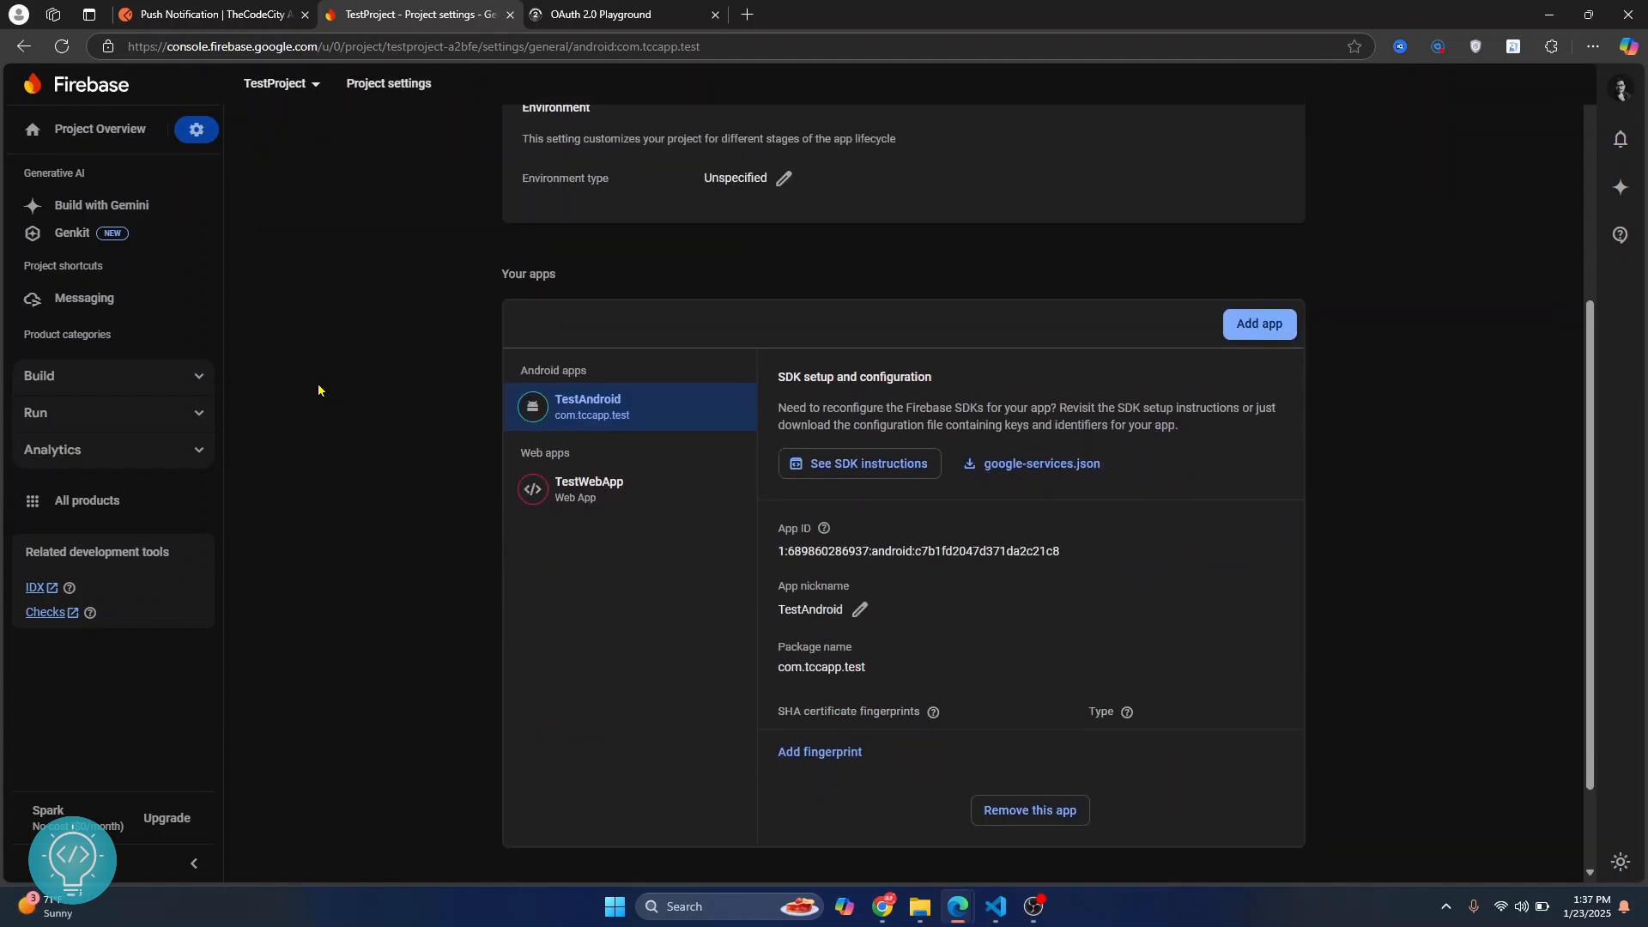
{"action": "scroll", "scroll_direction": "up", "scroll_amount": 3}
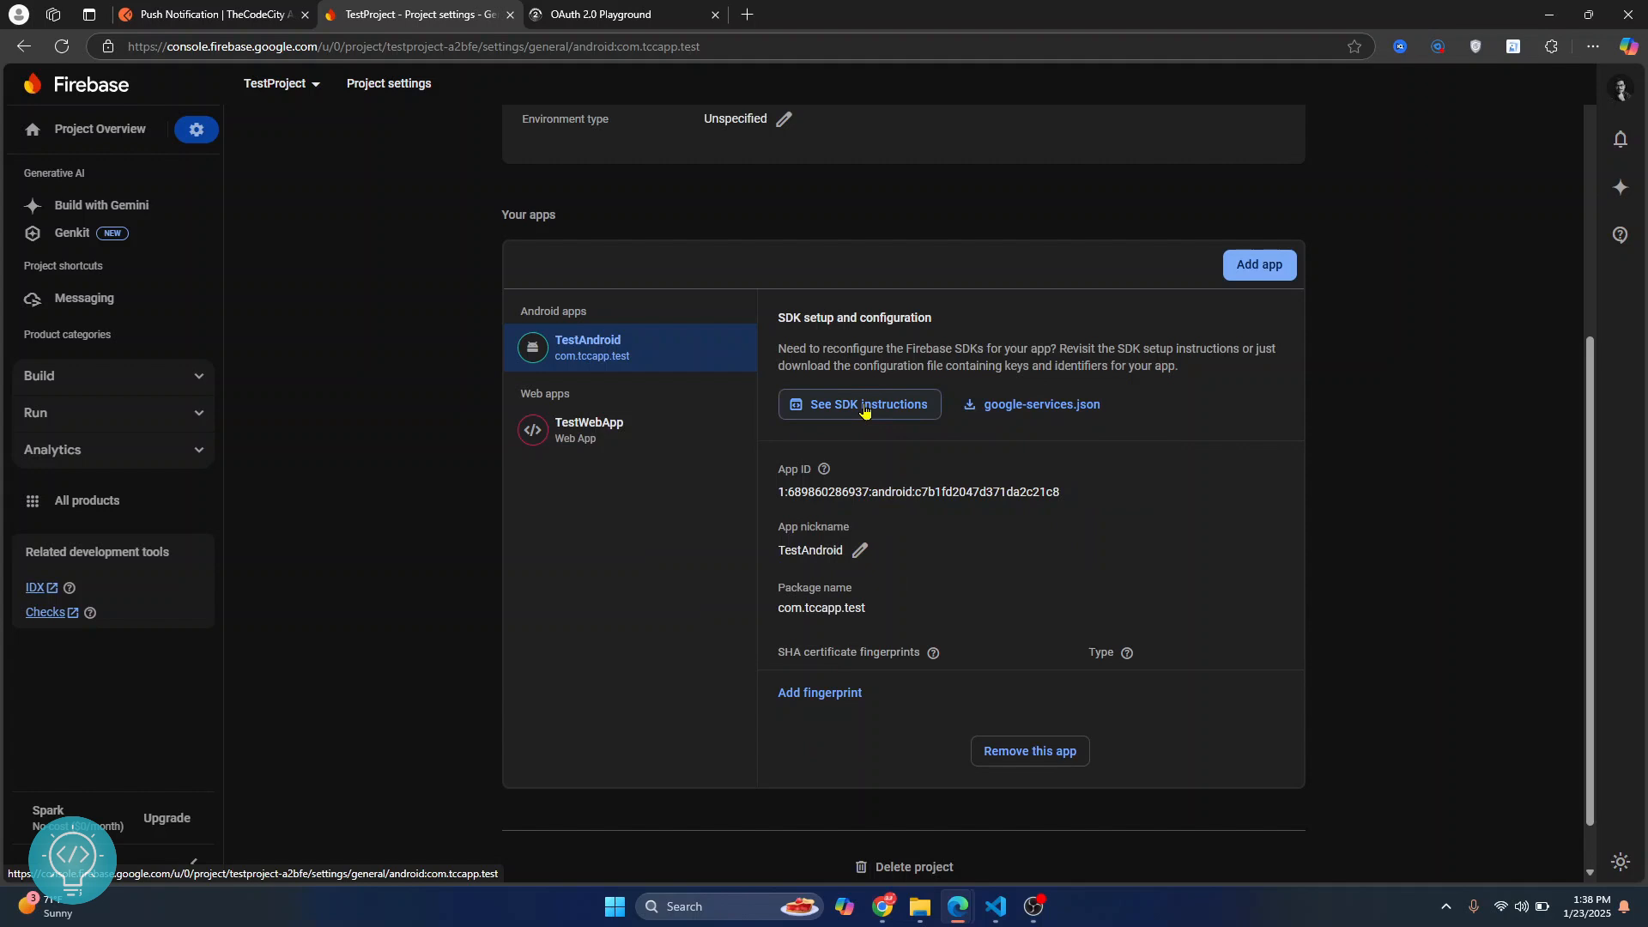
{"action": "left_click", "coordinate": [1257, 263]}
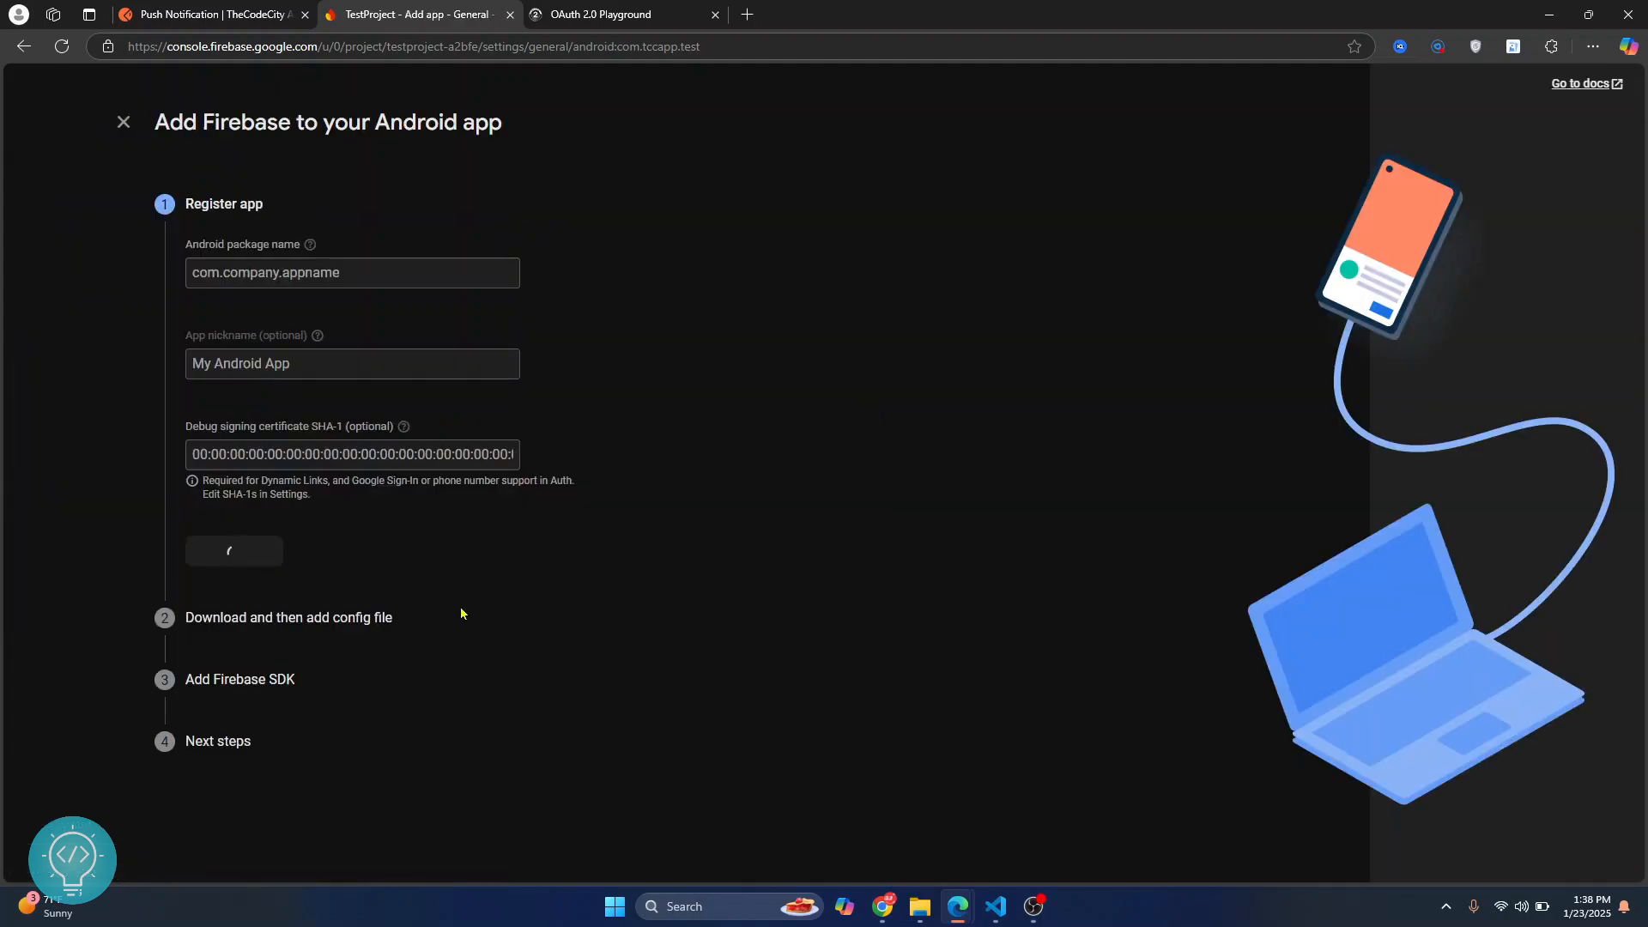
{"action": "left_click", "coordinate": [234, 551]}
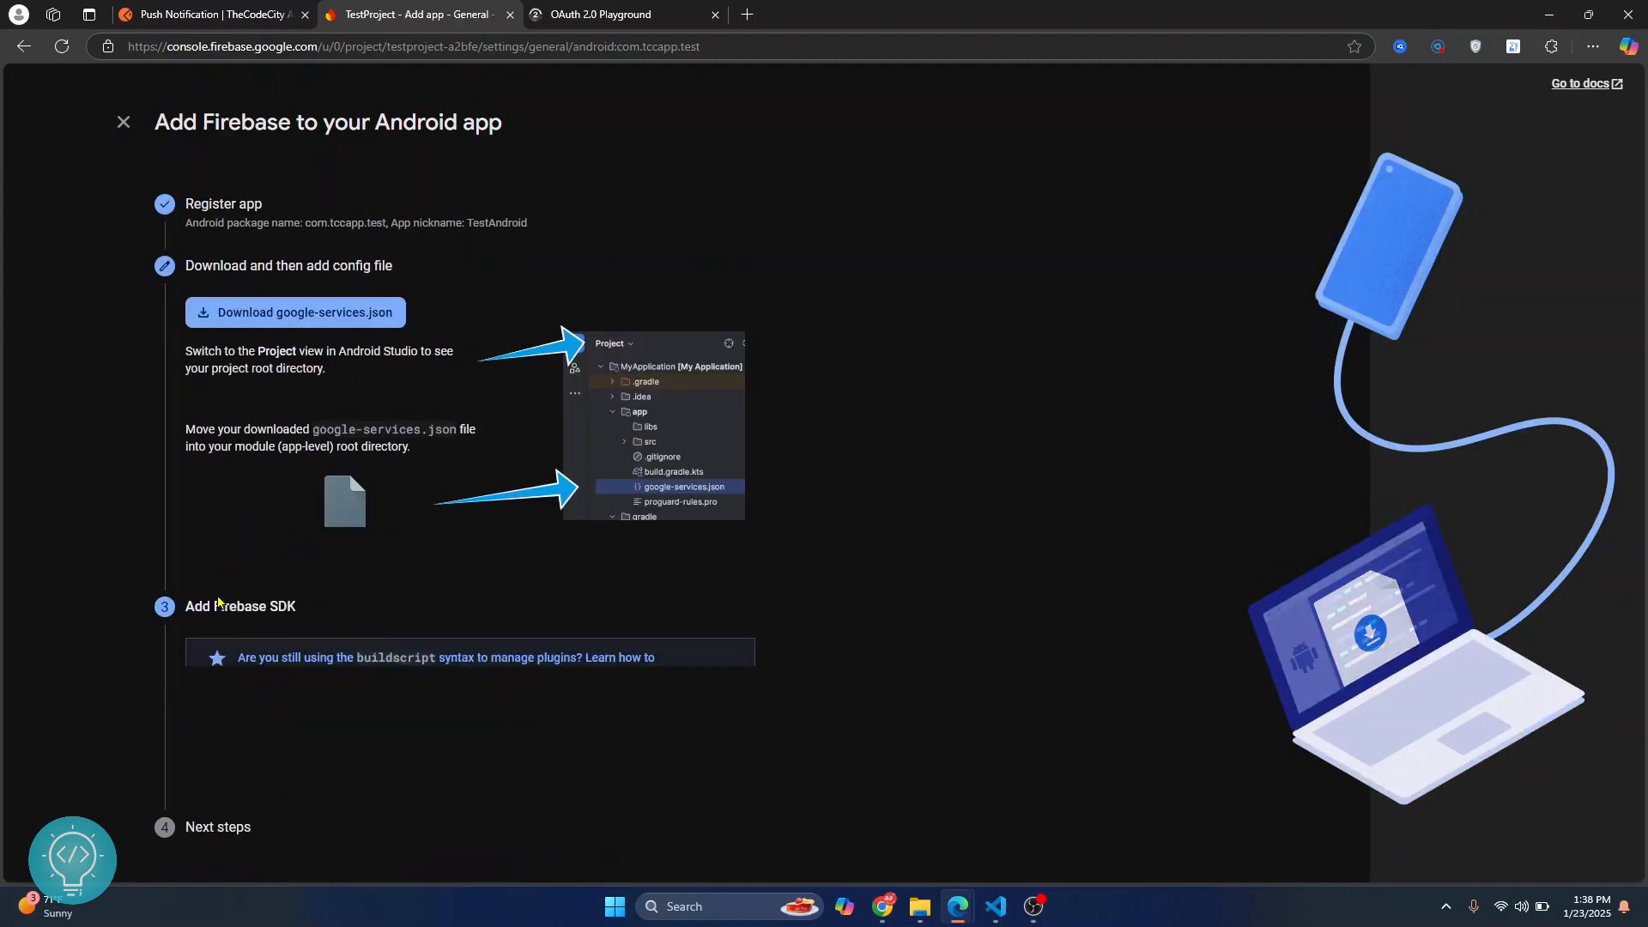
{"action": "scroll", "scroll_direction": "down", "scroll_amount": 3}
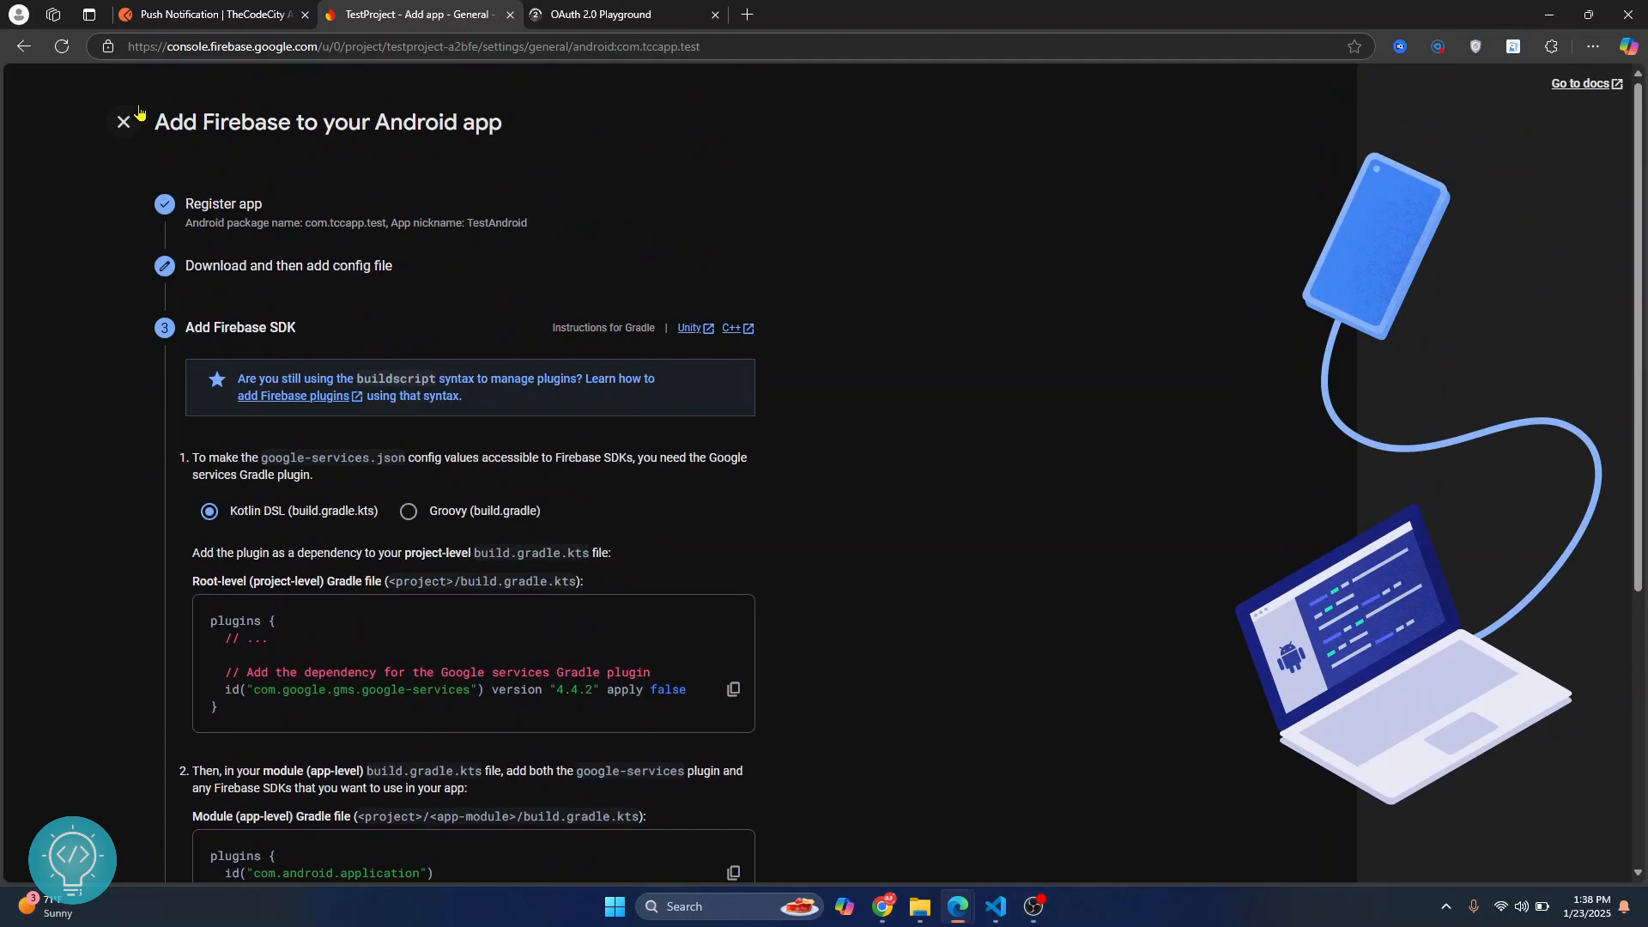
{"action": "left_click", "coordinate": [122, 122]}
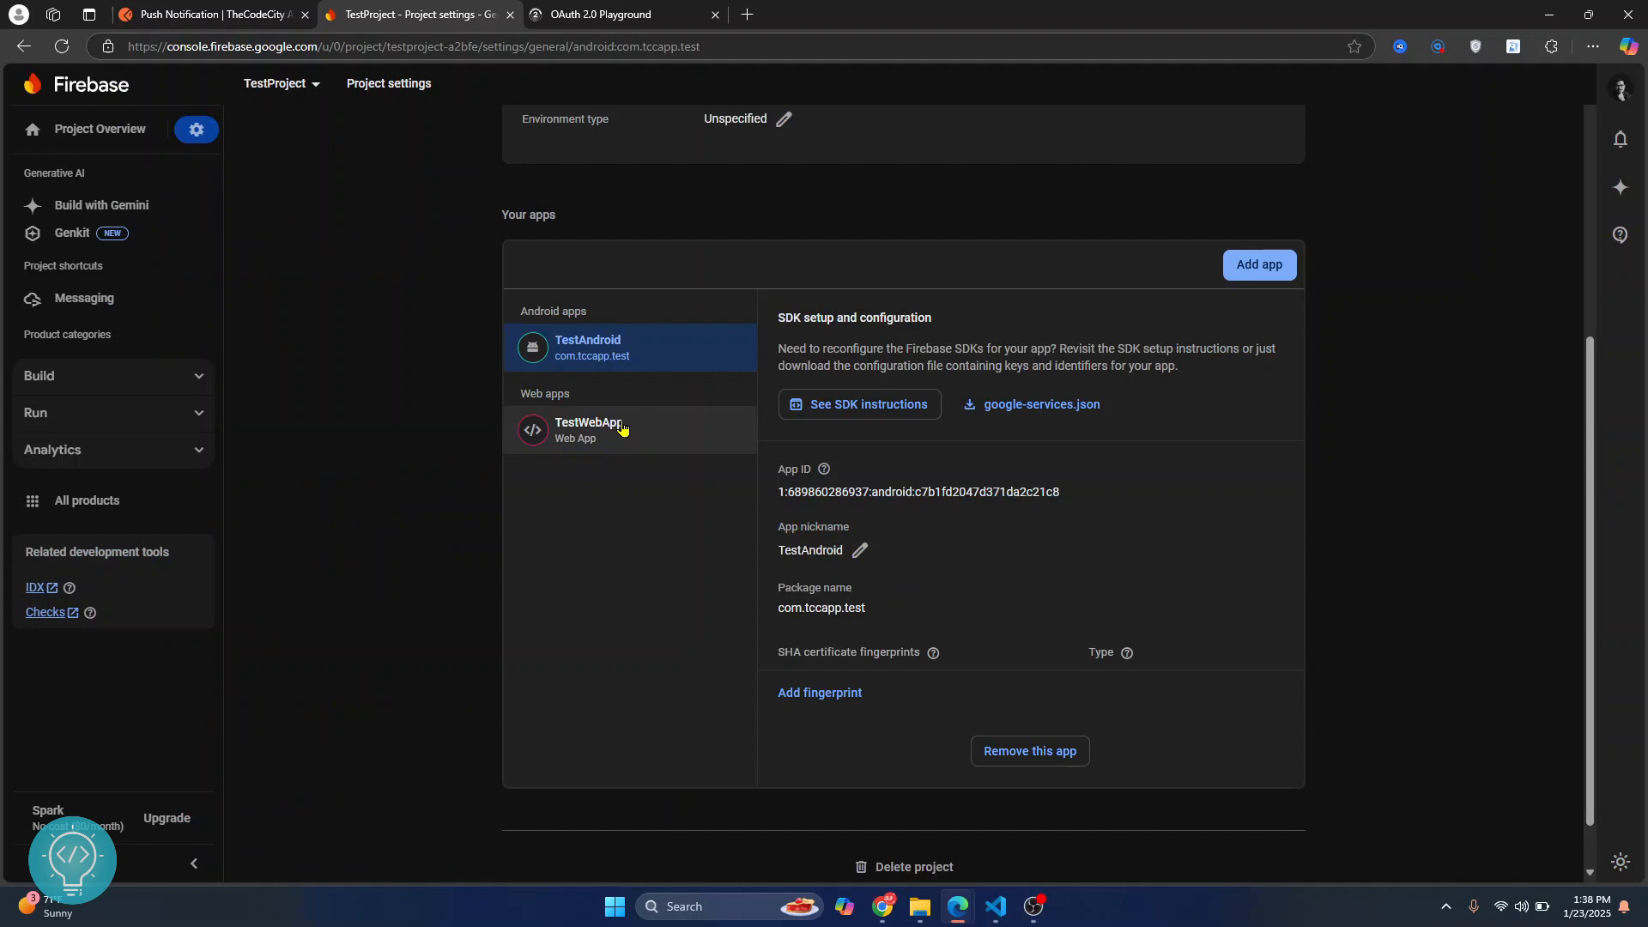
{"action": "left_click", "coordinate": [590, 430]}
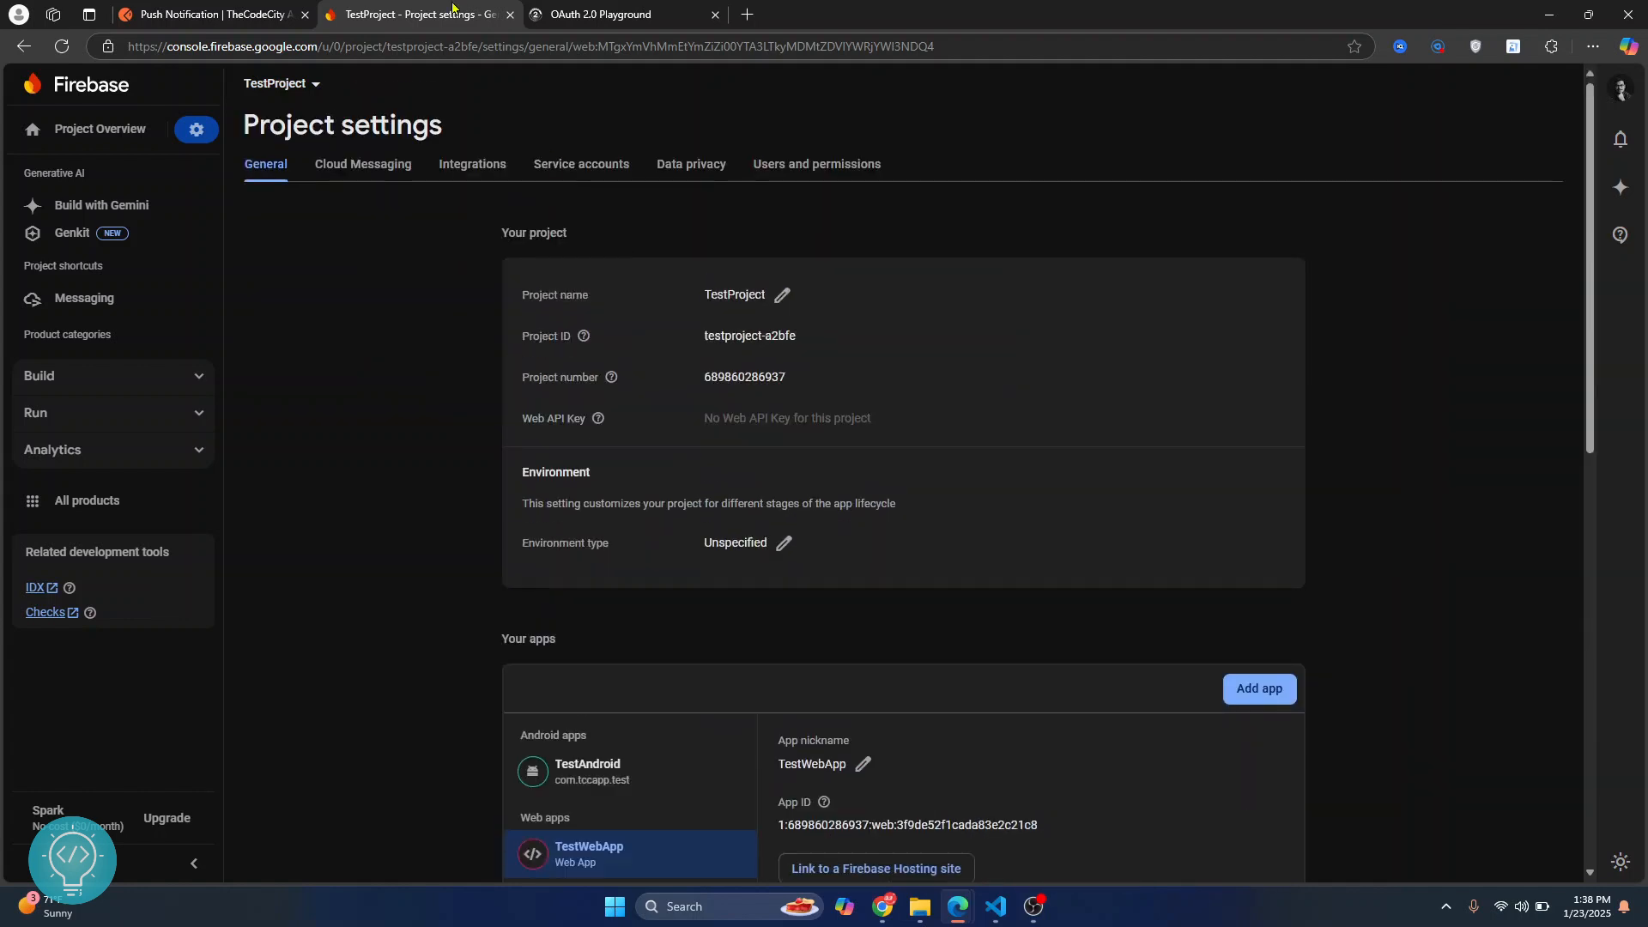
Step: Return to Postman and view the request headers with the Authorization Bearer token
{"action": "left_click", "coordinate": [211, 14]}
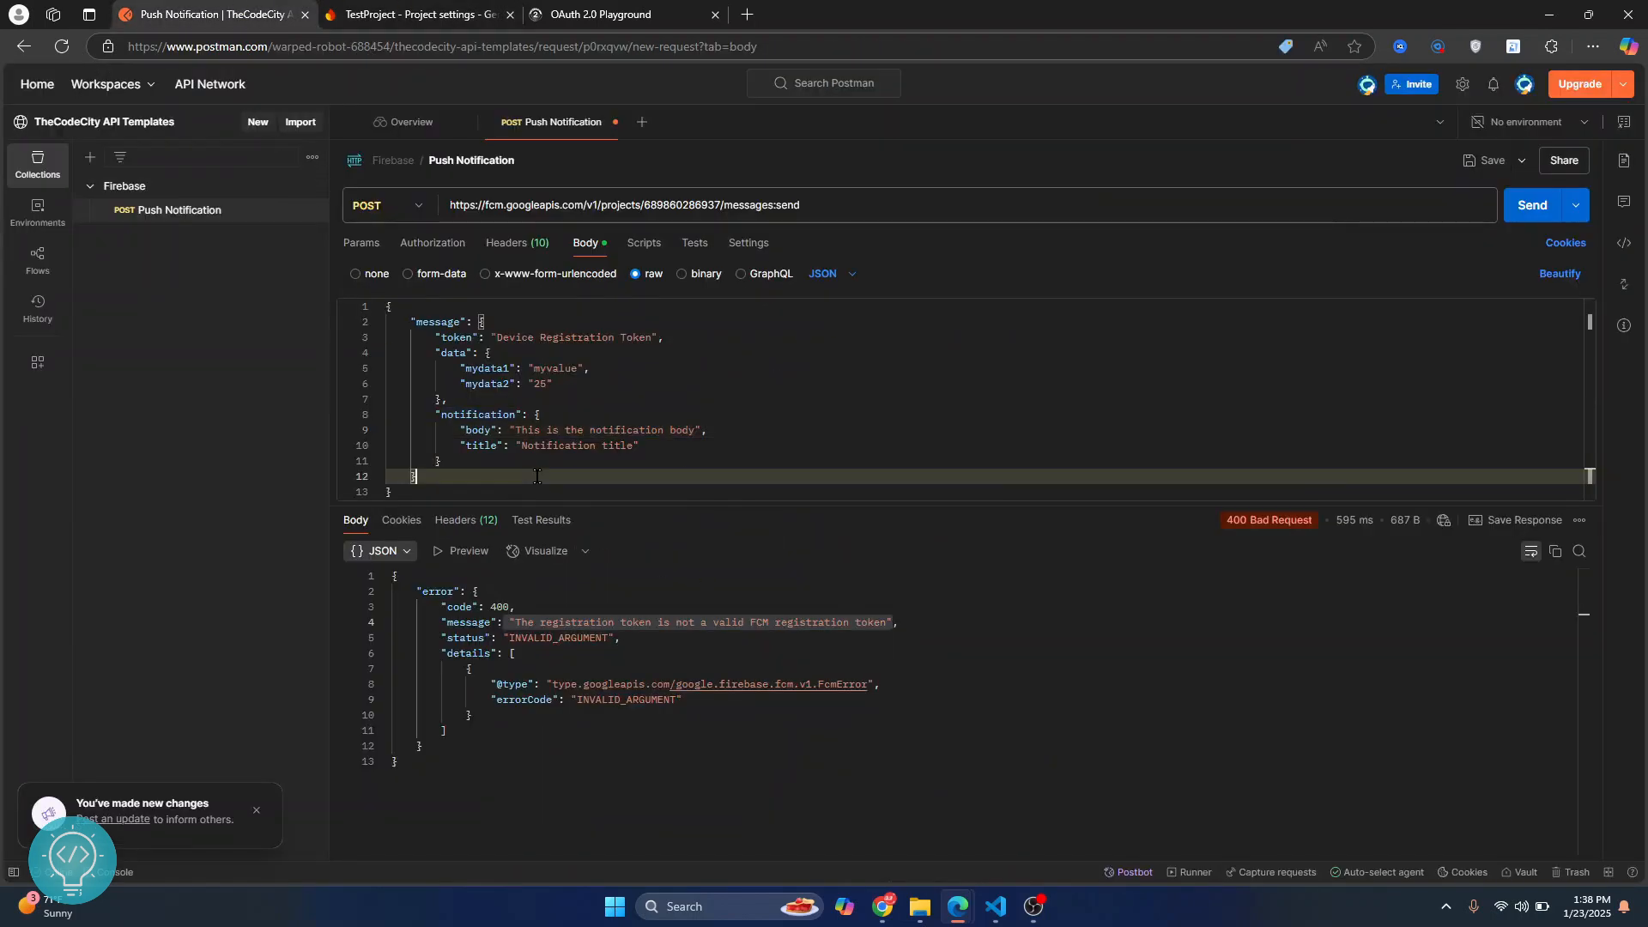
{"action": "double_click", "coordinate": [680, 206]}
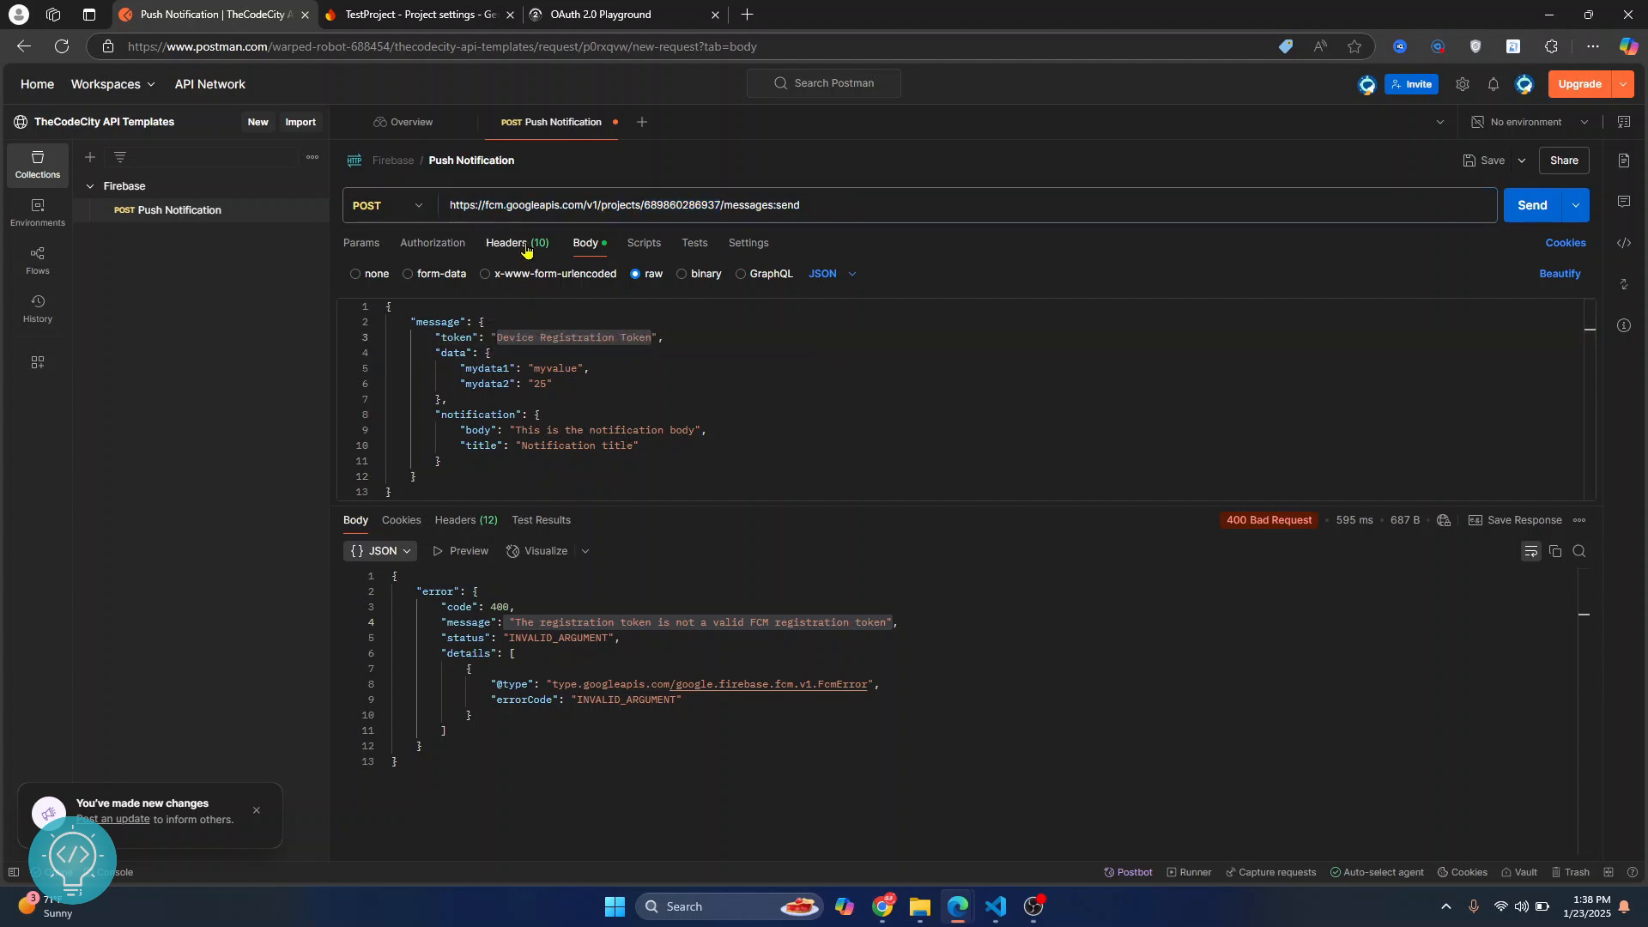
{"action": "left_click", "coordinate": [516, 243]}
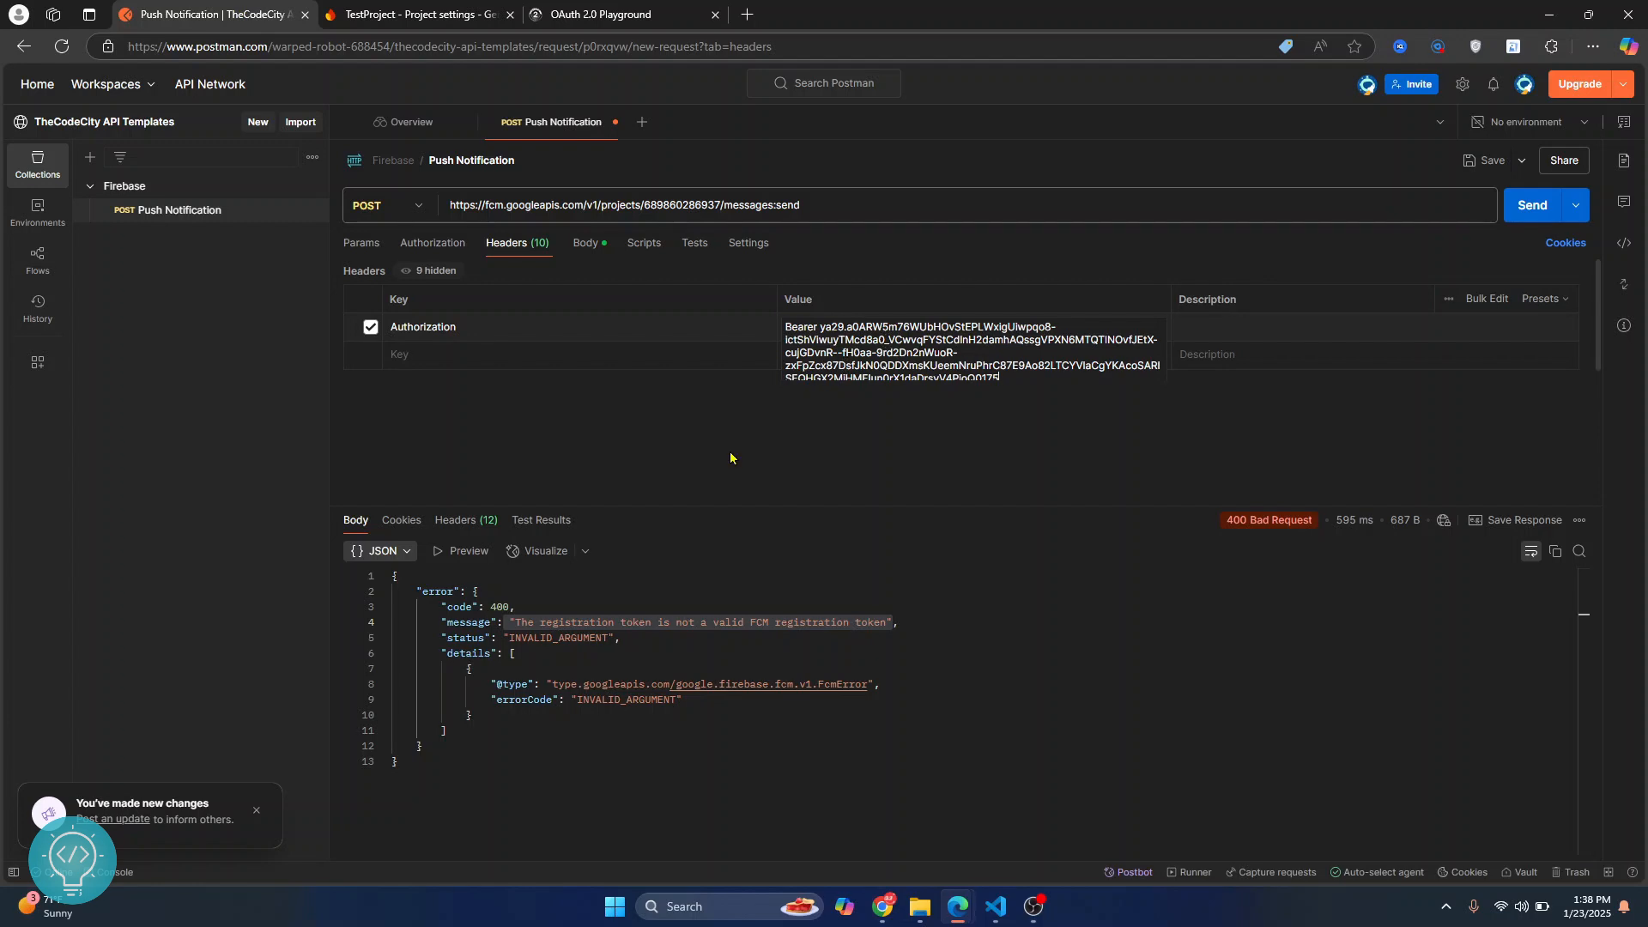